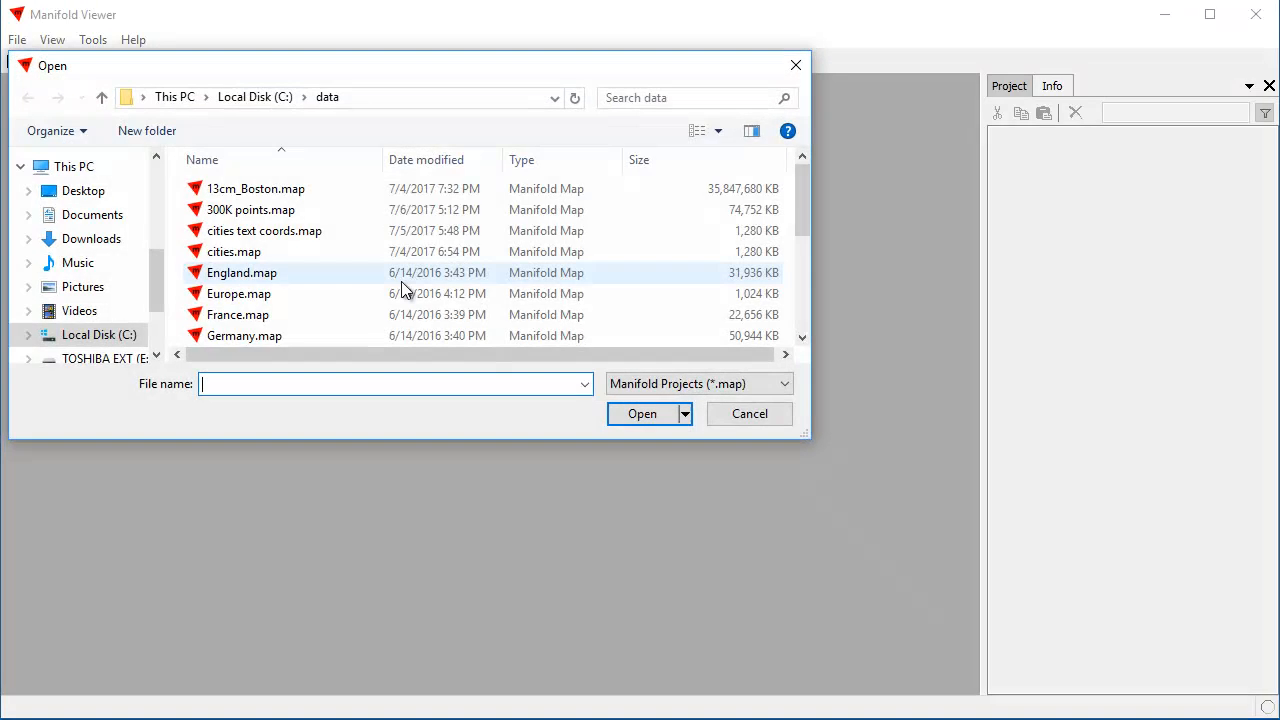
# Step: Scroll the data folder and select maryland_lidar.map
pyautogui.scroll(-3)
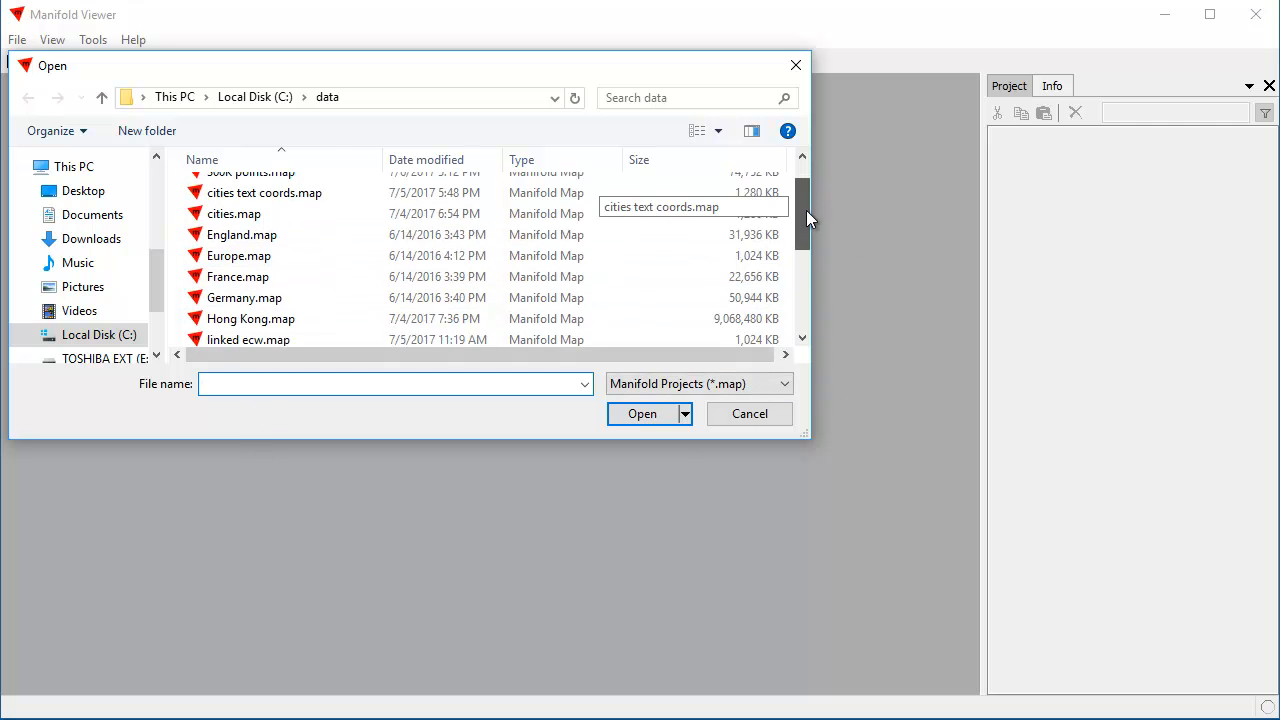
pyautogui.scroll(-3)
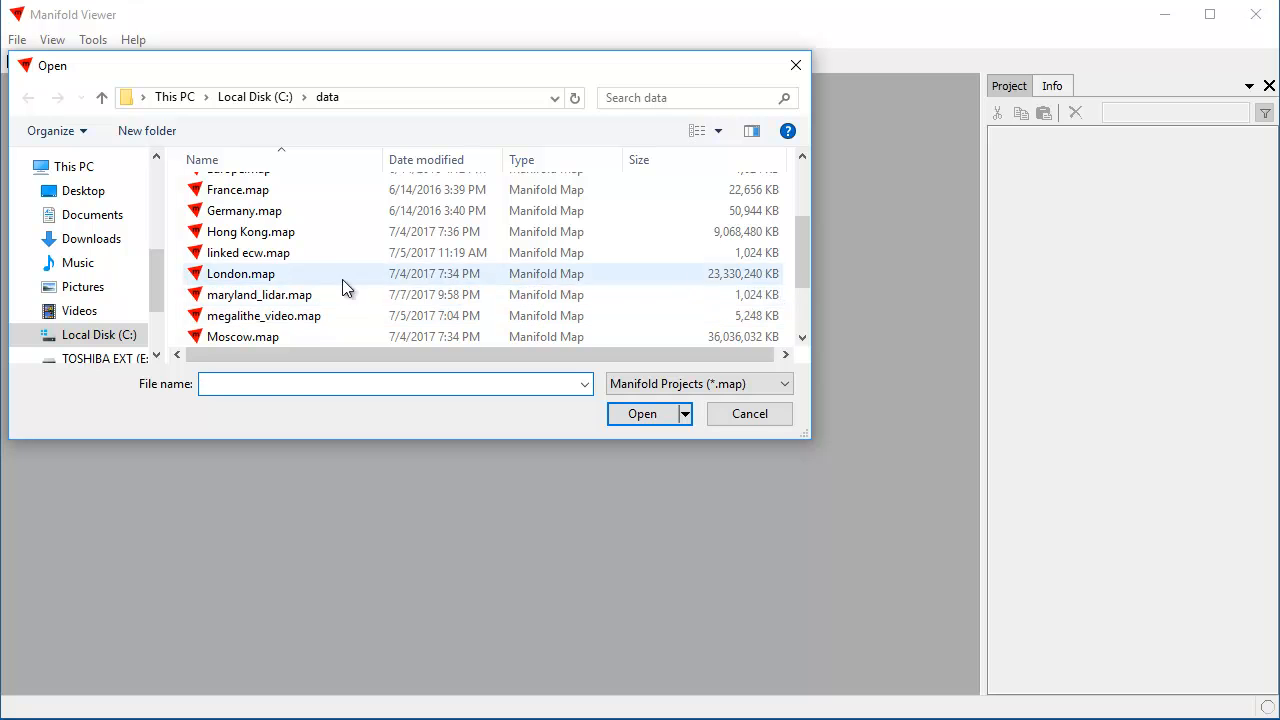
pyautogui.click(632, 408)
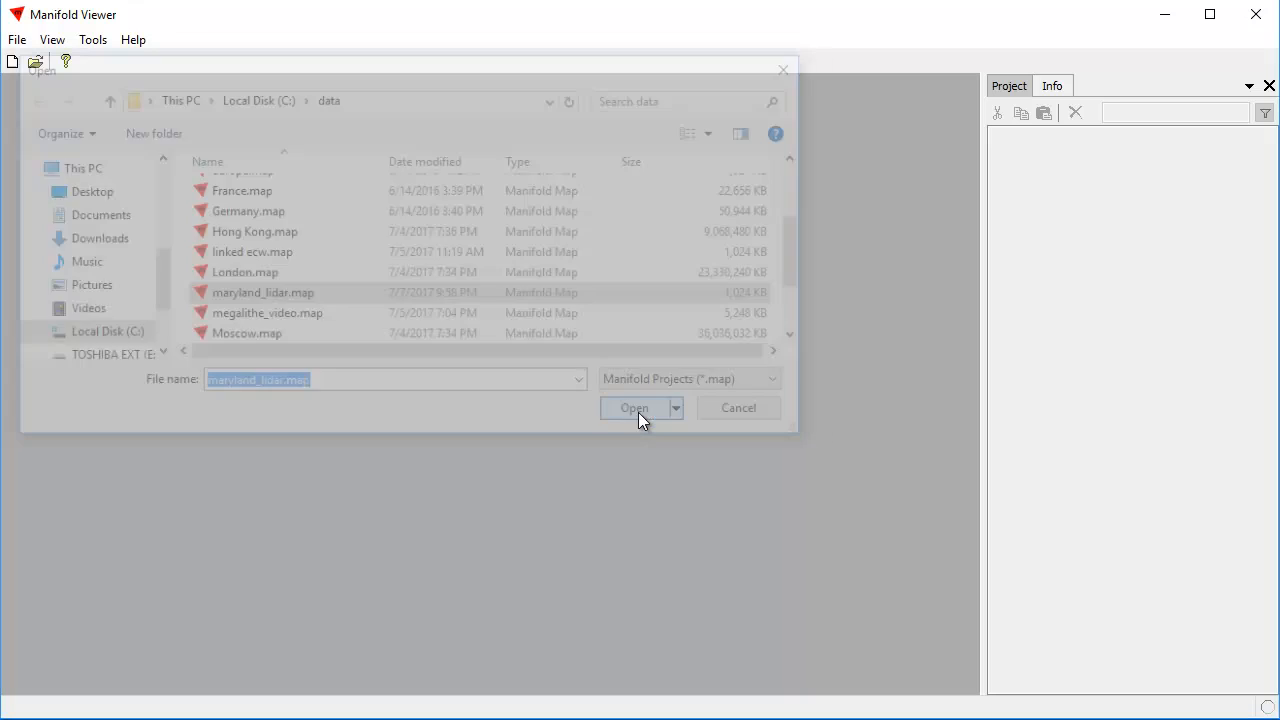
# Step: Load maryland_lidar.map and expand the LiDAR source down to the MD_charles_dem_ft folder
pyautogui.click(634, 408)
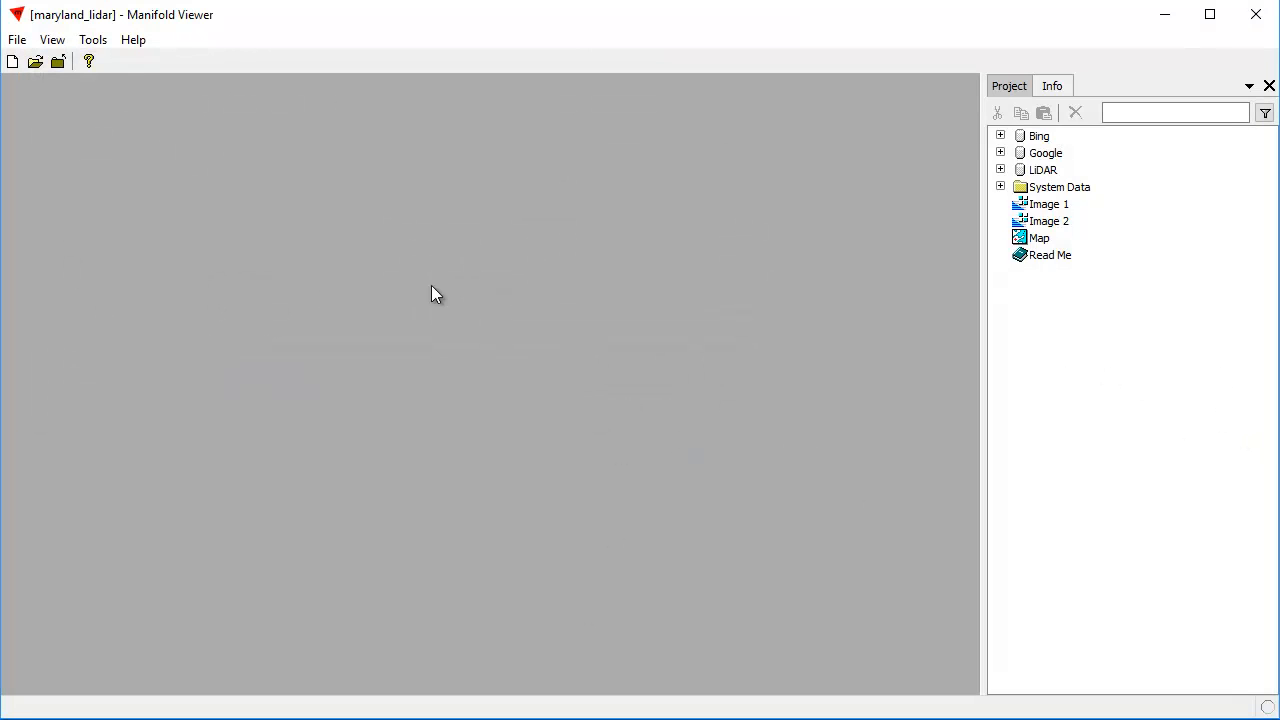
pyautogui.moveTo(344, 376)
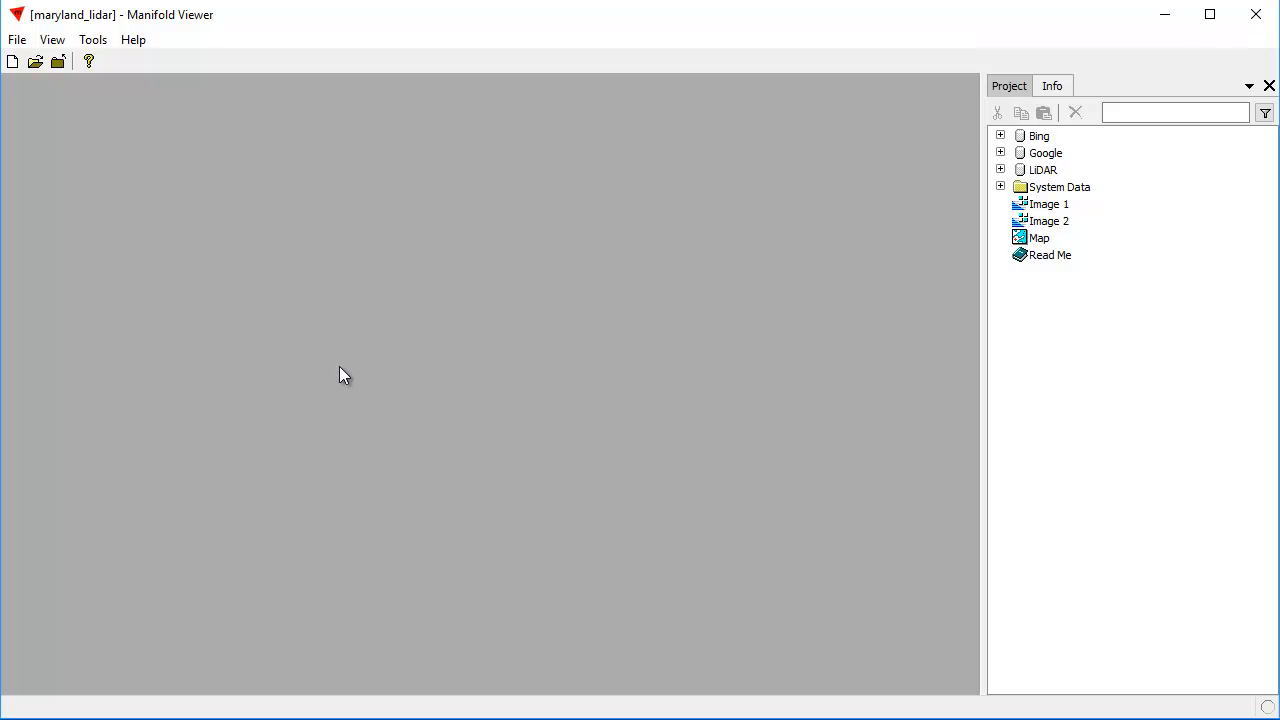
pyautogui.moveTo(320, 302)
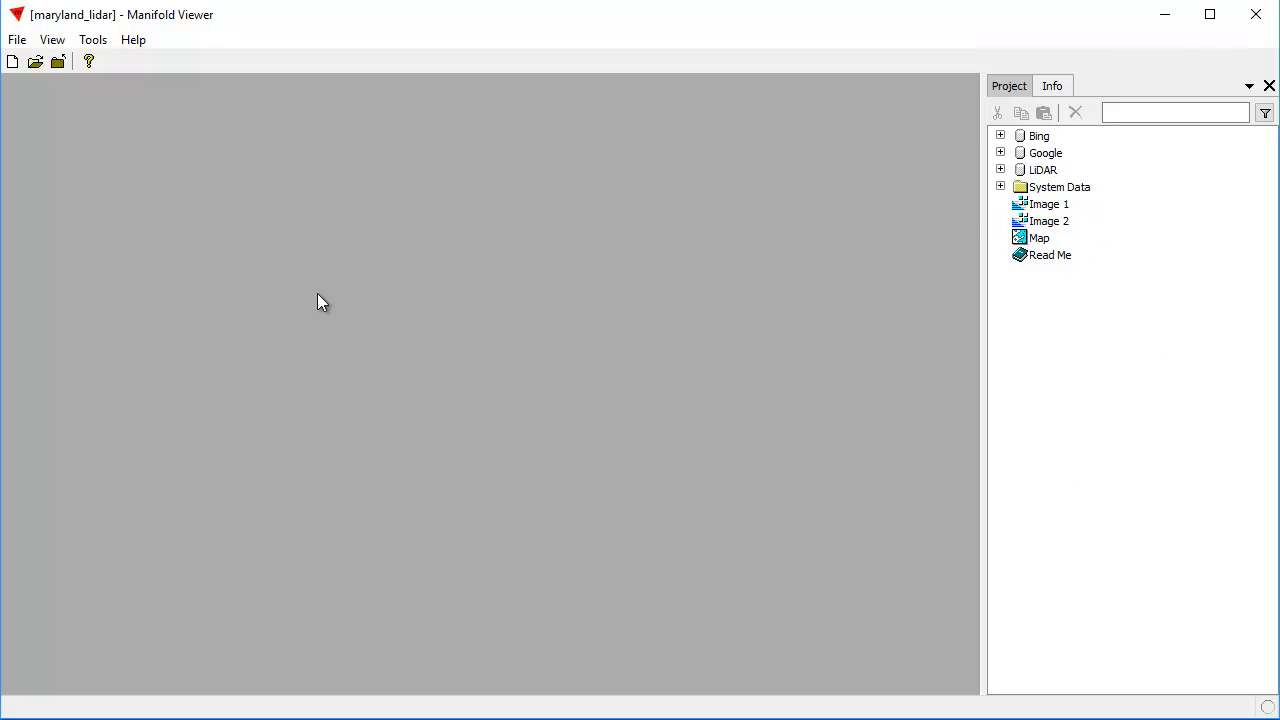
pyautogui.moveTo(1196, 200)
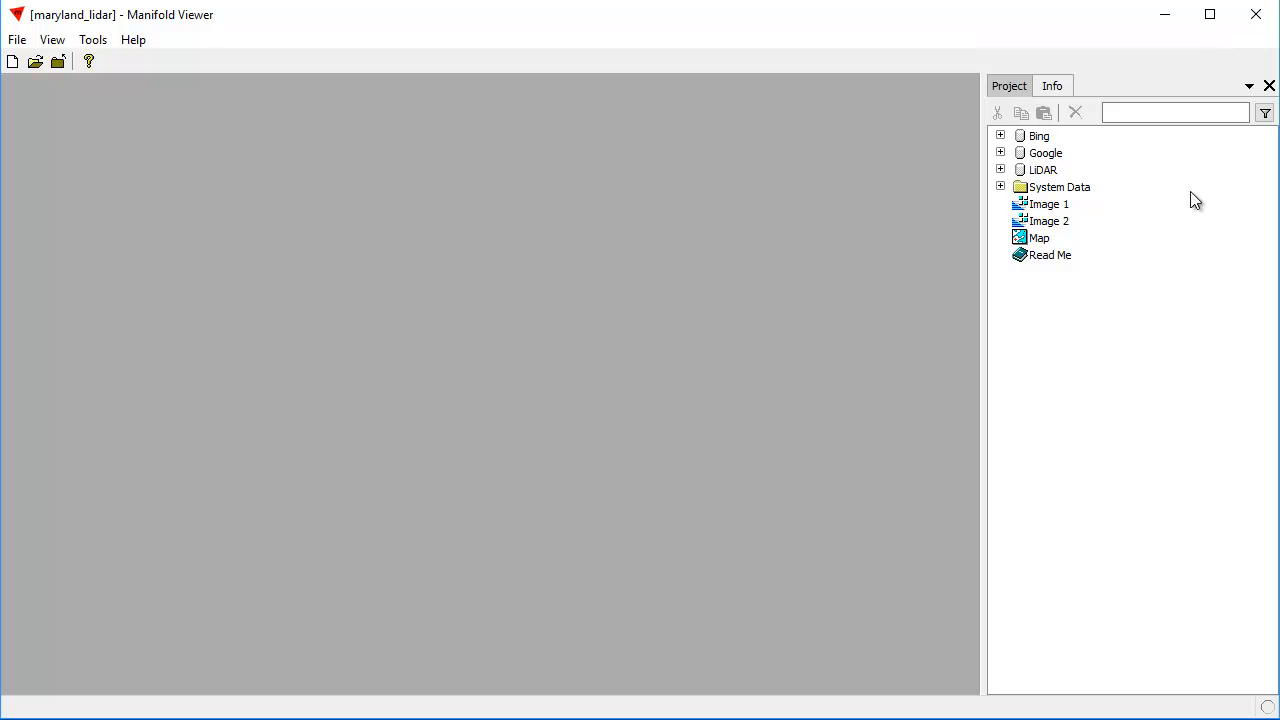
pyautogui.moveTo(1072, 348)
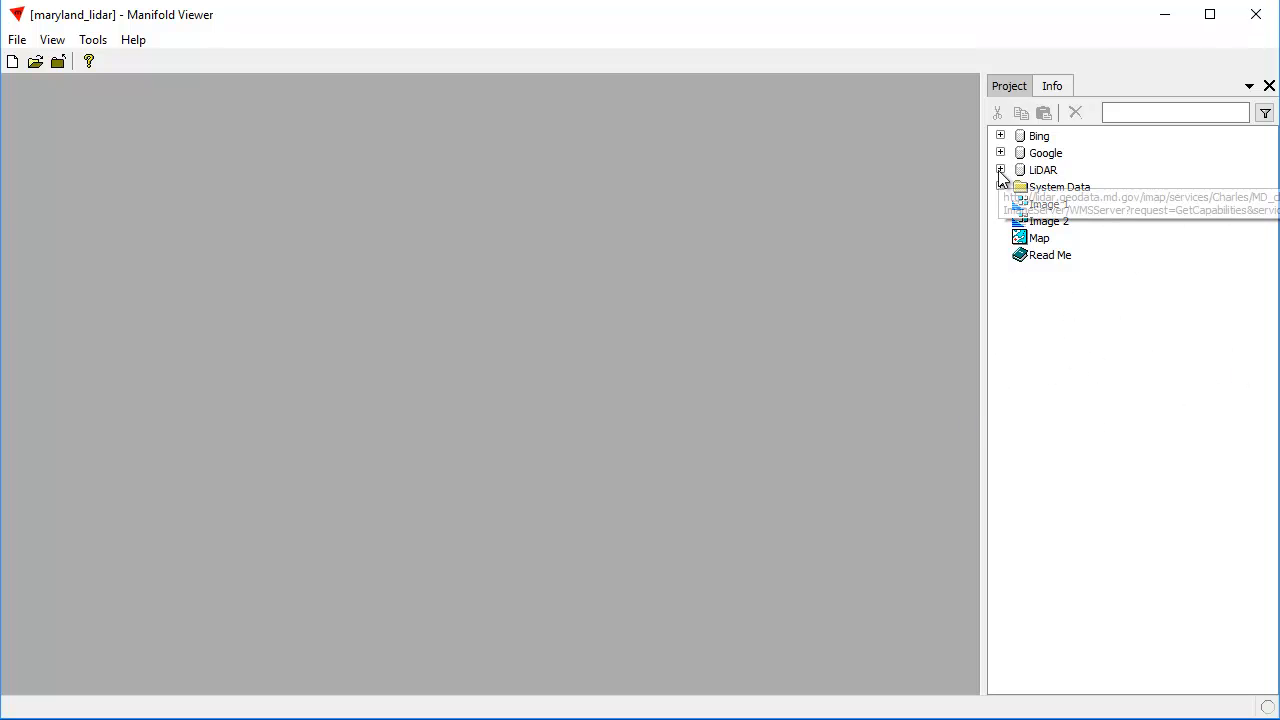
pyautogui.click(1000, 170)
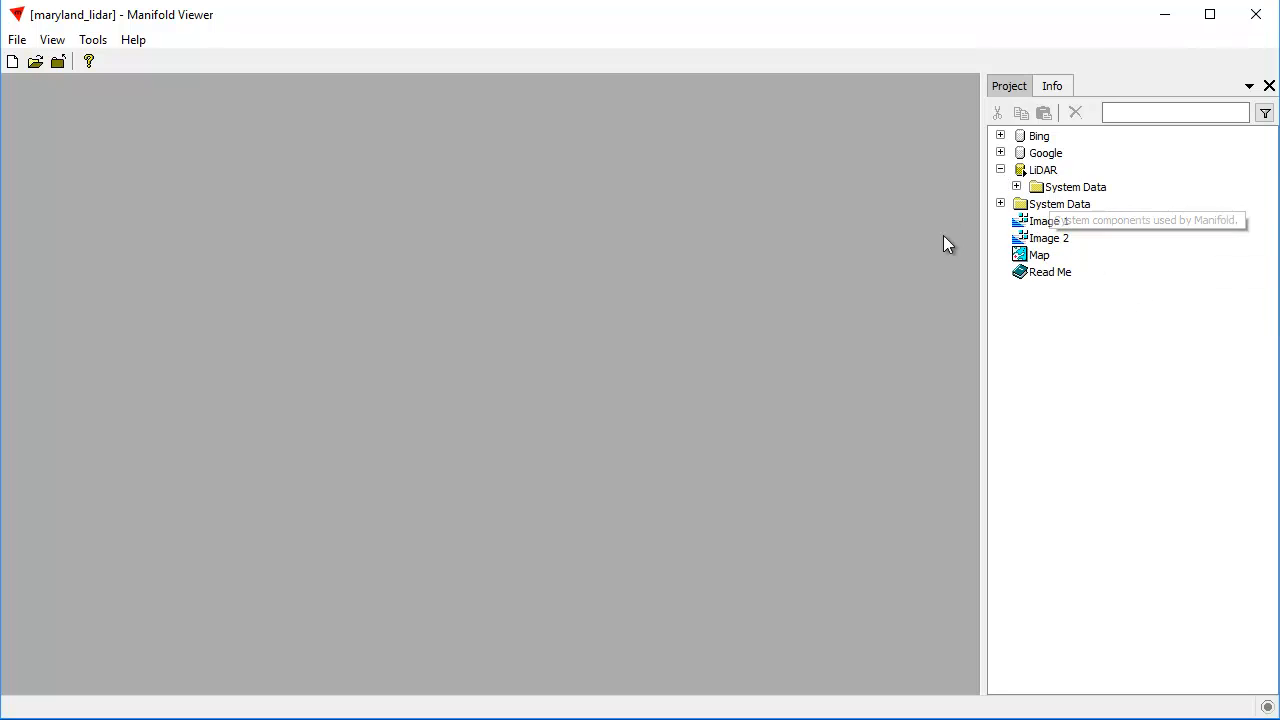
pyautogui.moveTo(1108, 420)
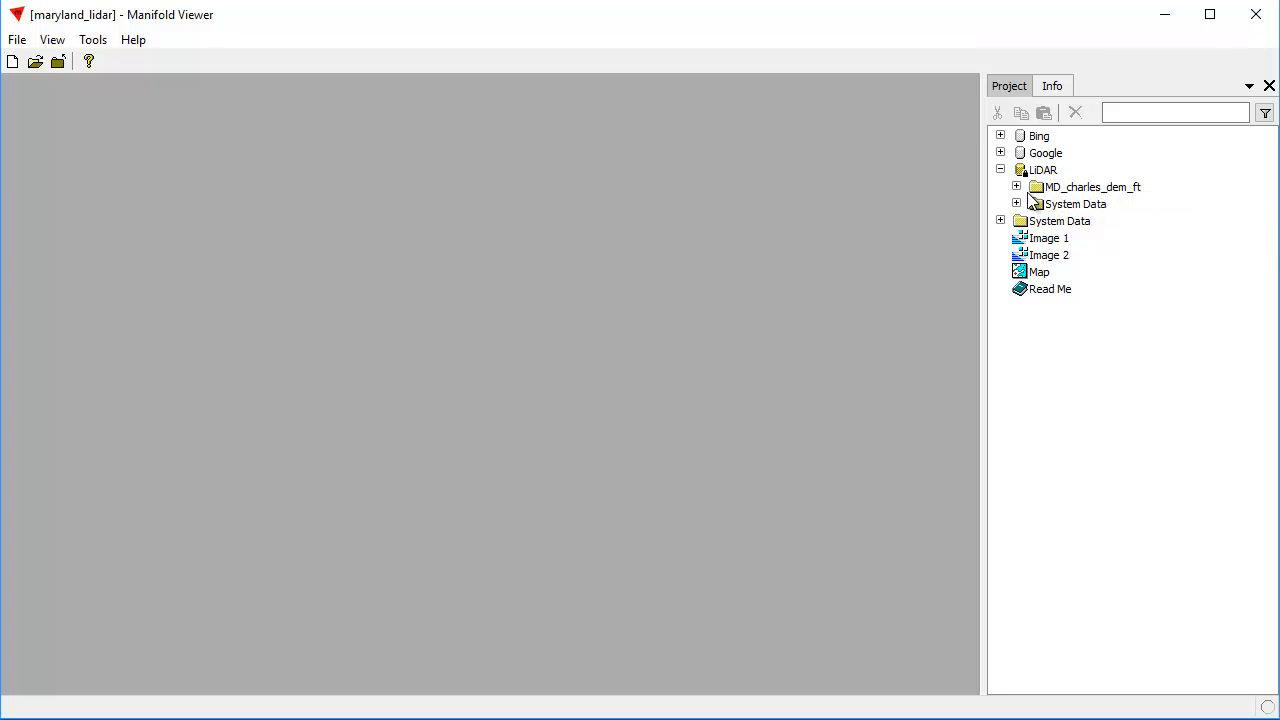
pyautogui.click(1016, 188)
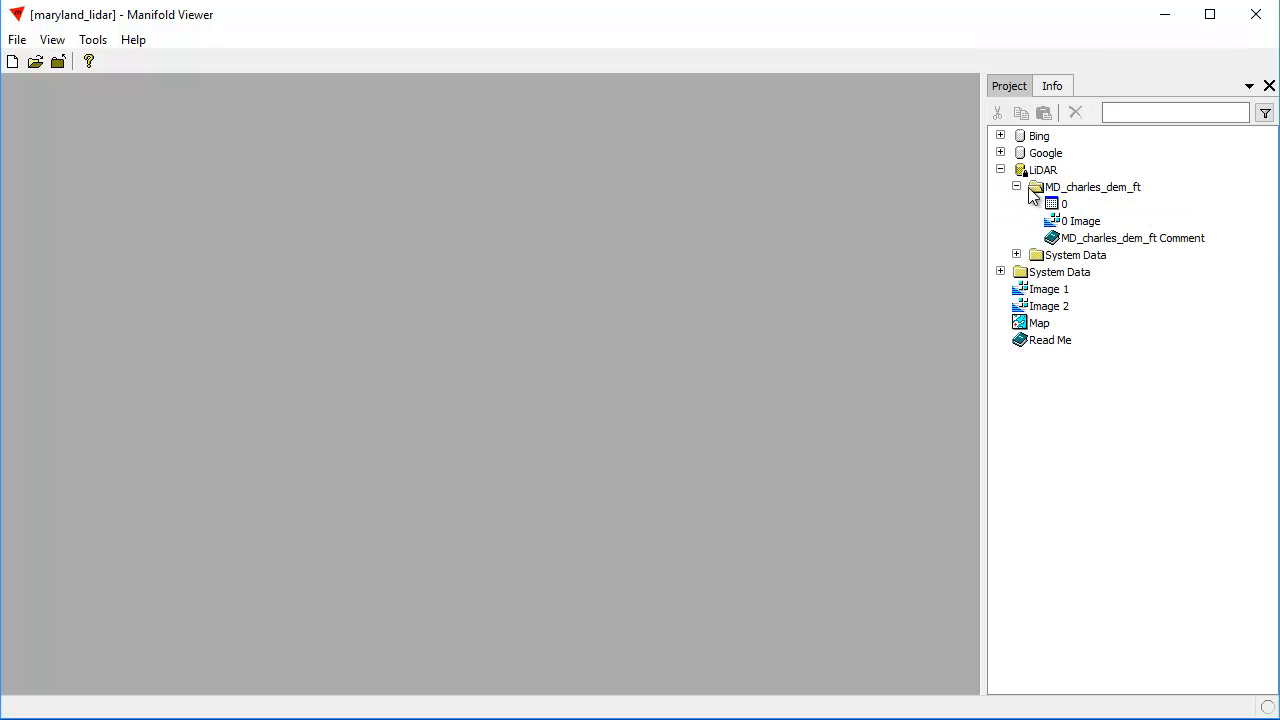
pyautogui.moveTo(1144, 210)
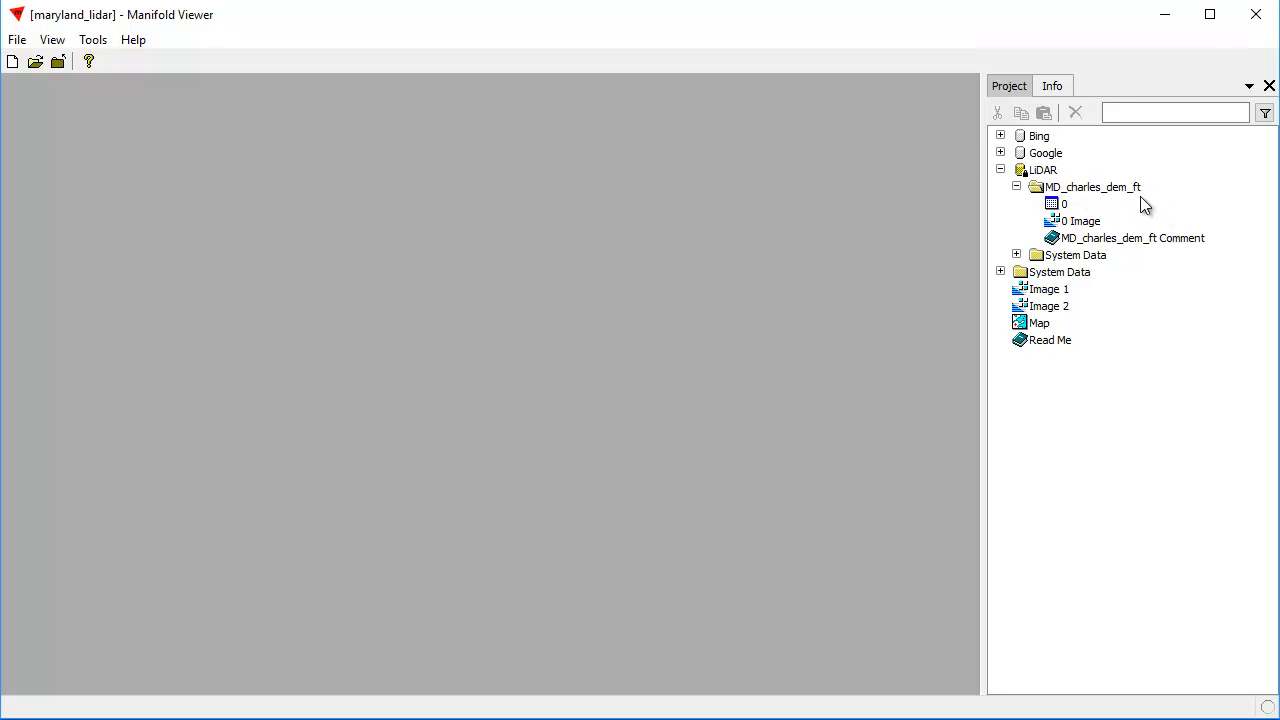
pyautogui.moveTo(1118, 262)
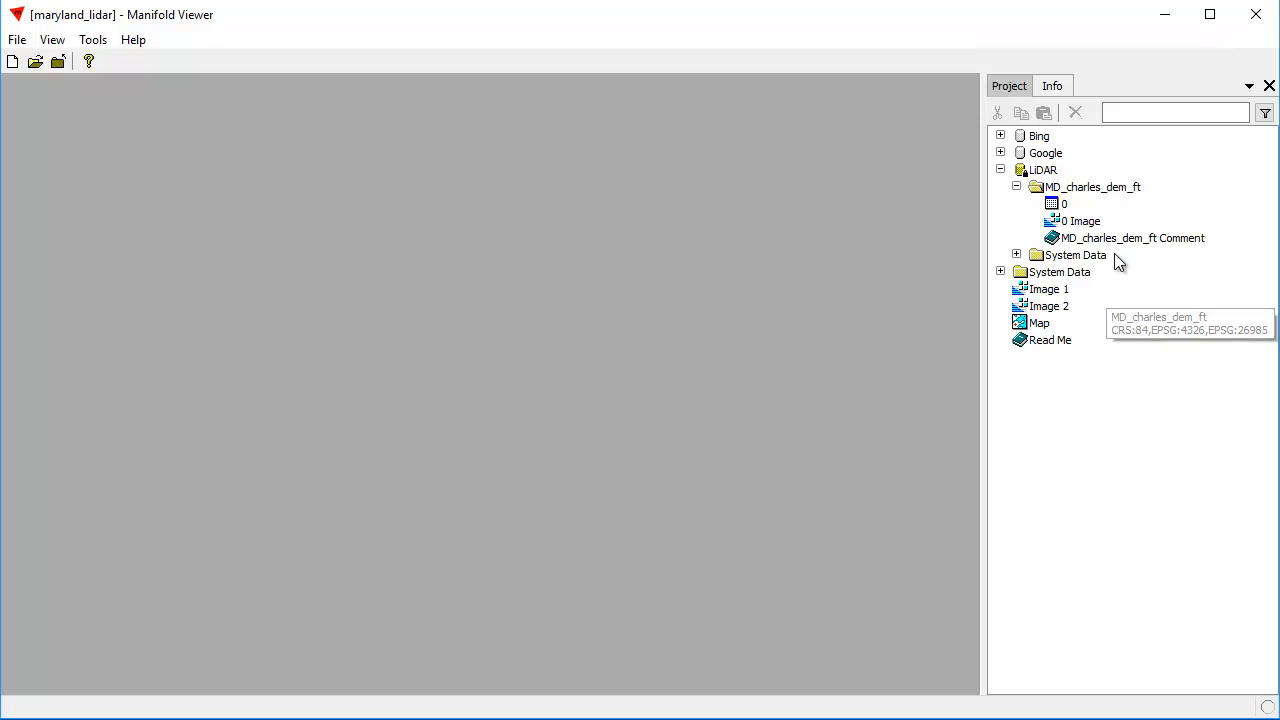
pyautogui.moveTo(1072, 358)
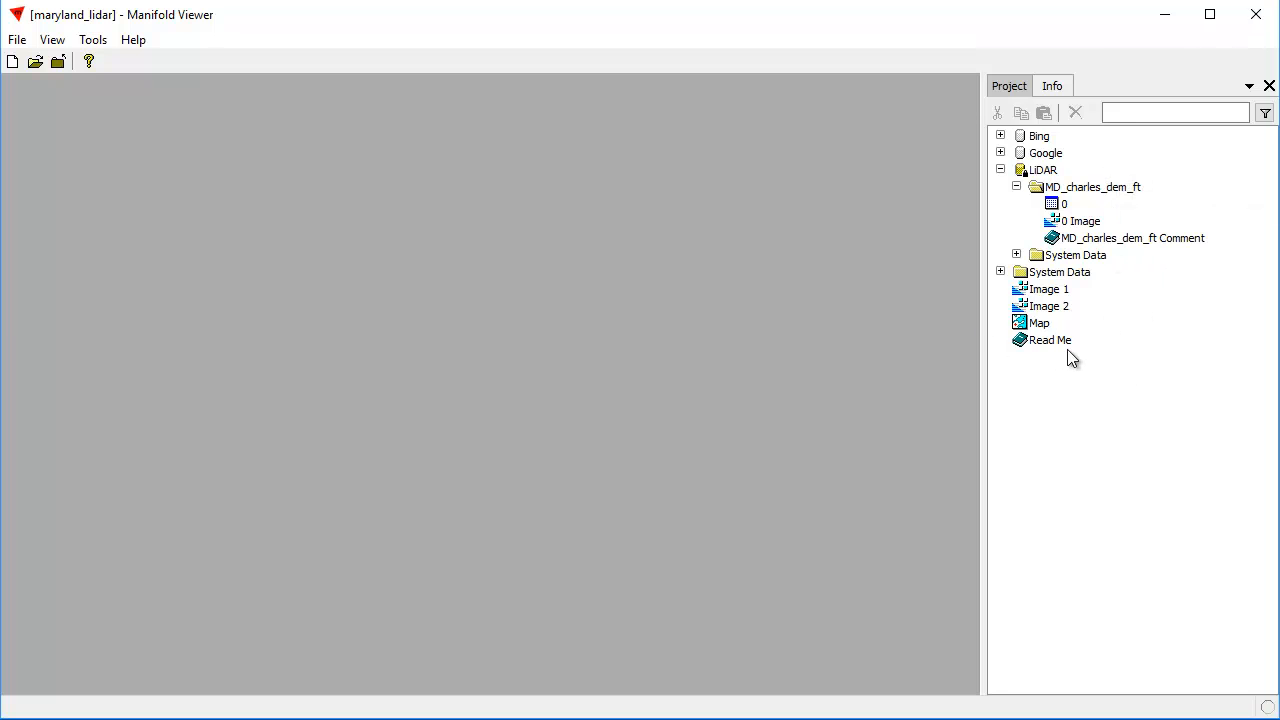
pyautogui.moveTo(1072, 416)
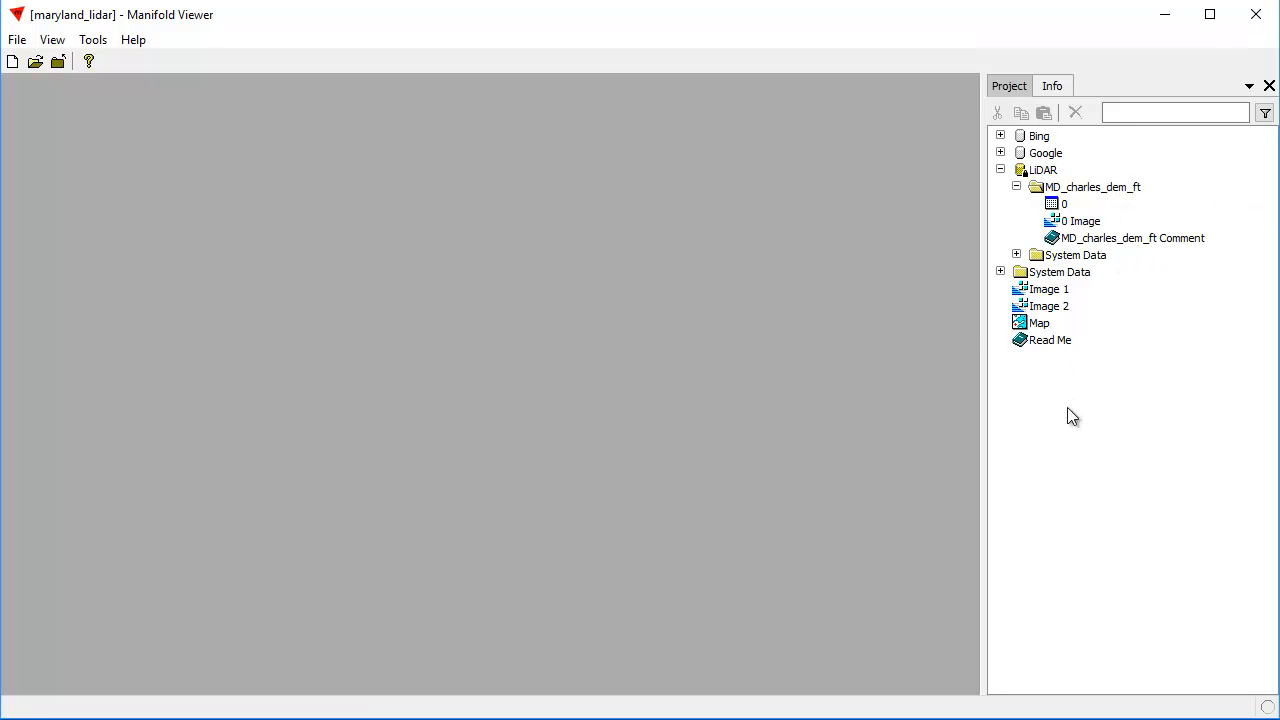
pyautogui.moveTo(1088, 344)
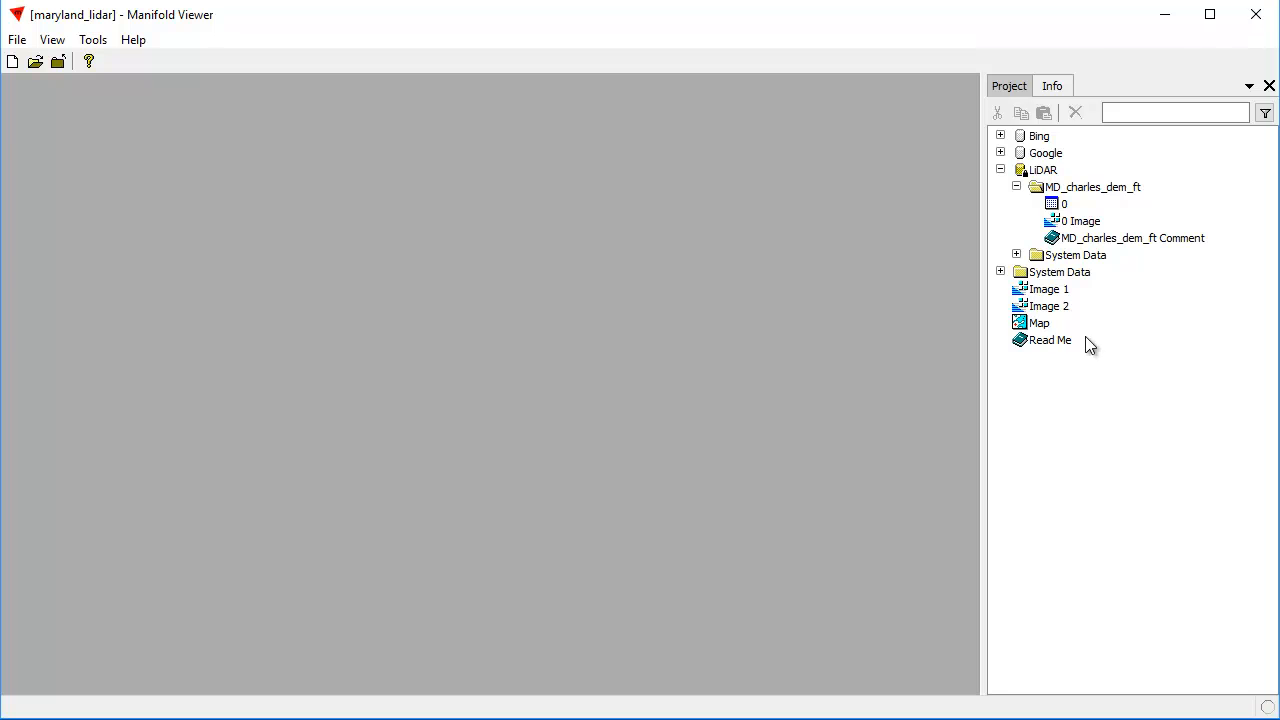
# Step: Open Image 1 in its own window to show the hillshaded LiDAR terrain
pyautogui.doubleClick(1044, 288)
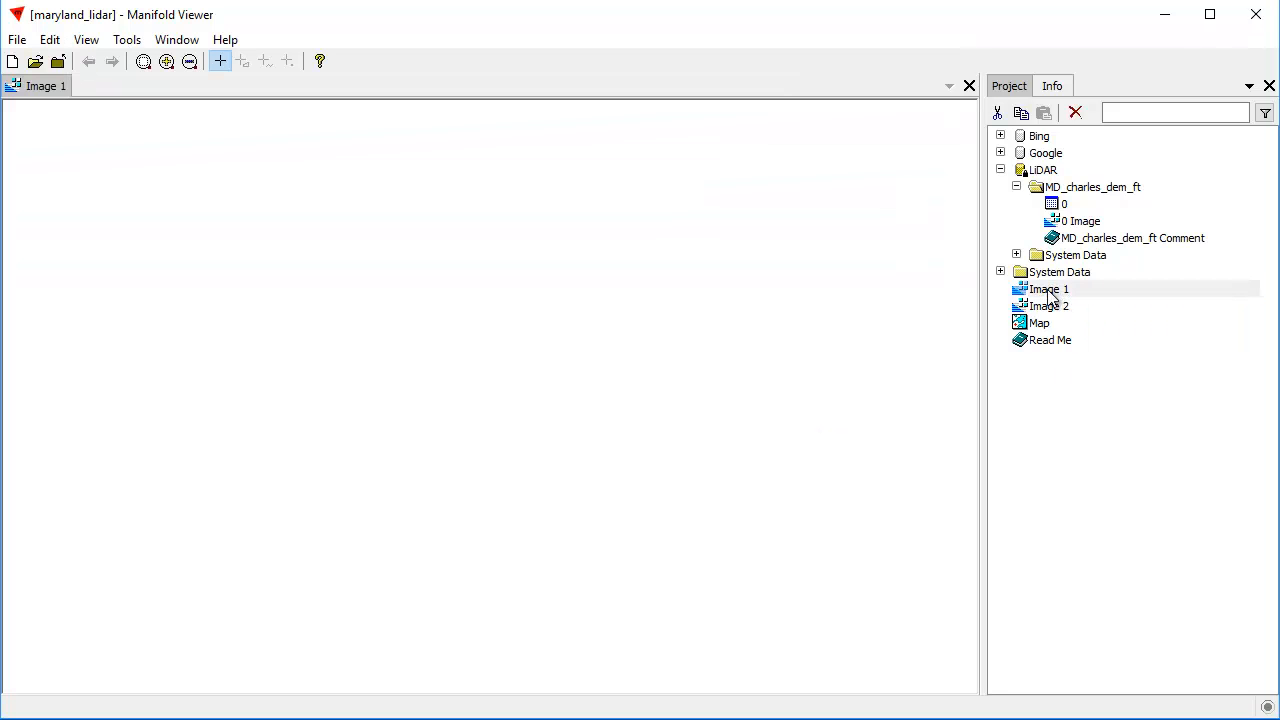
pyautogui.moveTo(572, 294)
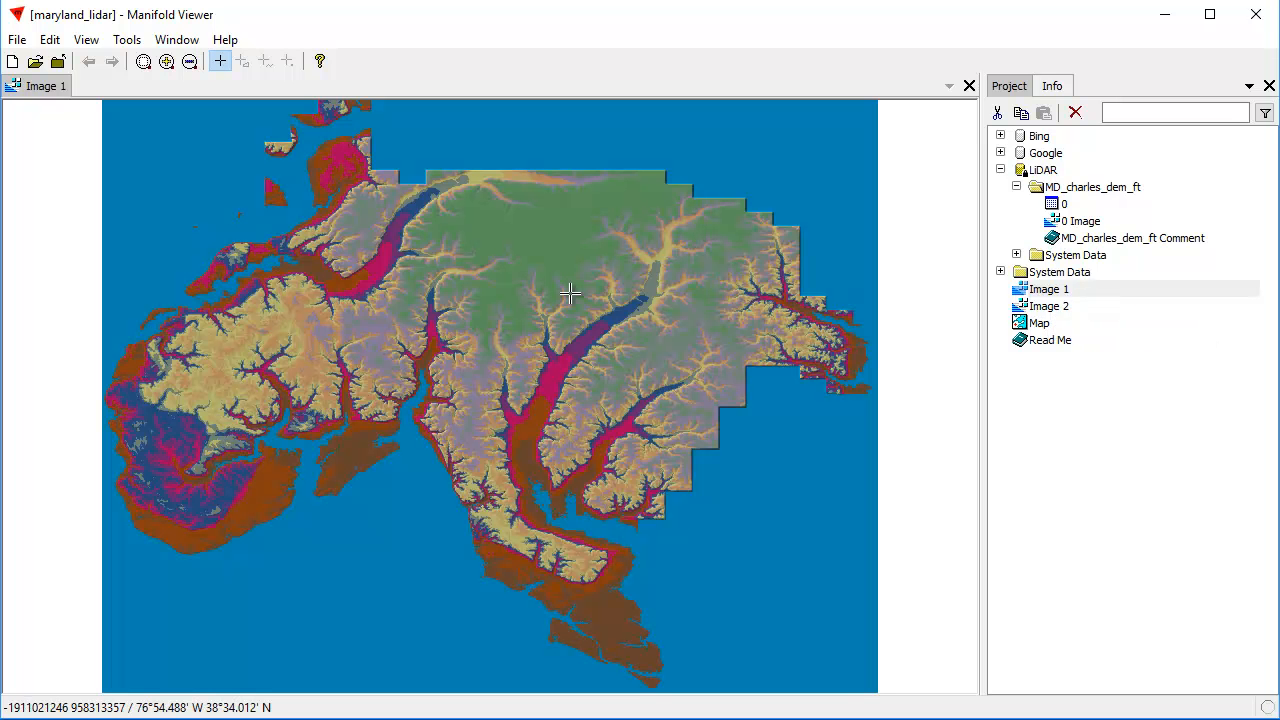
pyautogui.moveTo(444, 378)
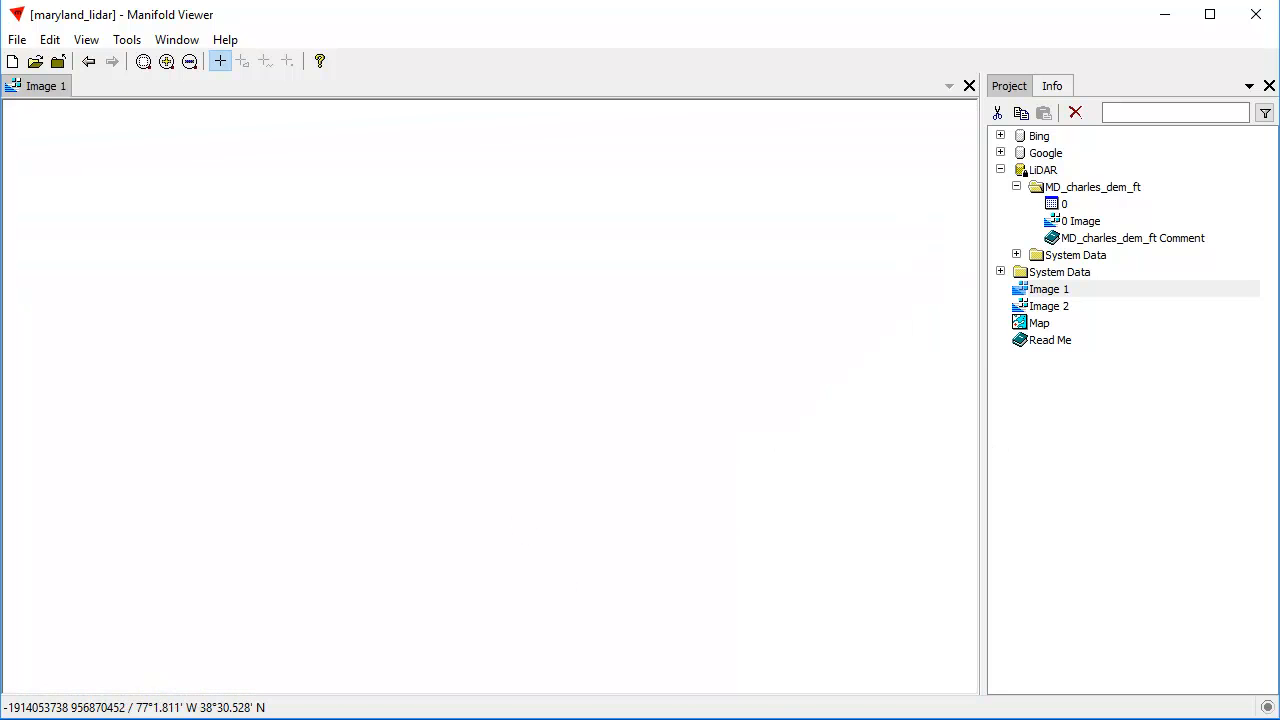
pyautogui.moveTo(652, 244)
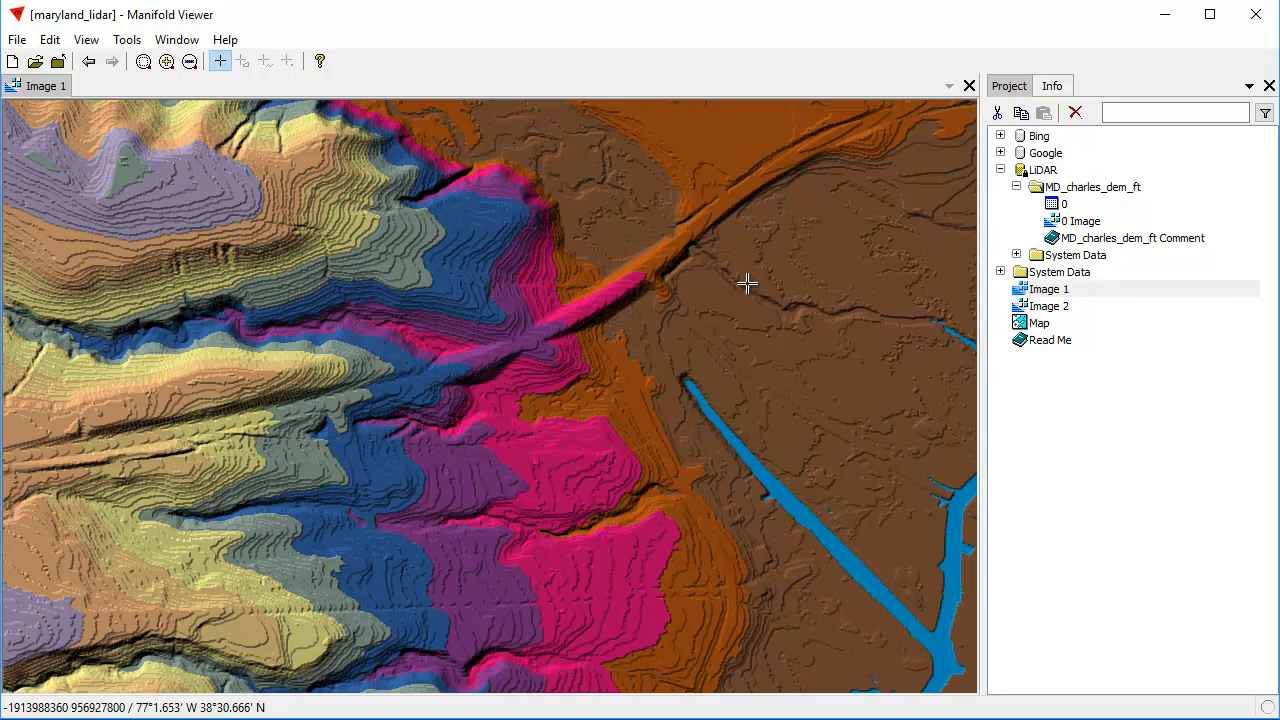
pyautogui.moveTo(624, 324)
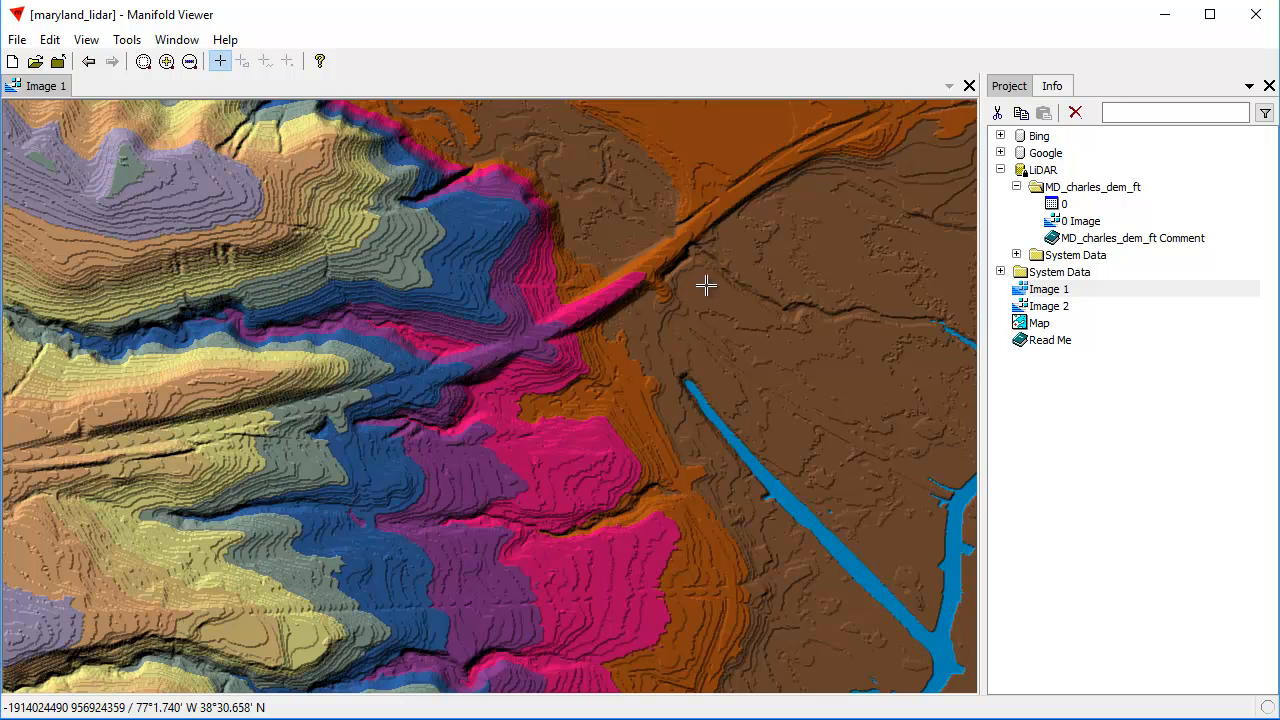
pyautogui.moveTo(596, 220)
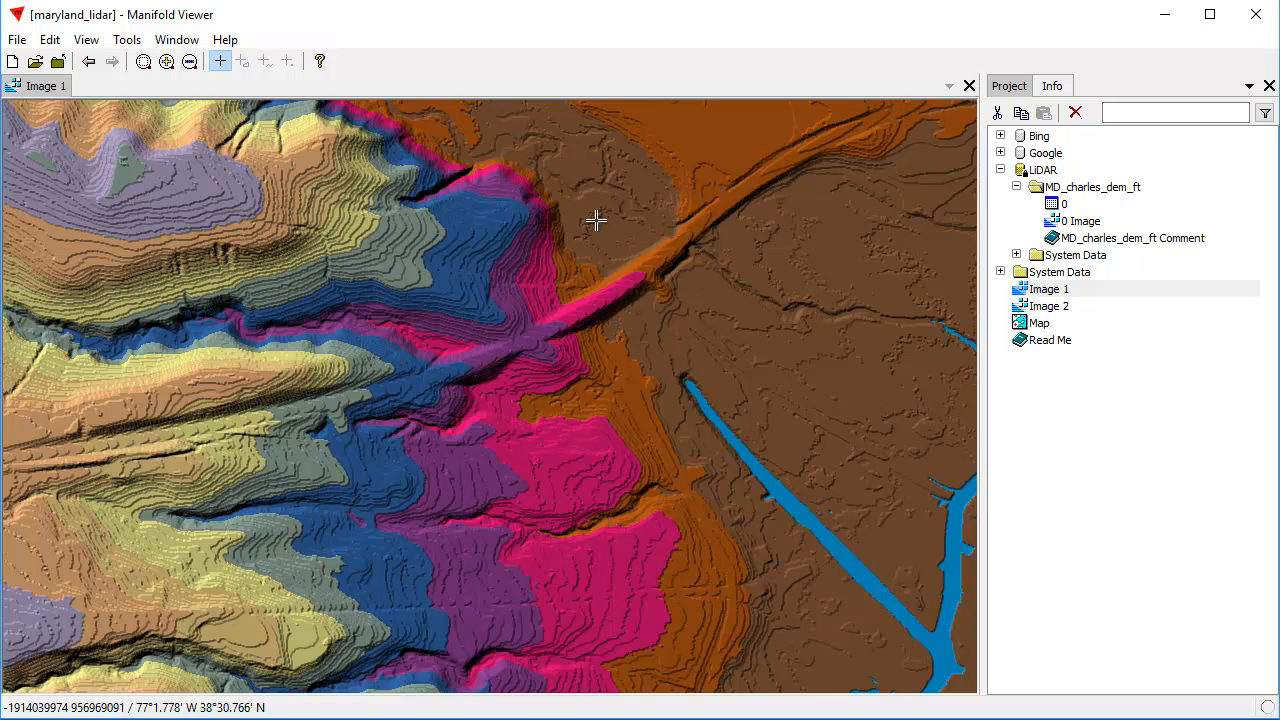
pyautogui.moveTo(536, 72)
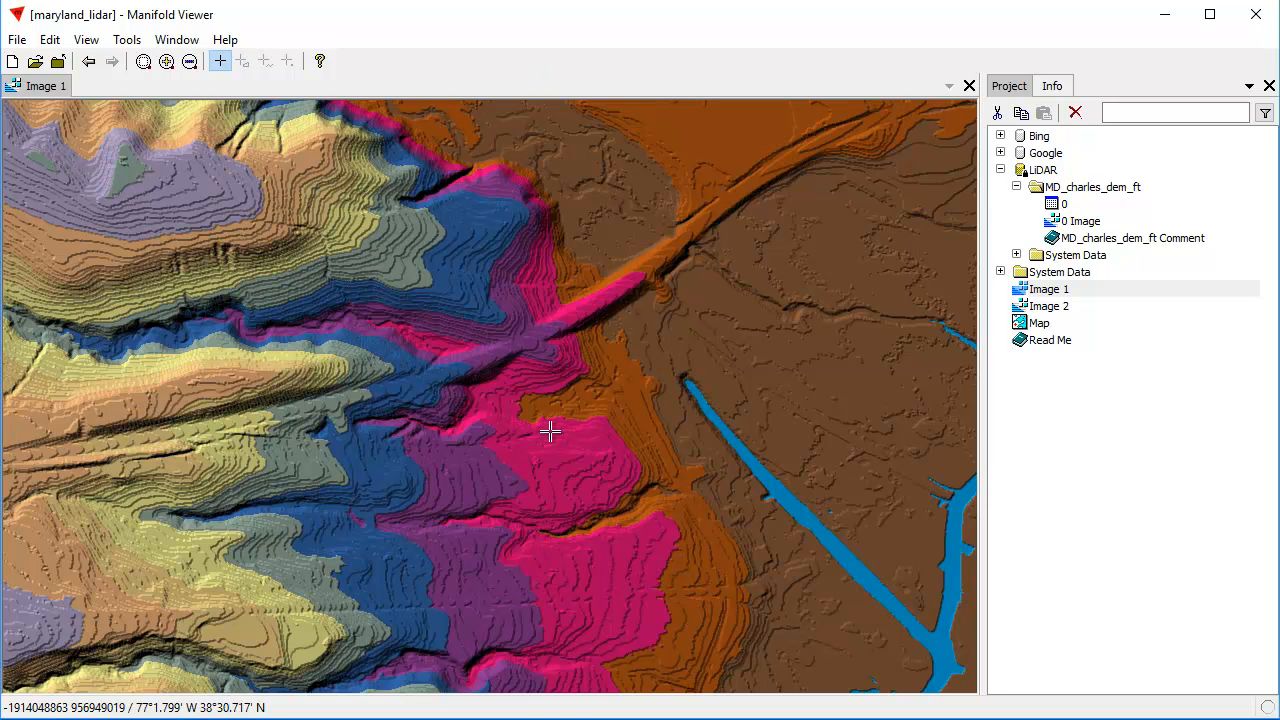
pyautogui.moveTo(1076, 308)
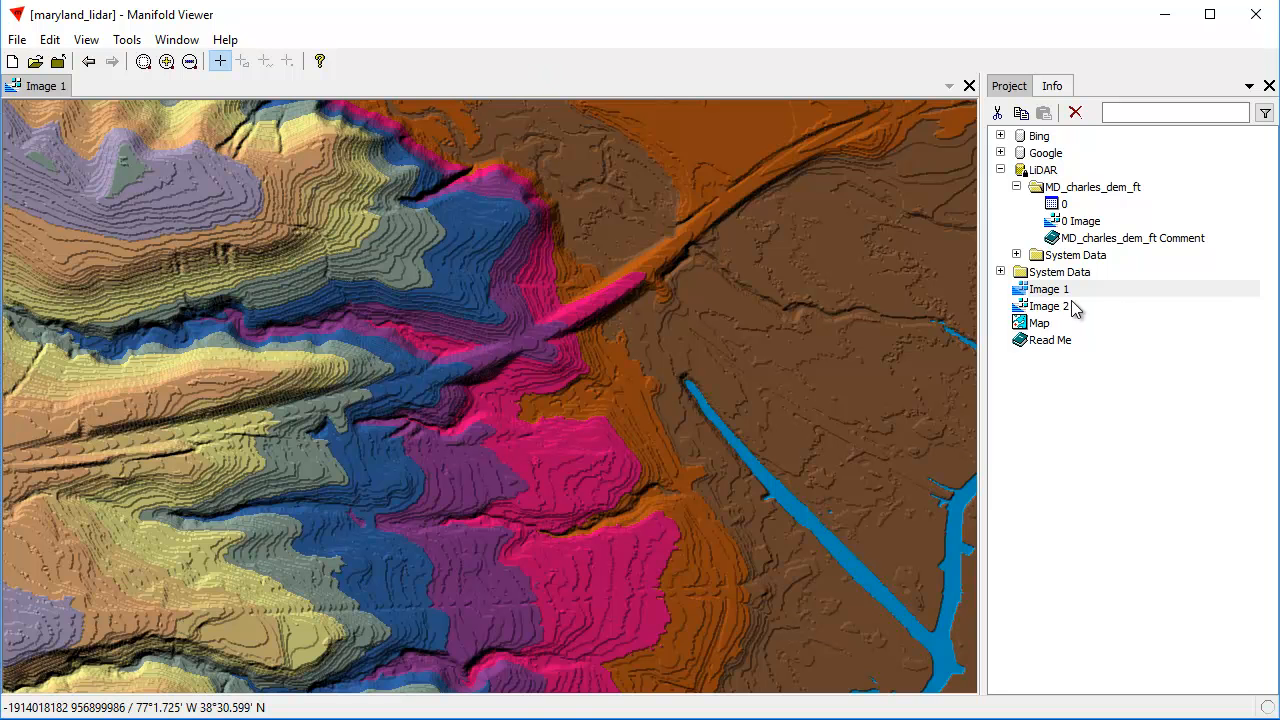
pyautogui.moveTo(1084, 298)
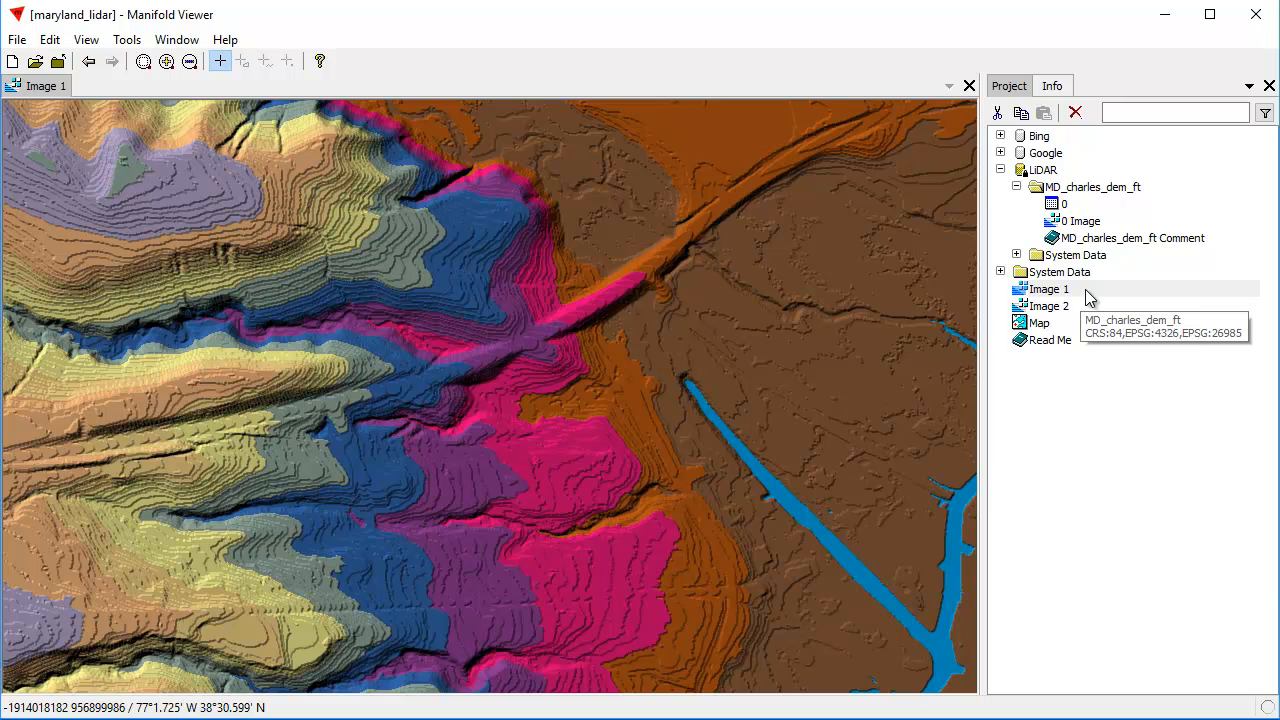
# Step: Review Image 1's properties showing the MD_charles_dem_ft WMS source and cancel without changes
pyautogui.doubleClick(1048, 288)
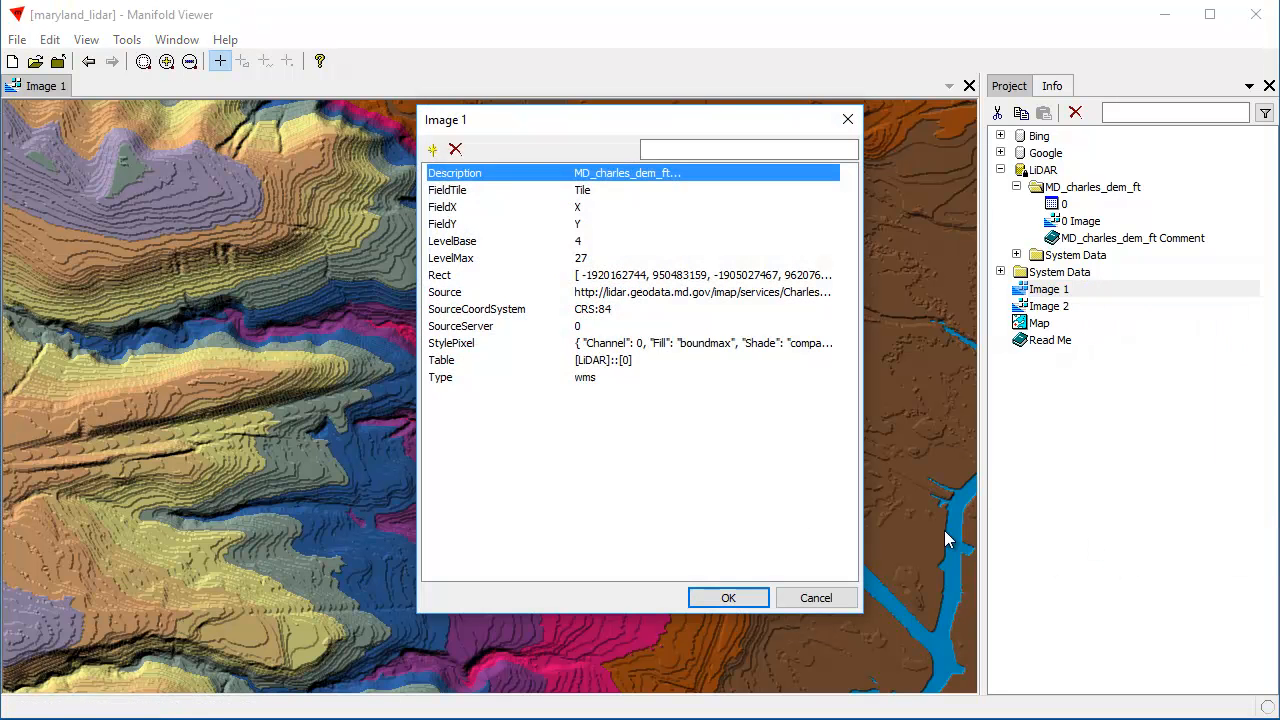
pyautogui.moveTo(1096, 198)
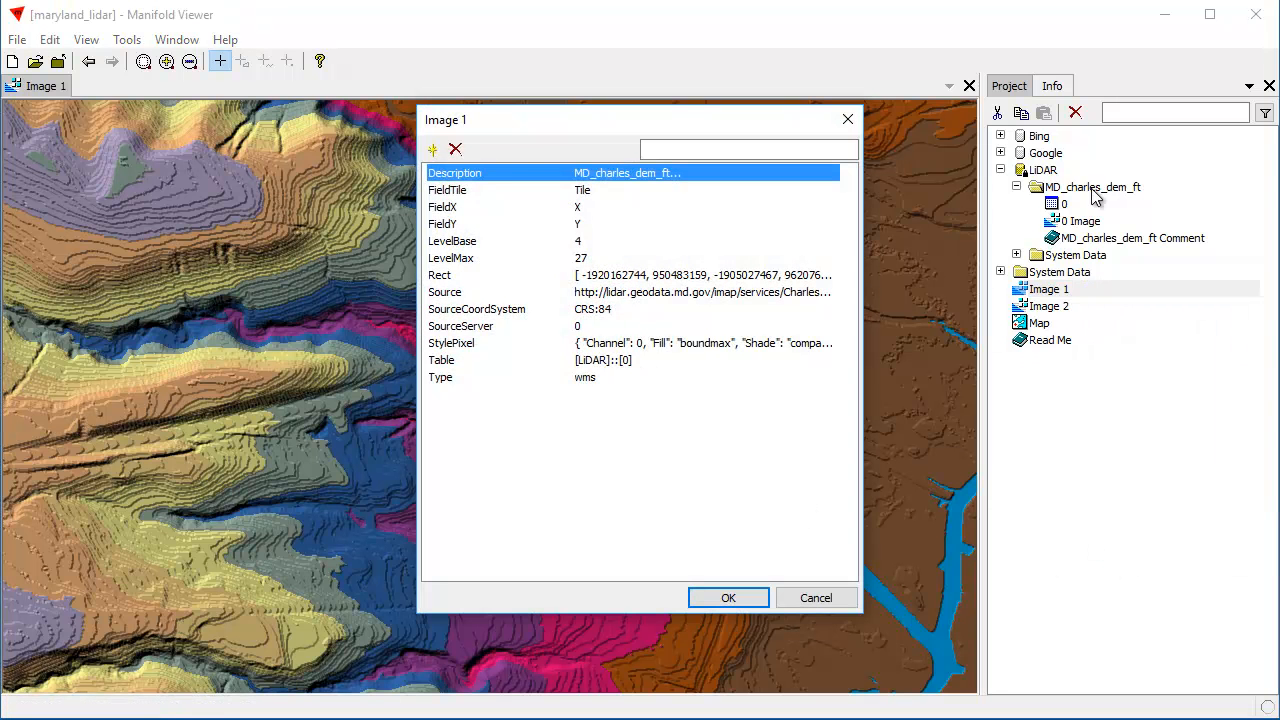
pyautogui.moveTo(816, 596)
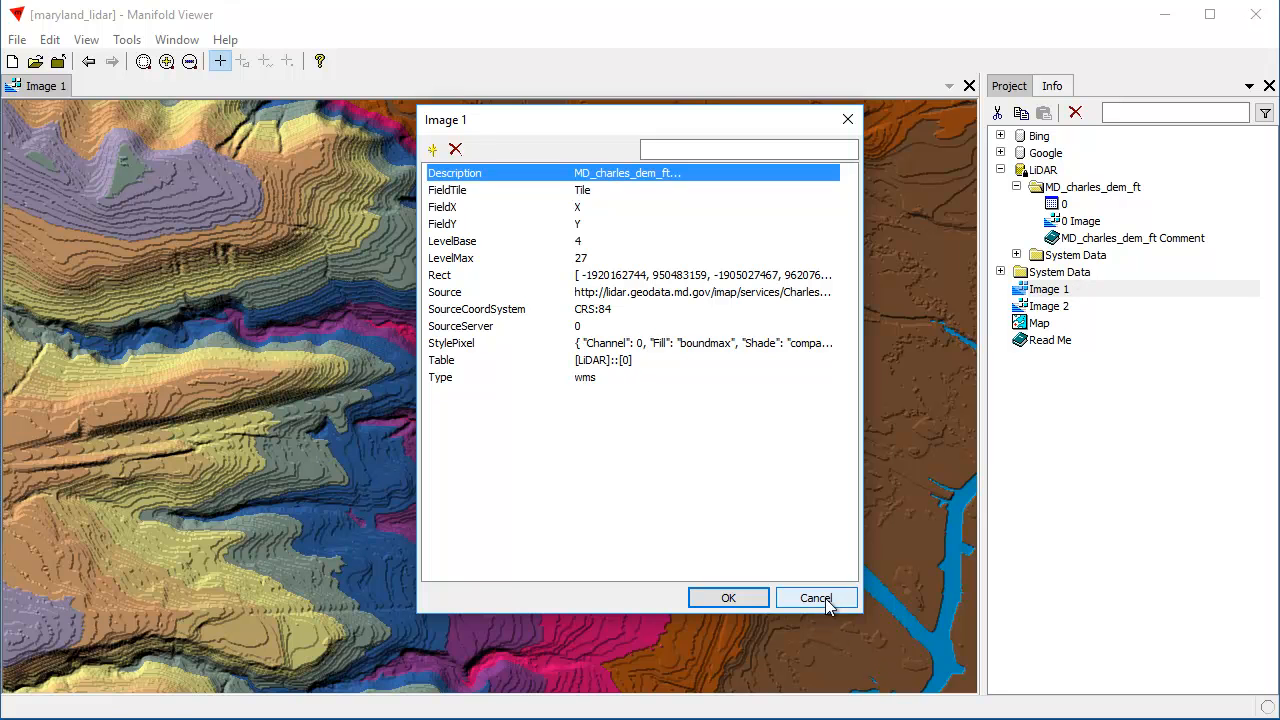
pyautogui.click(816, 596)
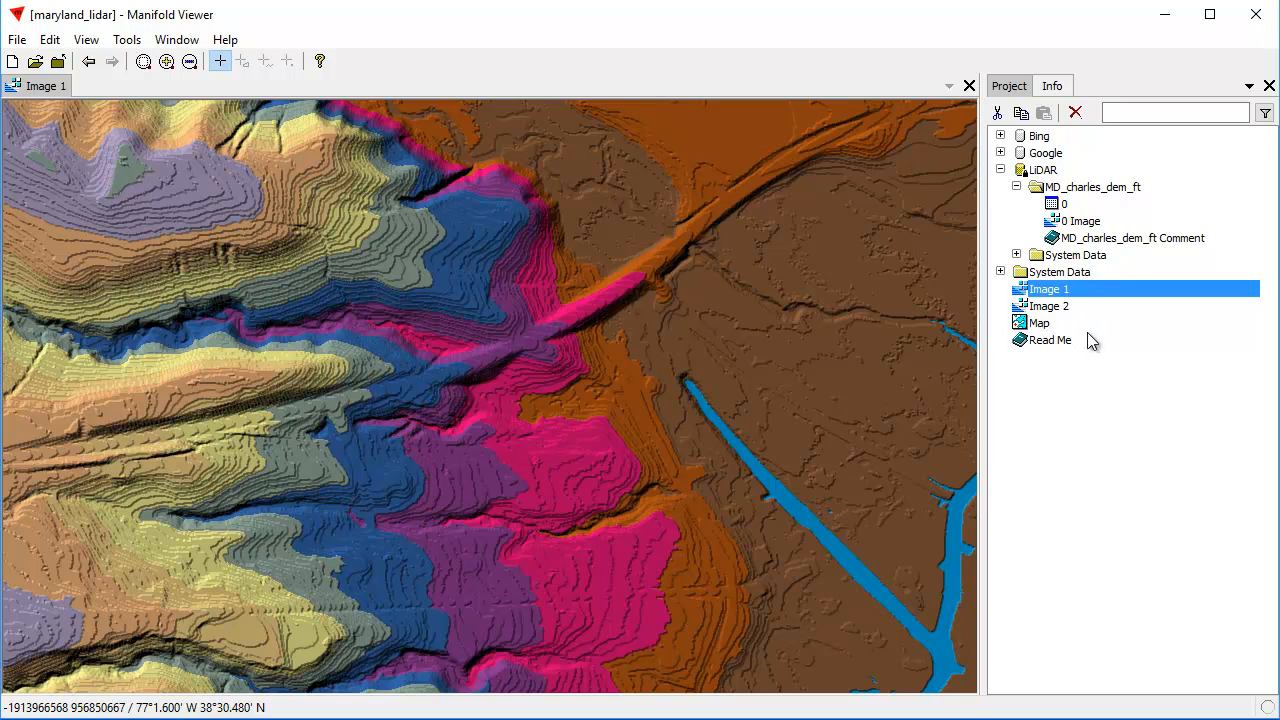
pyautogui.moveTo(1104, 230)
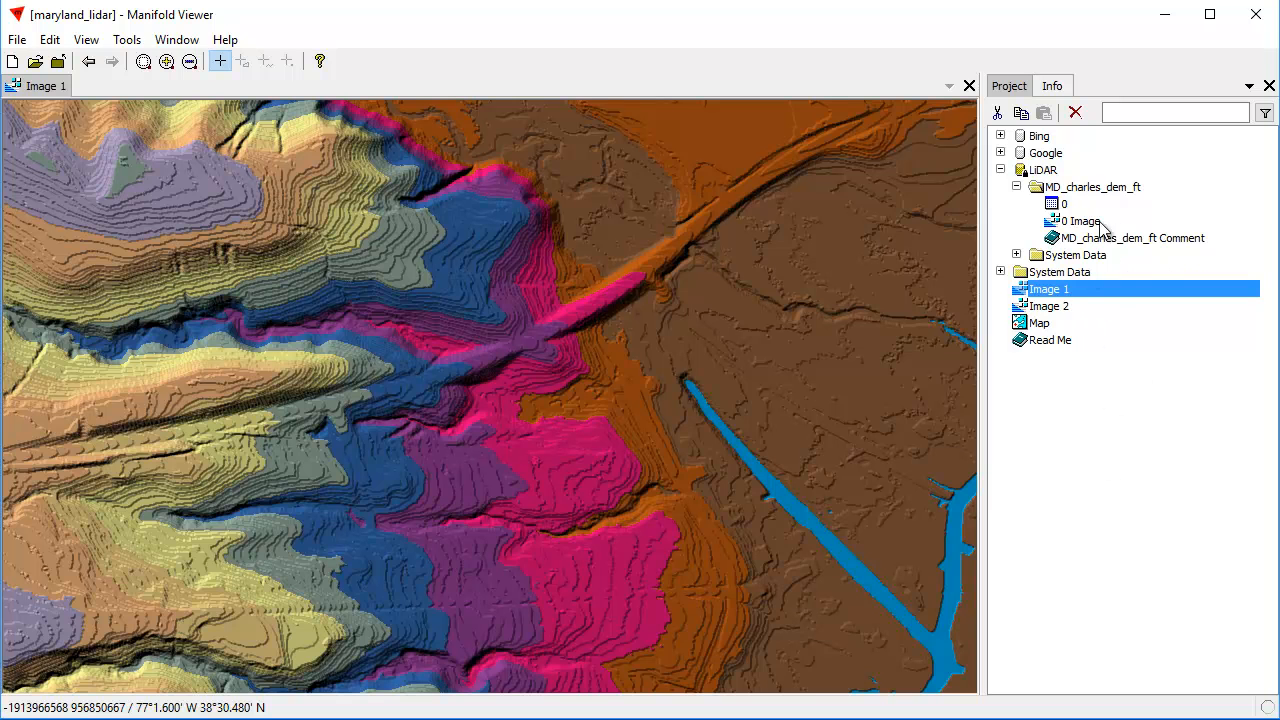
pyautogui.moveTo(1070, 196)
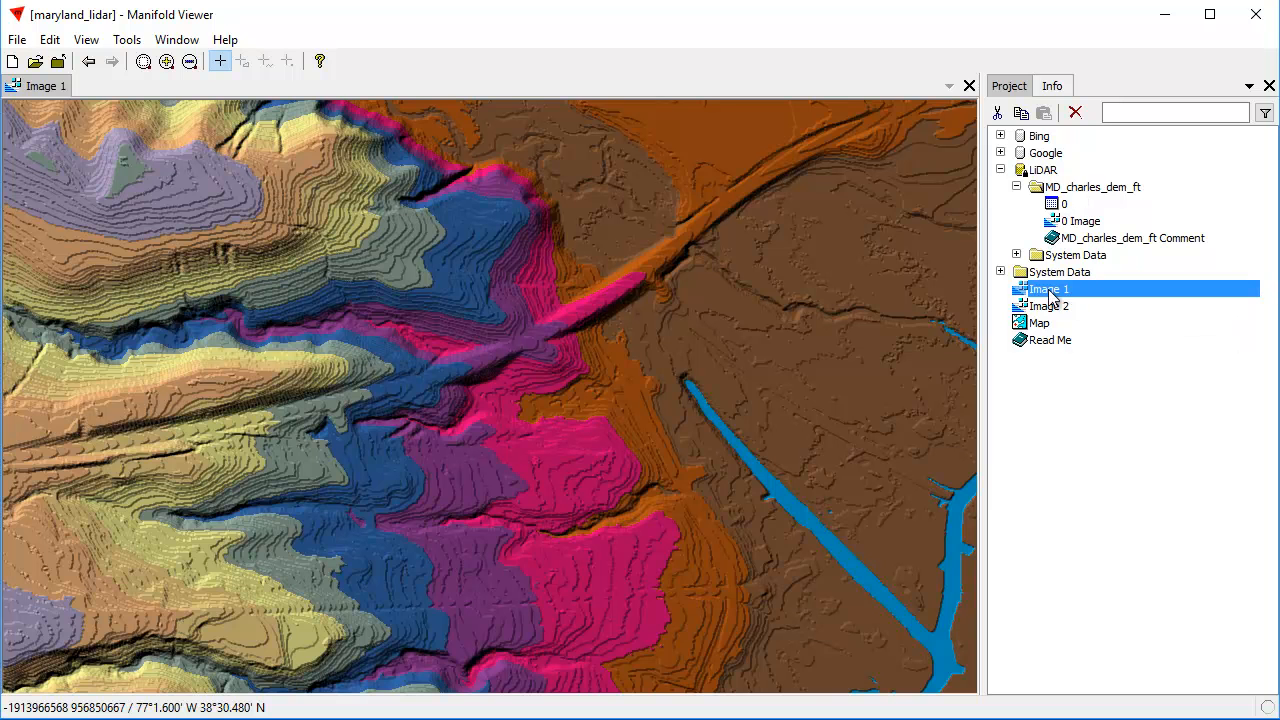
# Step: Open Image 2 to see the blue-to-orange LiDAR palette, then close all image windows
pyautogui.doubleClick(1048, 304)
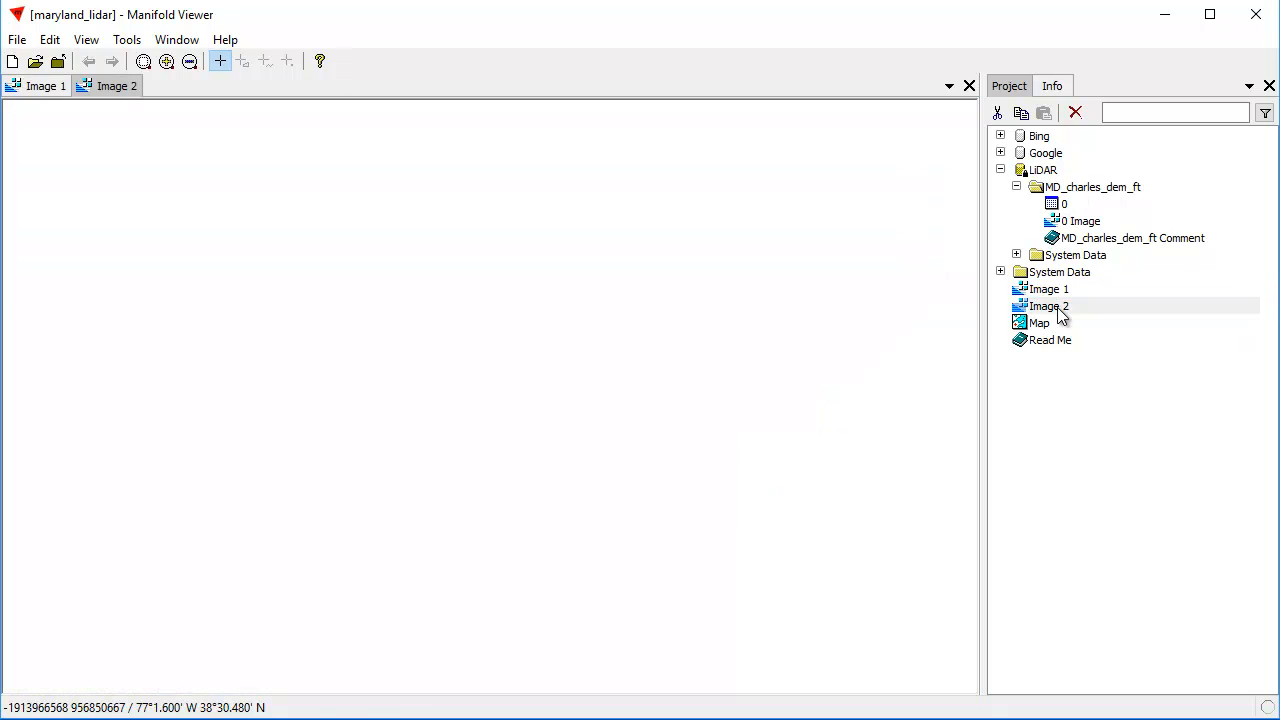
pyautogui.doubleClick(1046, 304)
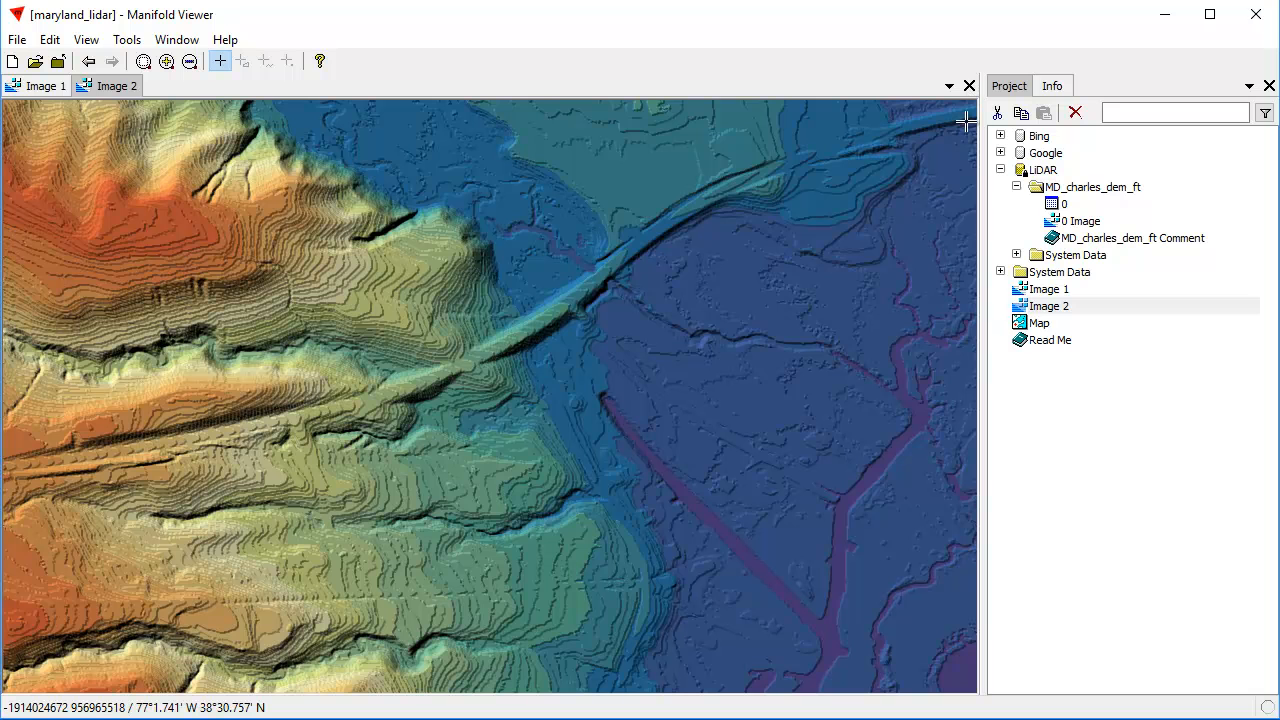
pyautogui.click(968, 84)
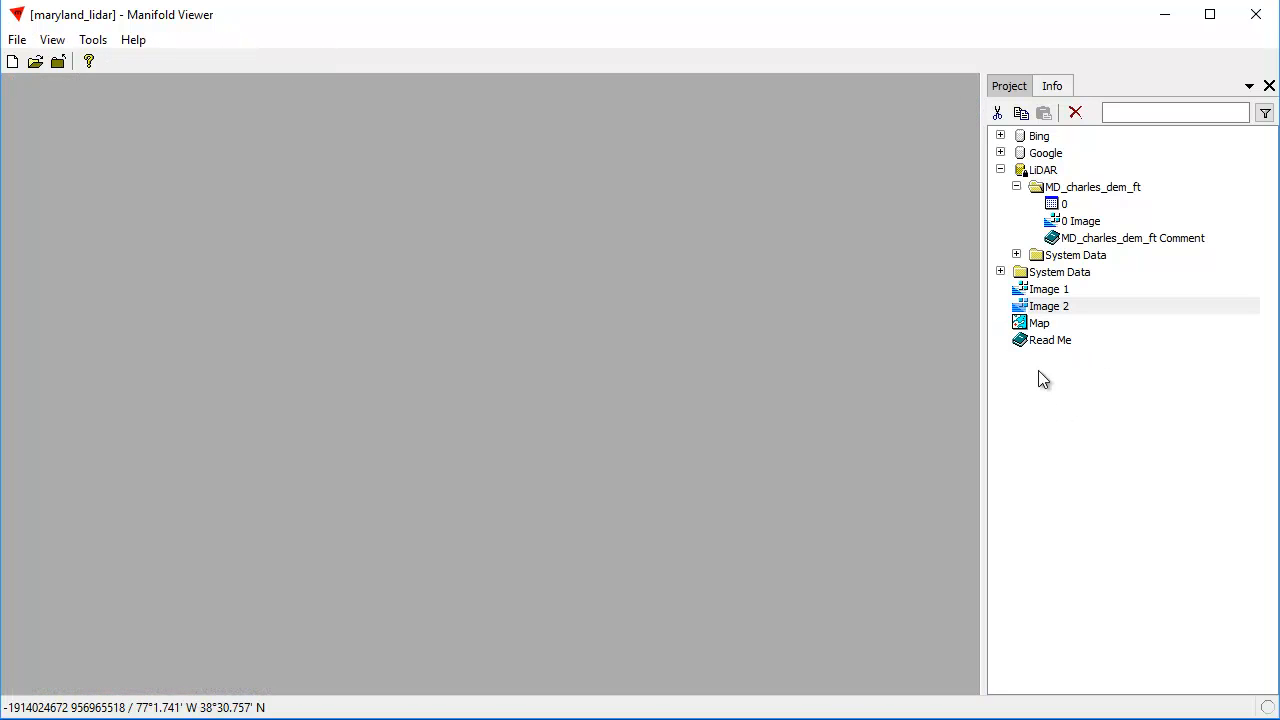
# Step: Open the Read Me notes and highlight the Charles County line and the LiDAR WMS server URL
pyautogui.doubleClick(1050, 340)
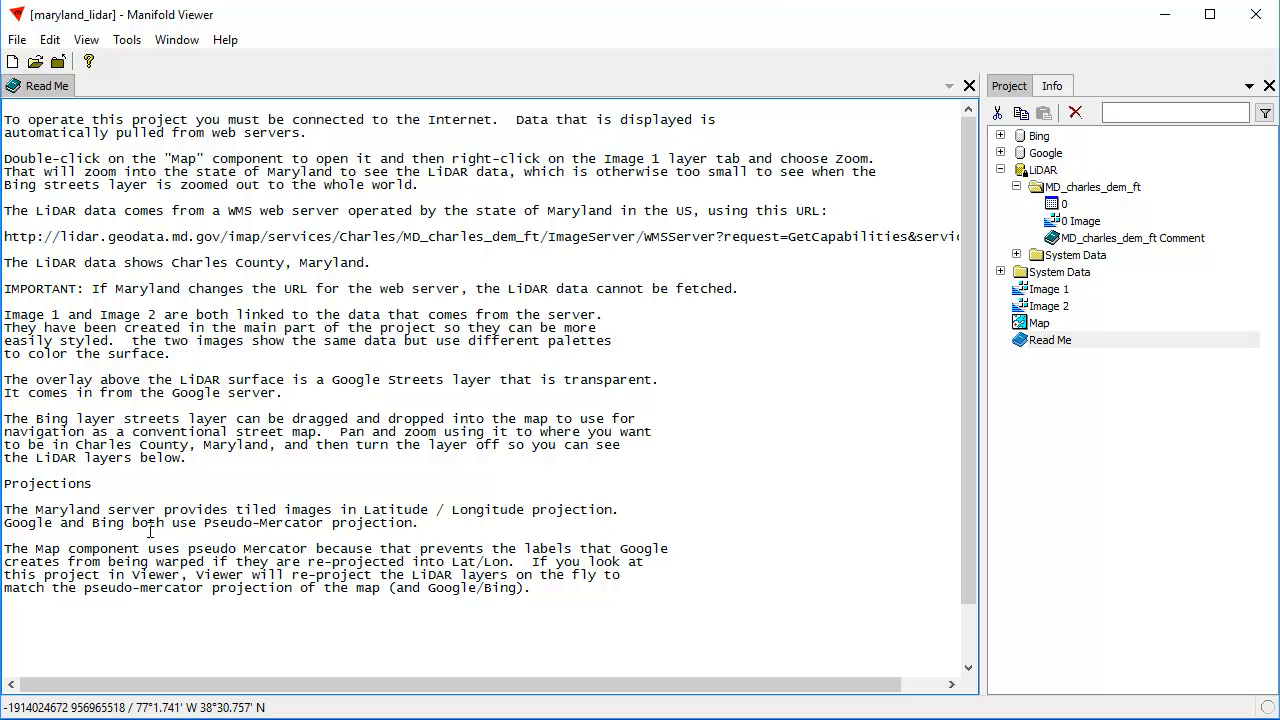
pyautogui.moveTo(392, 260)
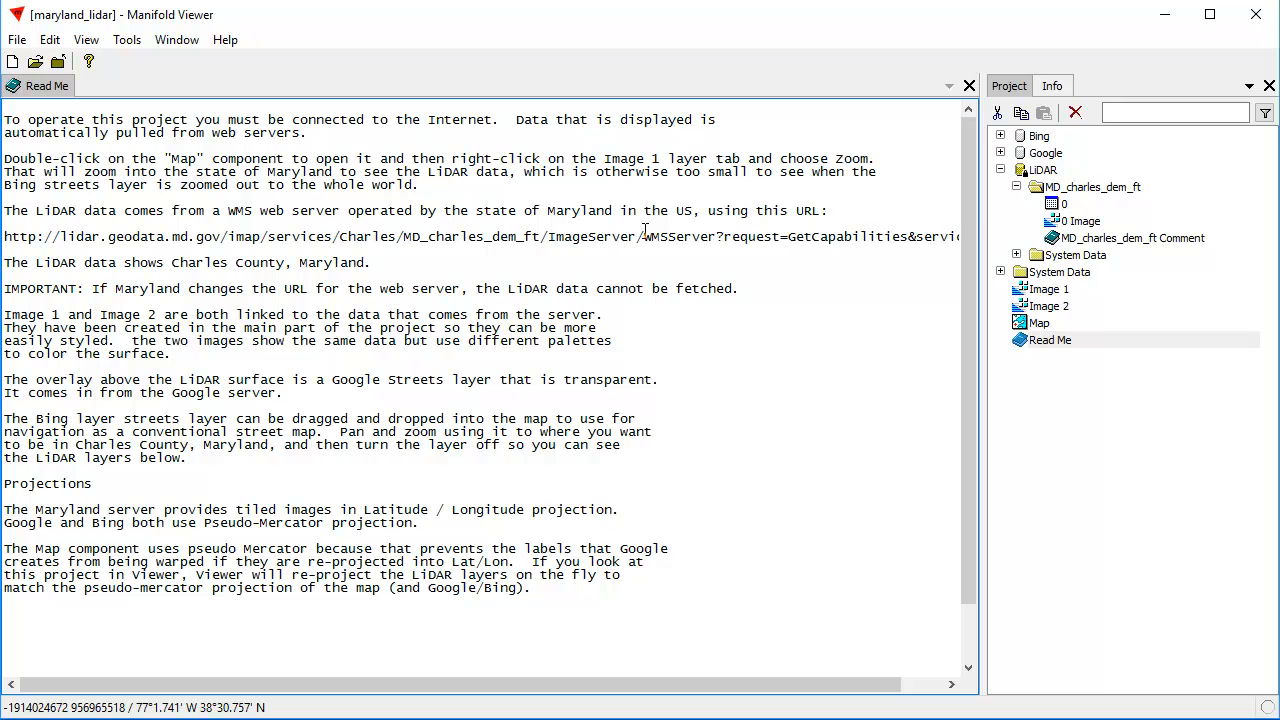
pyautogui.moveTo(4, 210); pyautogui.dragTo(612, 210)
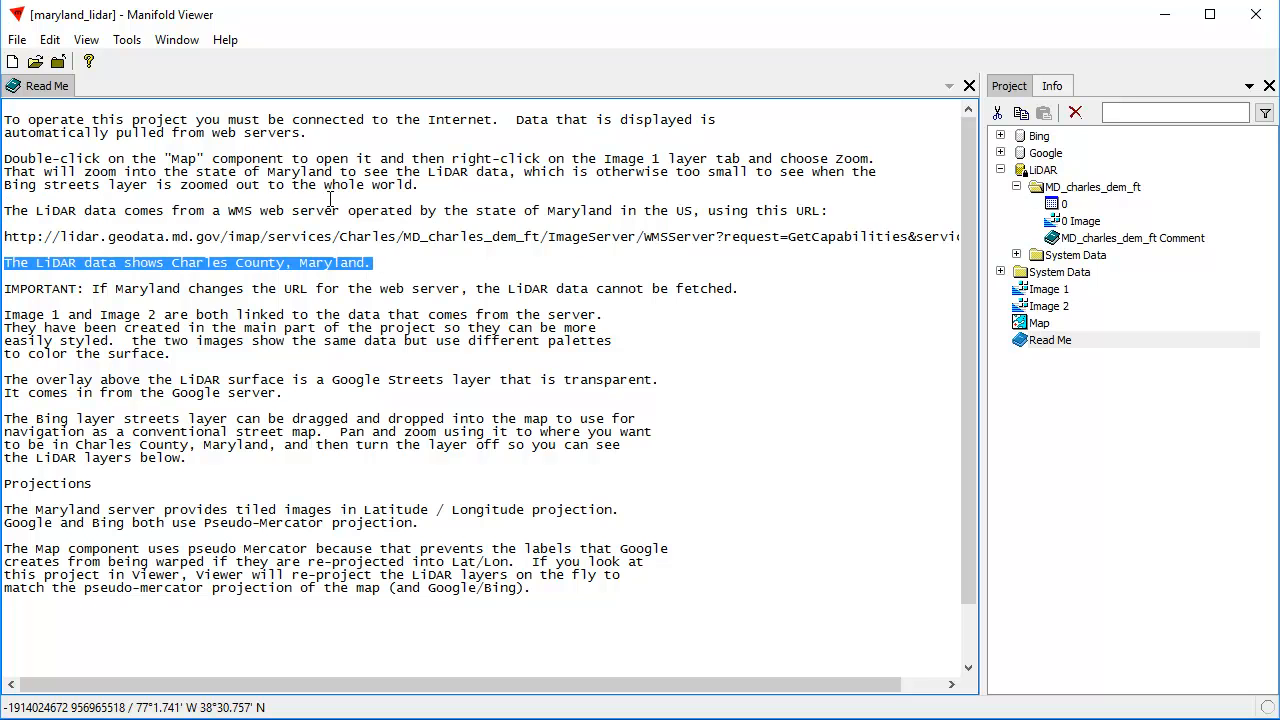
pyautogui.moveTo(634, 276)
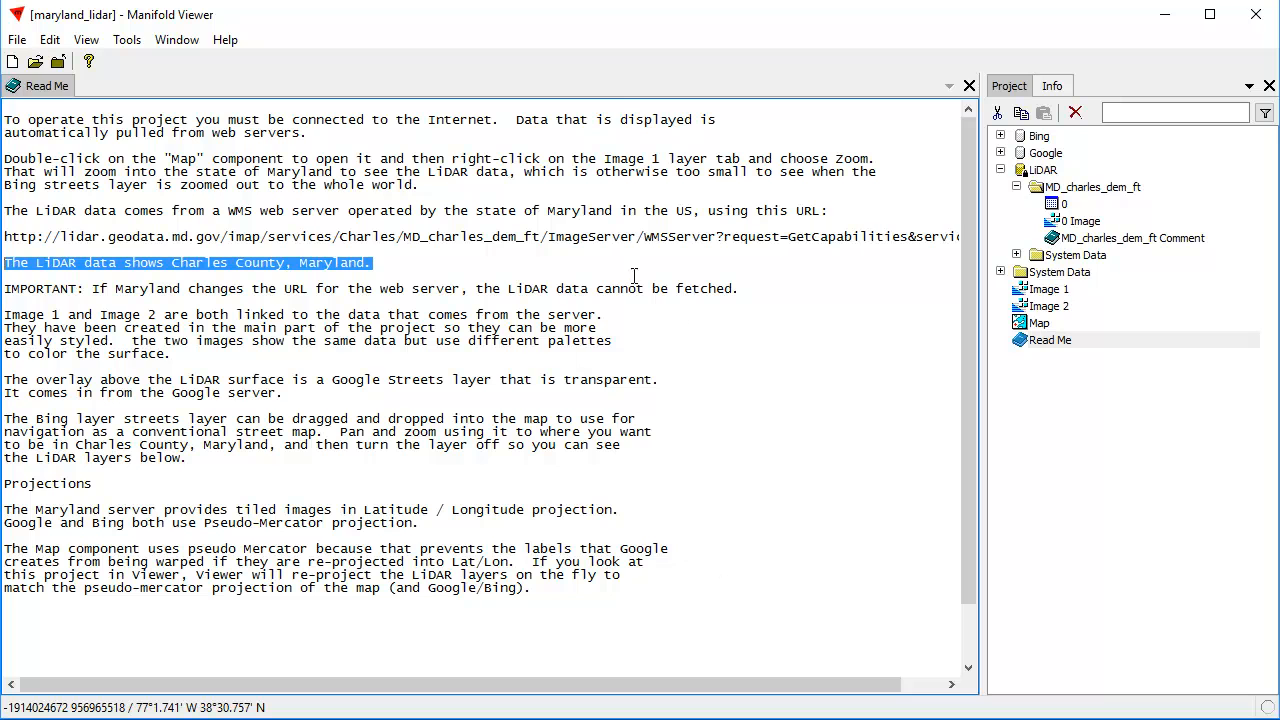
pyautogui.moveTo(280, 256)
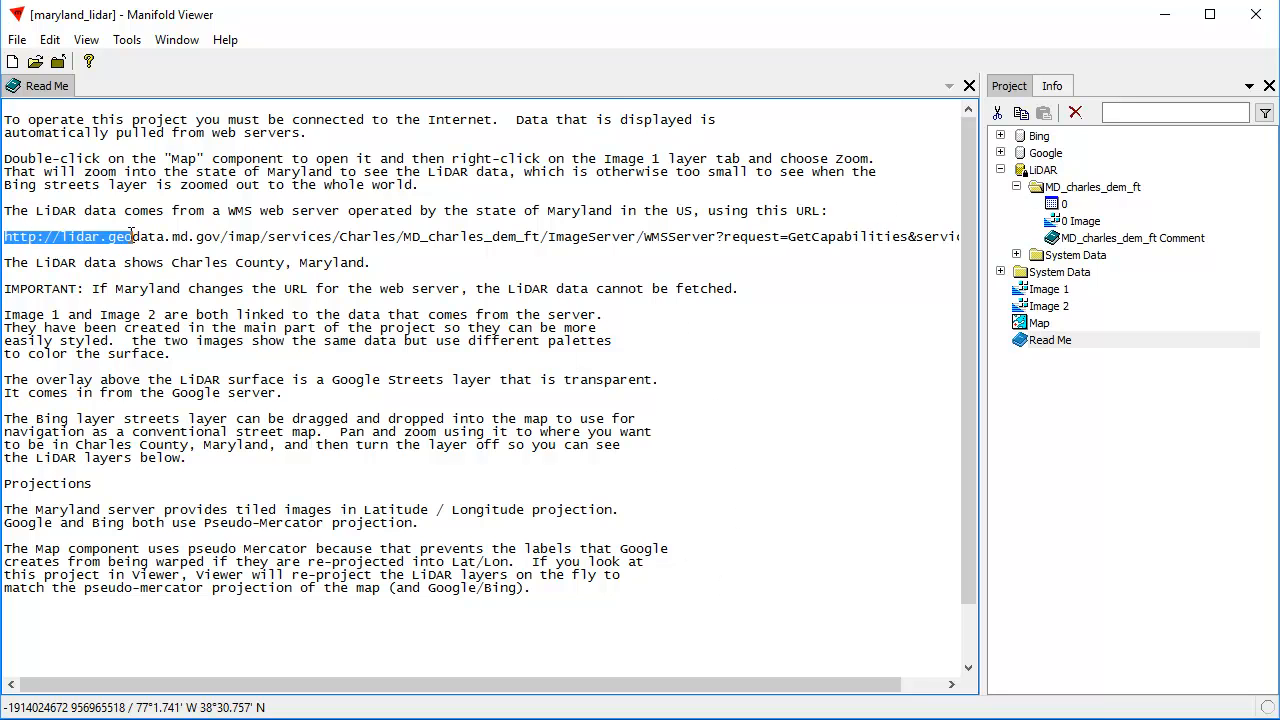
pyautogui.hscroll(3)
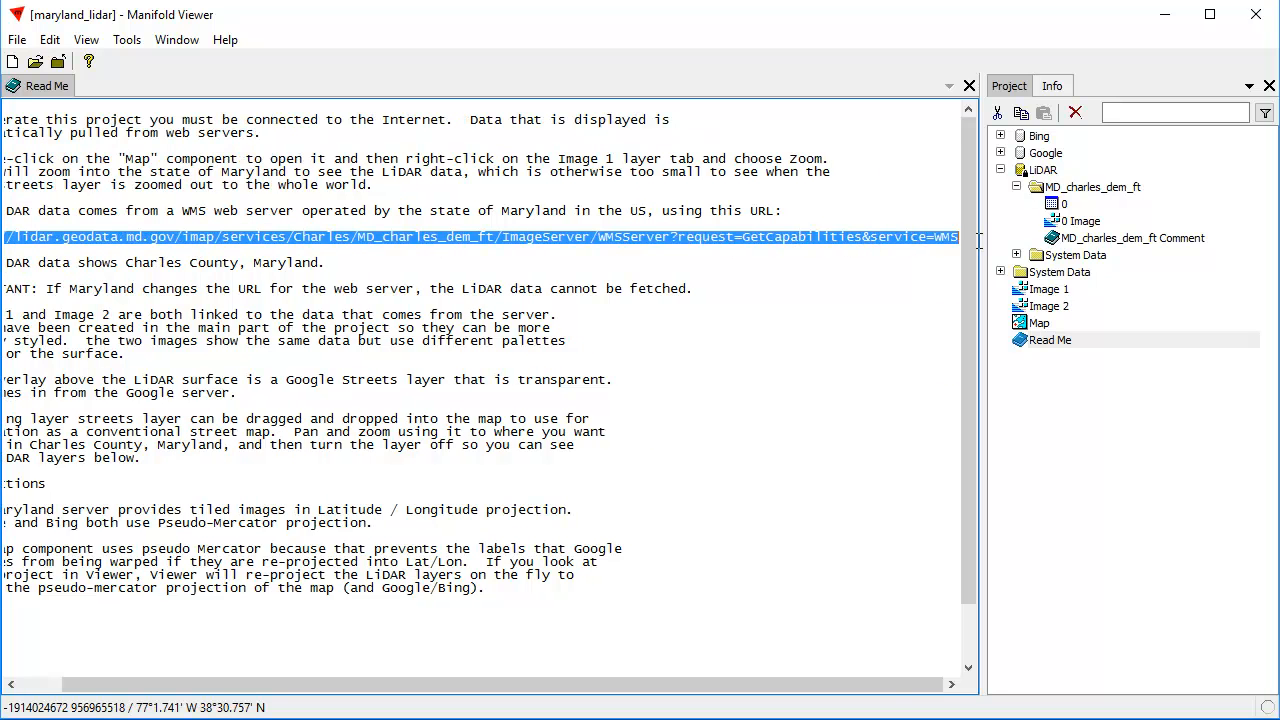
pyautogui.hscroll(-3)
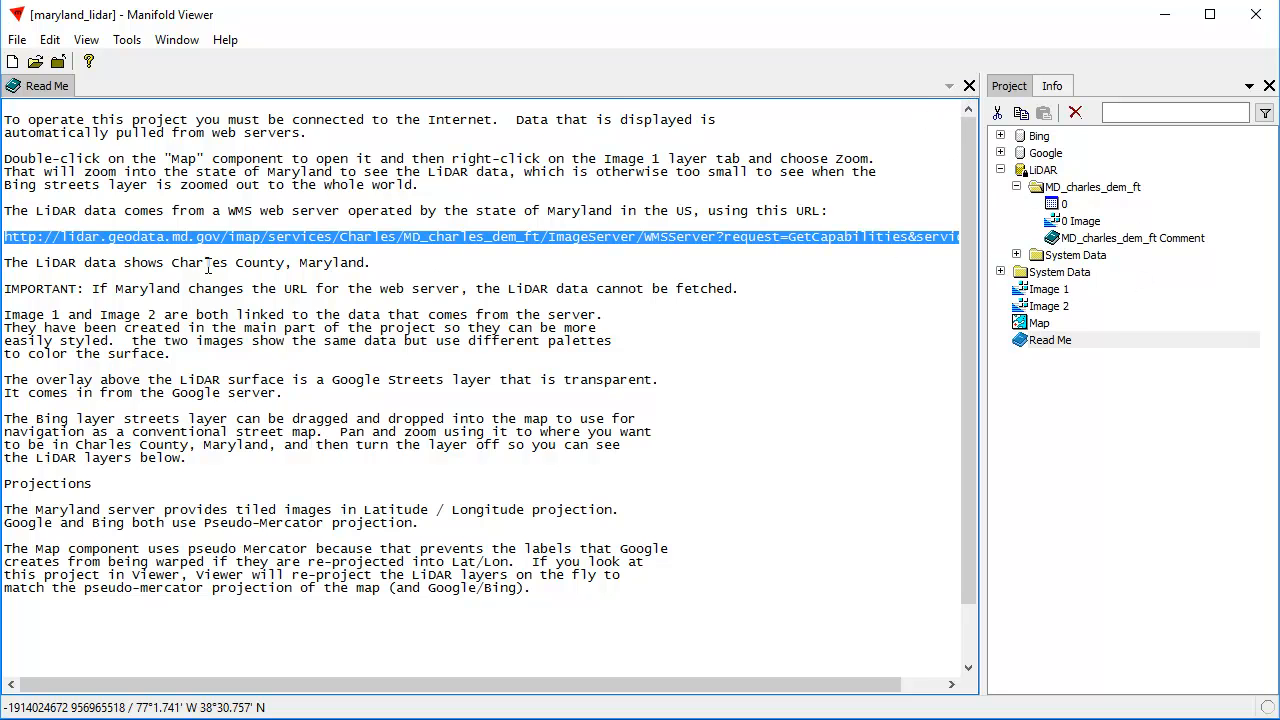
# Step: Close the Read Me window, leaving no component open
pyautogui.click(968, 84)
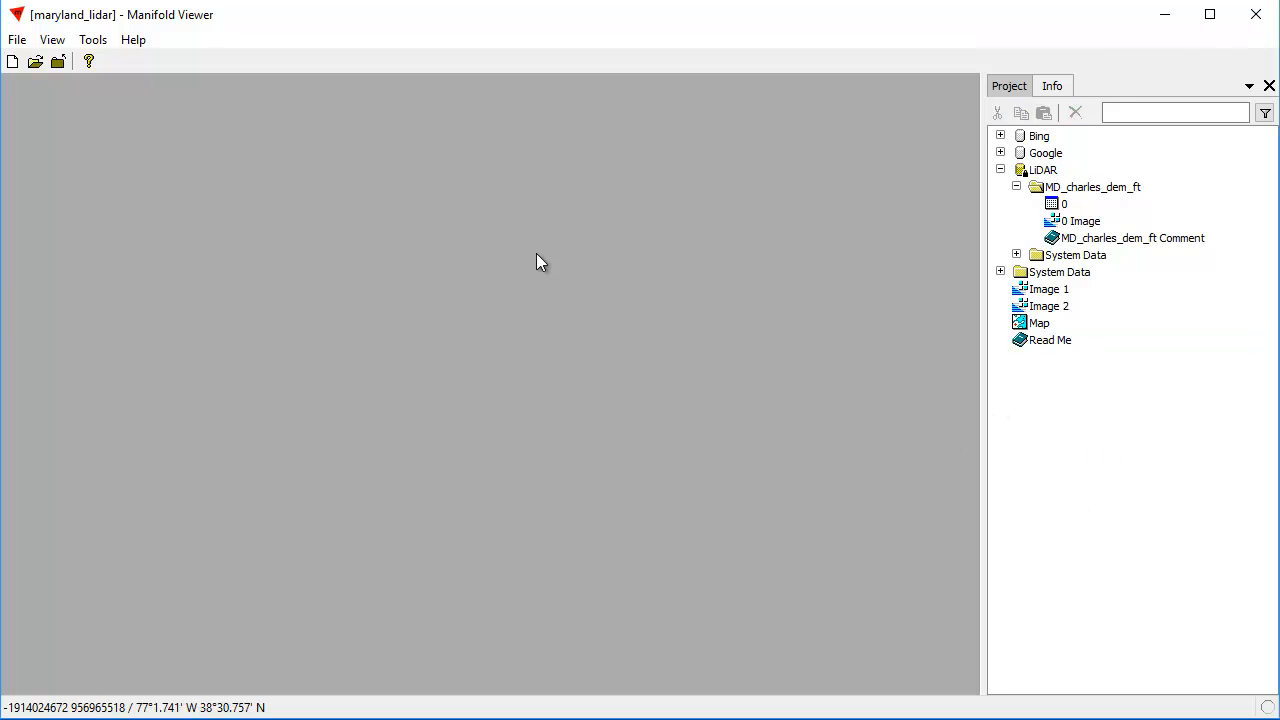
pyautogui.moveTo(1048, 340)
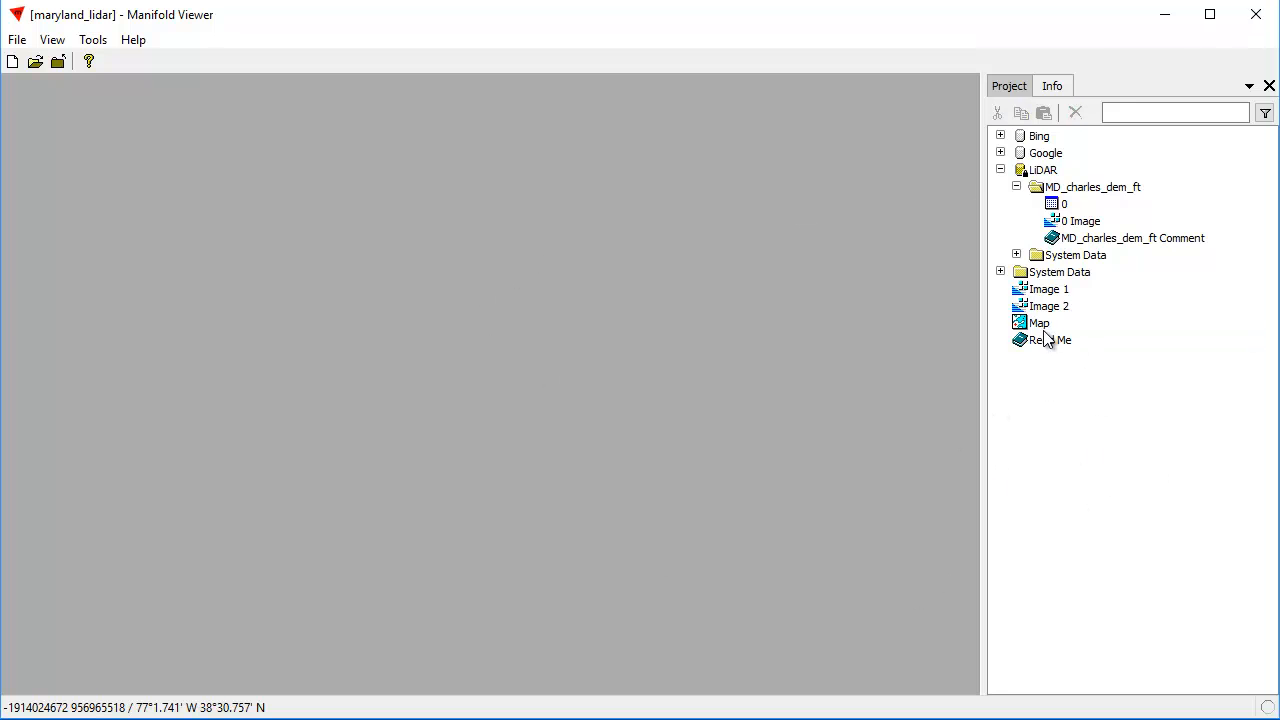
# Step: Open the Map and zoom from the world basemap to the eastern United States near Maryland
pyautogui.doubleClick(1040, 322)
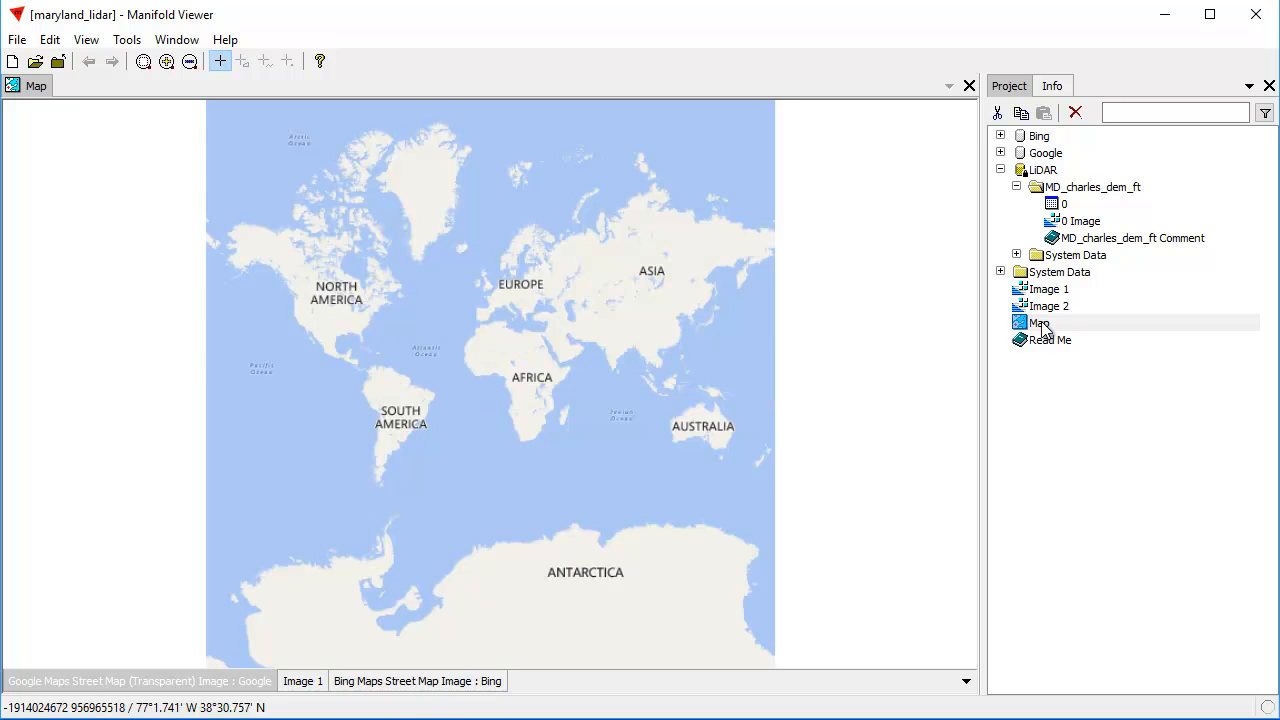
pyautogui.moveTo(968, 318)
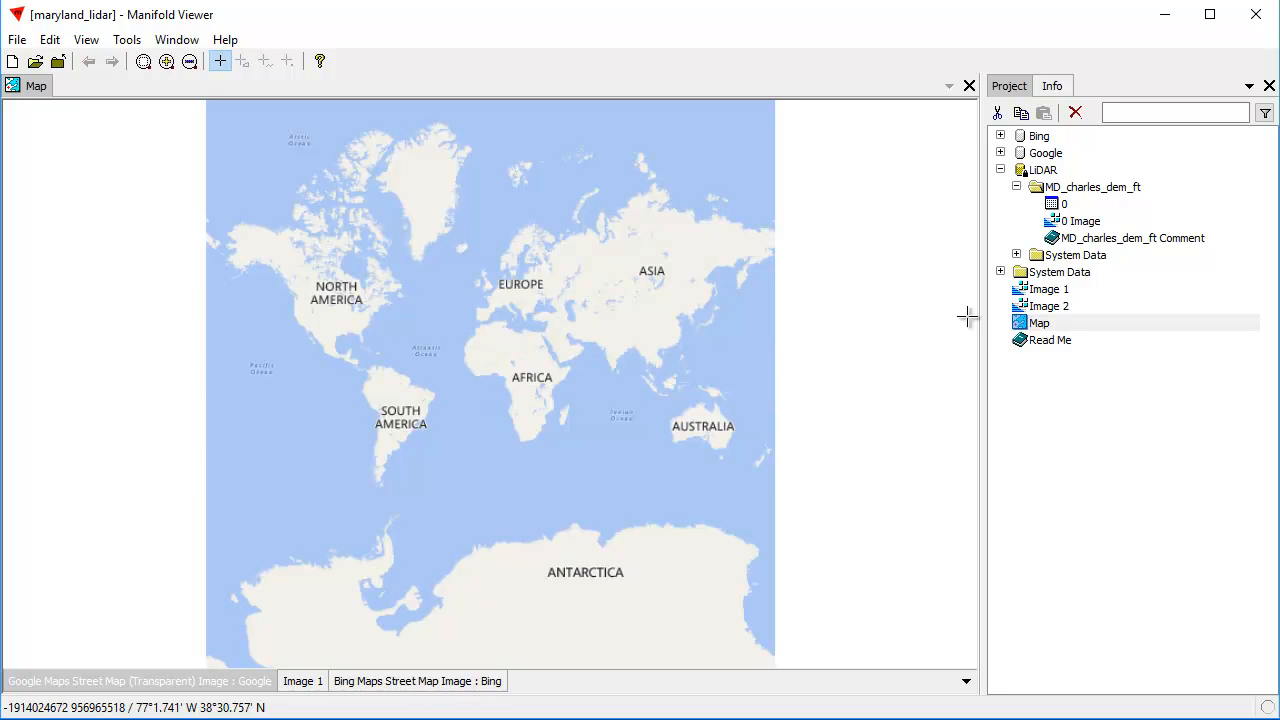
pyautogui.moveTo(1056, 336)
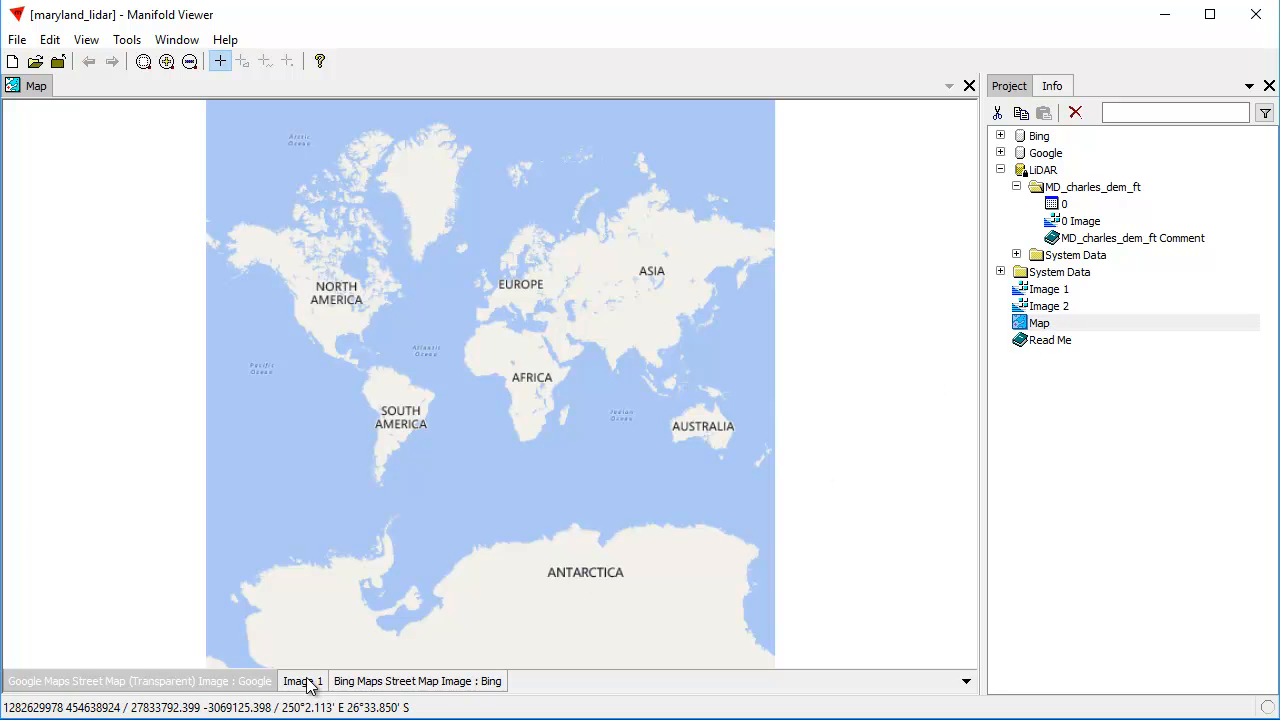
pyautogui.moveTo(368, 702)
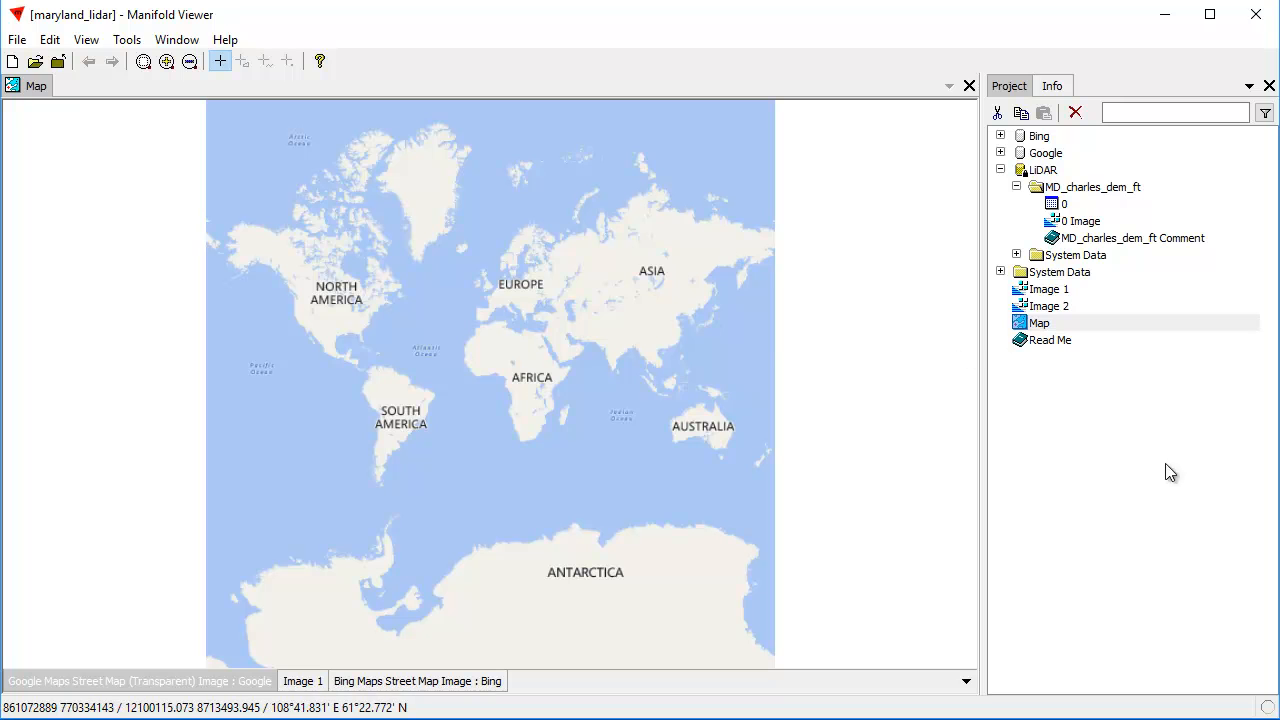
pyautogui.moveTo(288, 708)
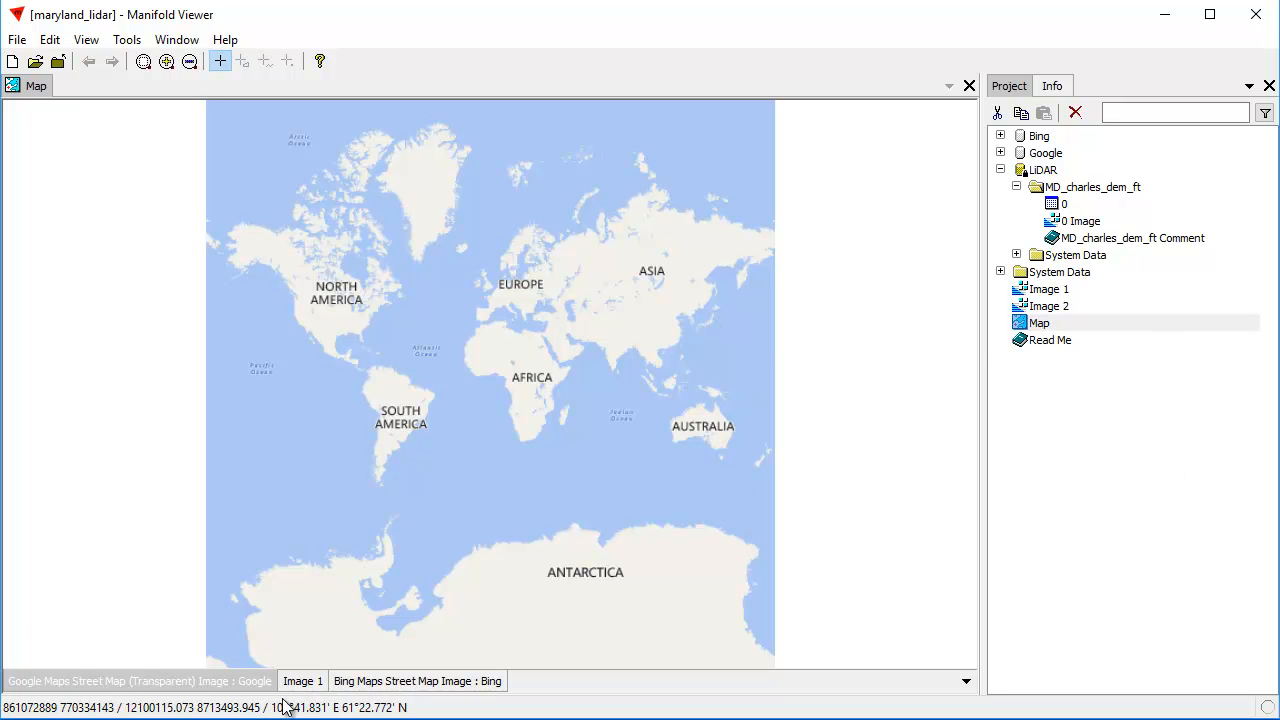
pyautogui.moveTo(404, 690)
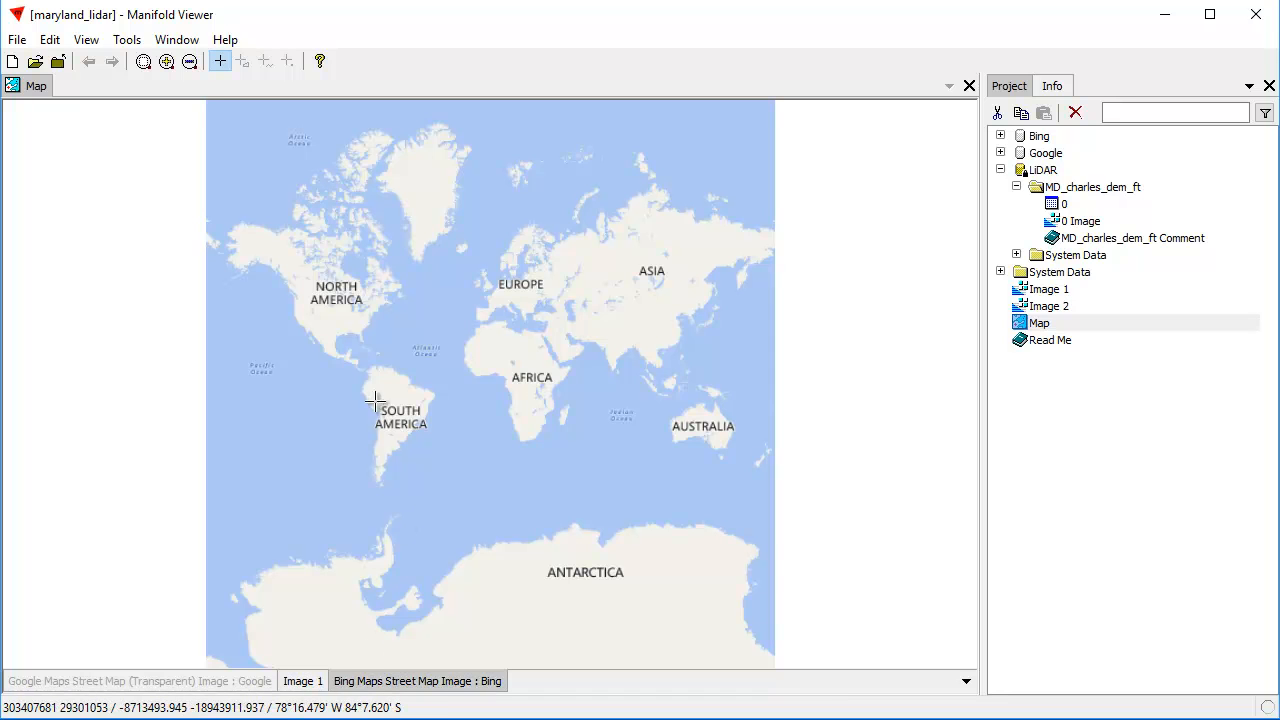
pyautogui.moveTo(352, 318)
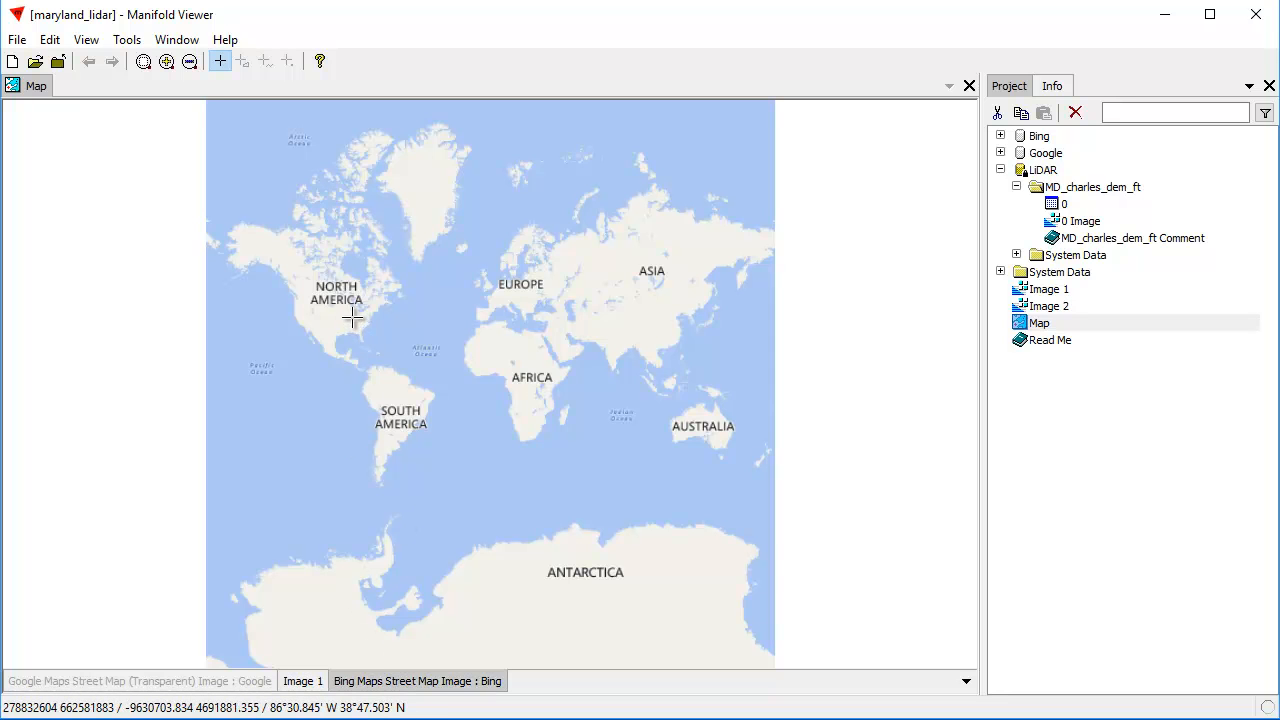
pyautogui.moveTo(350, 320); pyautogui.dragTo(378, 338)
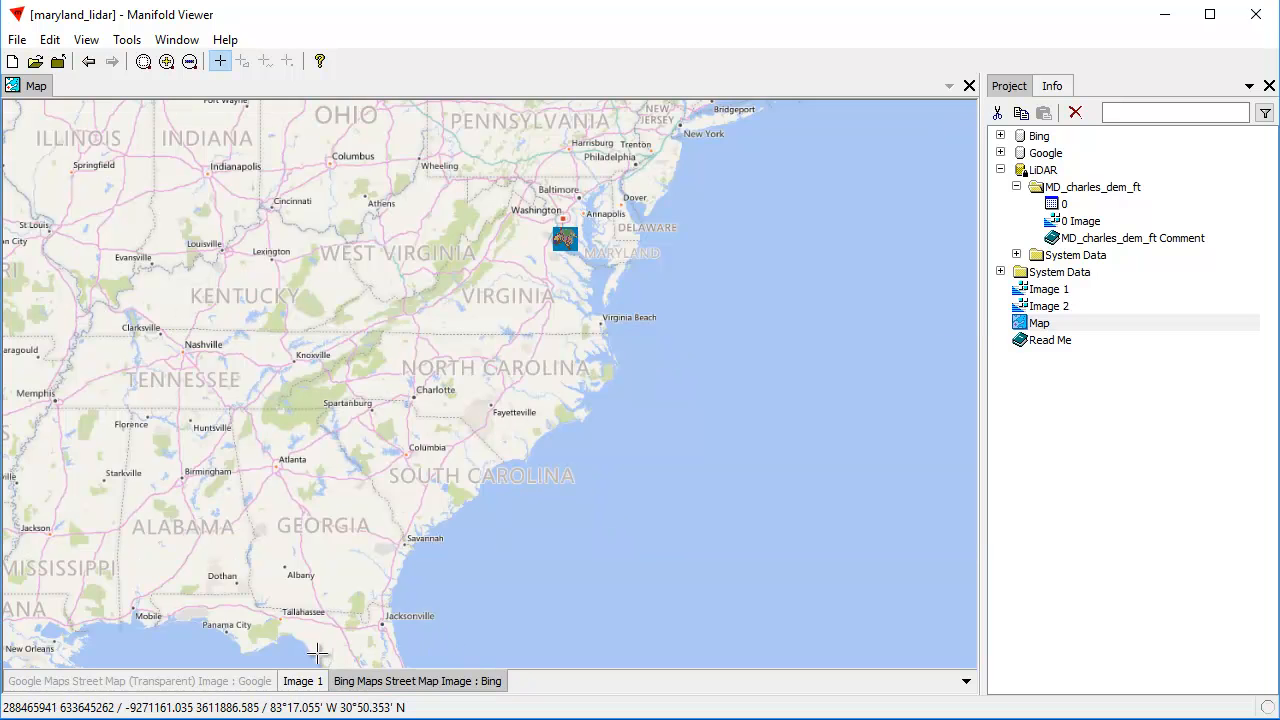
pyautogui.moveTo(470, 388)
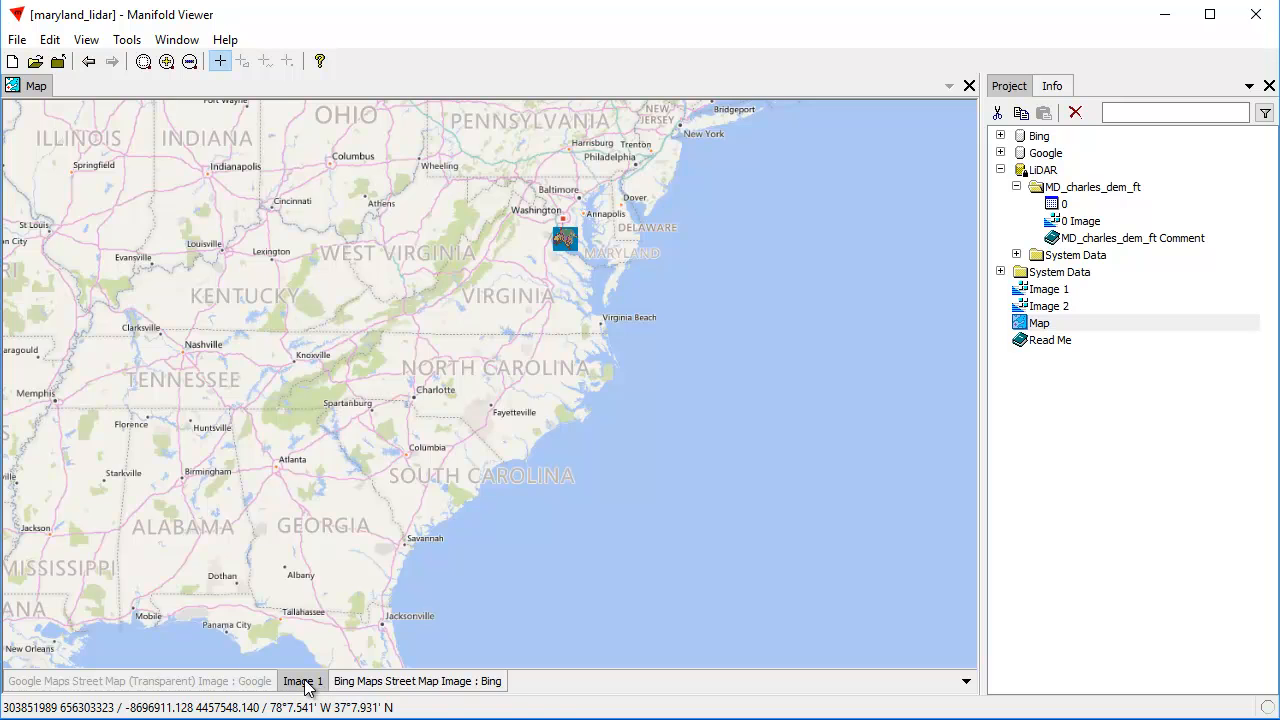
# Step: Toggle the layer tabs and adjust the zoom so the Charles County LiDAR image shows over the Bing street map
pyautogui.click(302, 680)
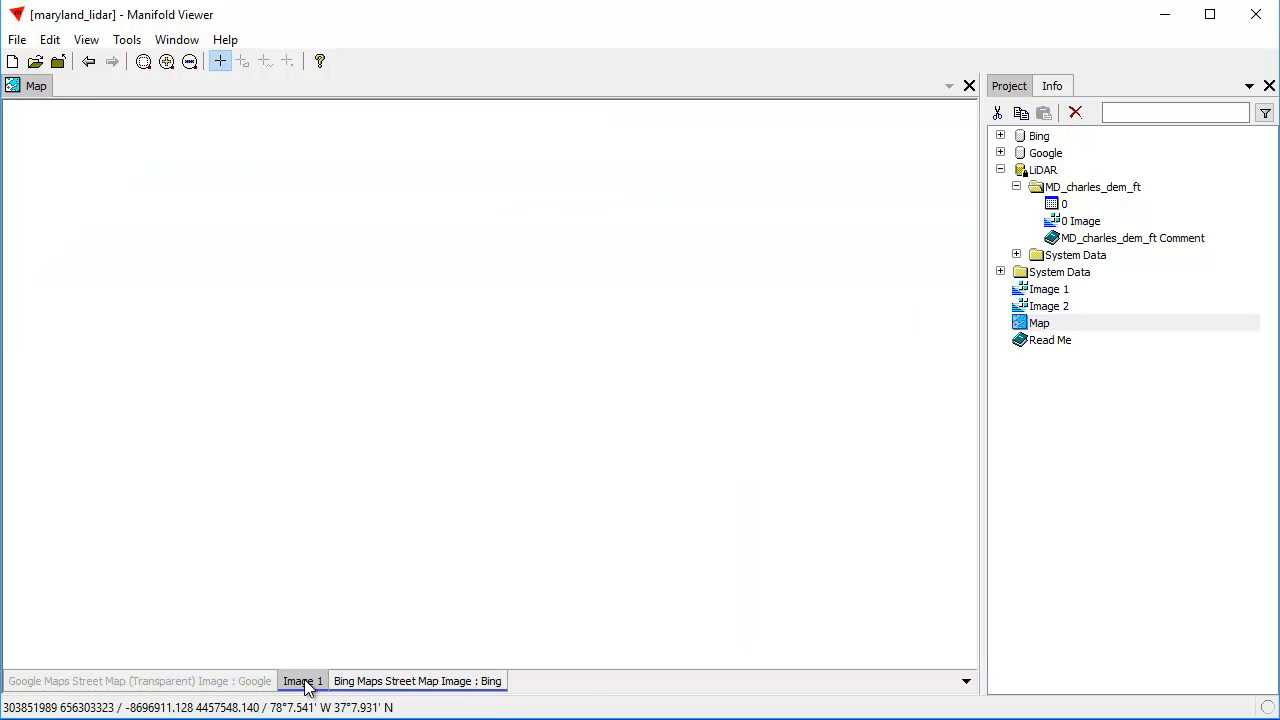
pyautogui.click(302, 680)
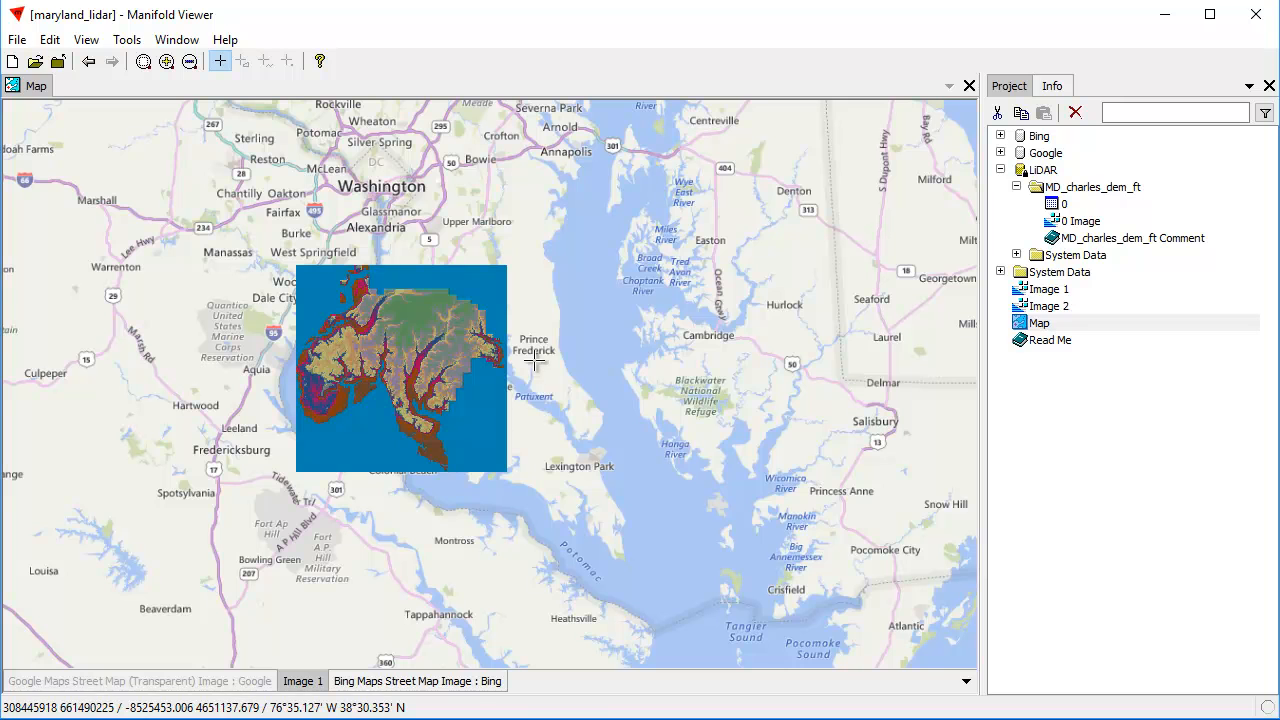
pyautogui.moveTo(730, 548)
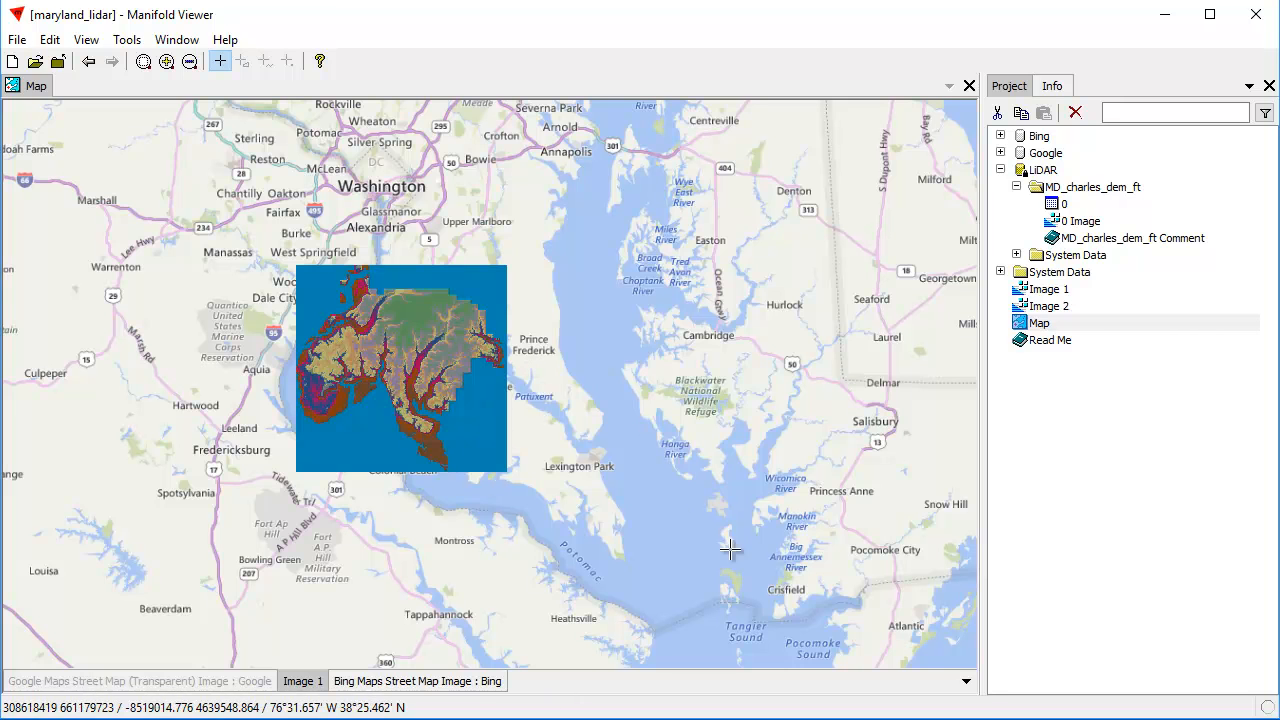
pyautogui.moveTo(416, 330)
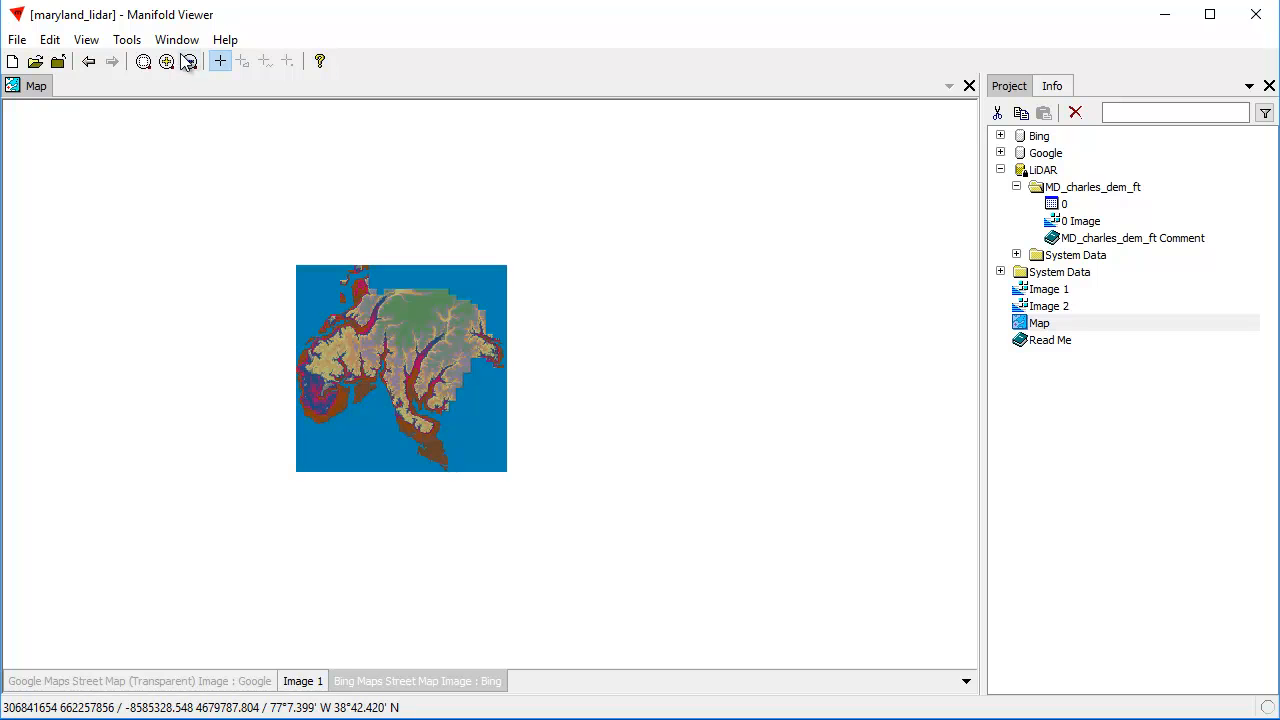
pyautogui.click(188, 62)
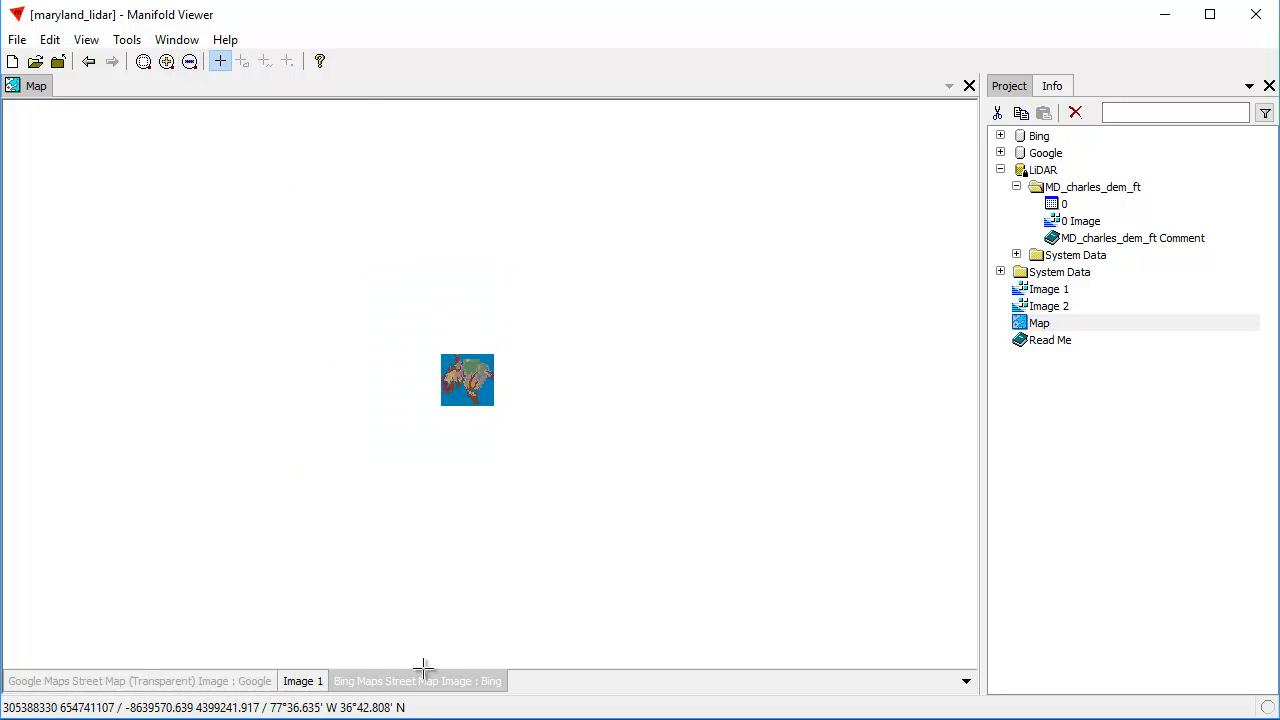
pyautogui.click(416, 680)
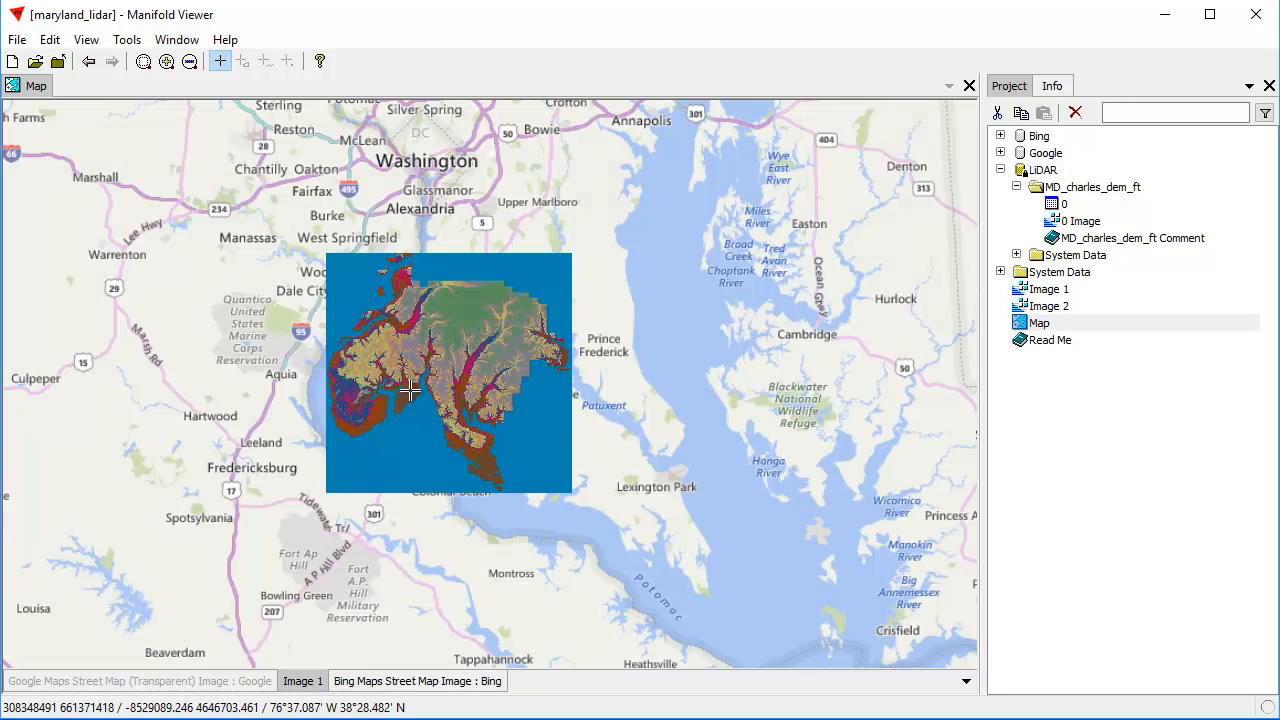
pyautogui.moveTo(530, 404)
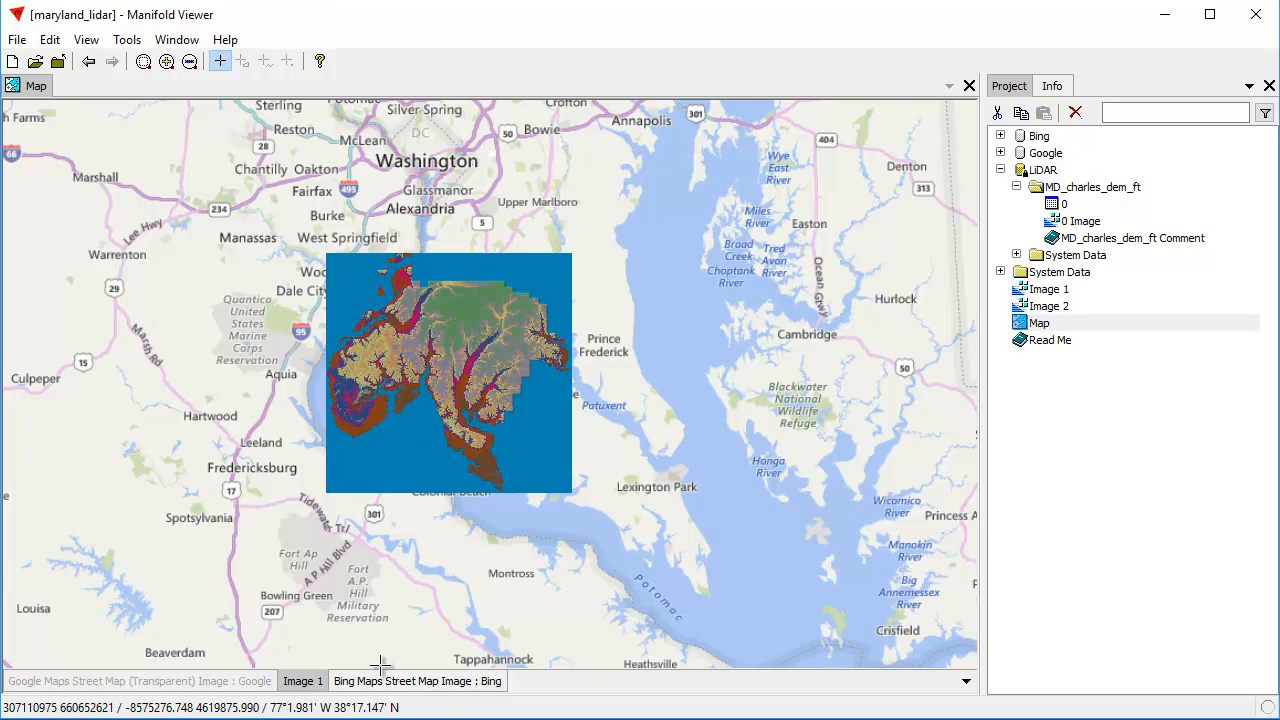
pyautogui.moveTo(496, 384)
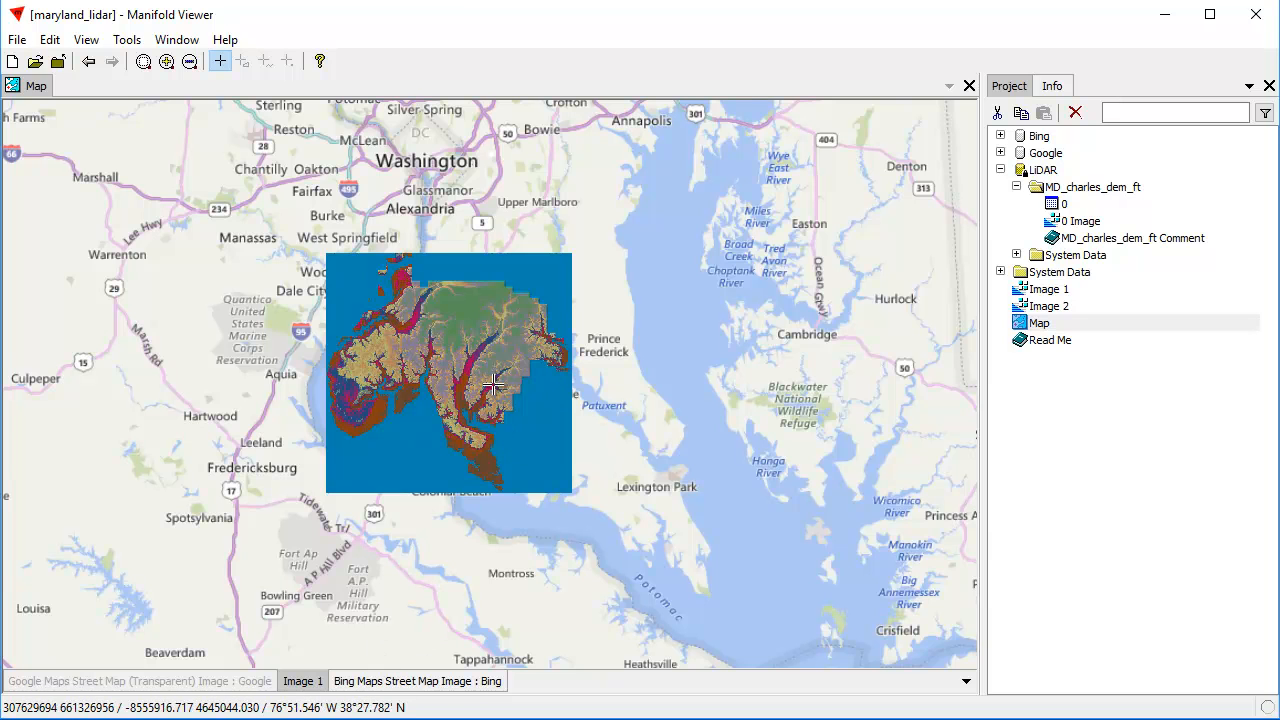
pyautogui.moveTo(524, 252)
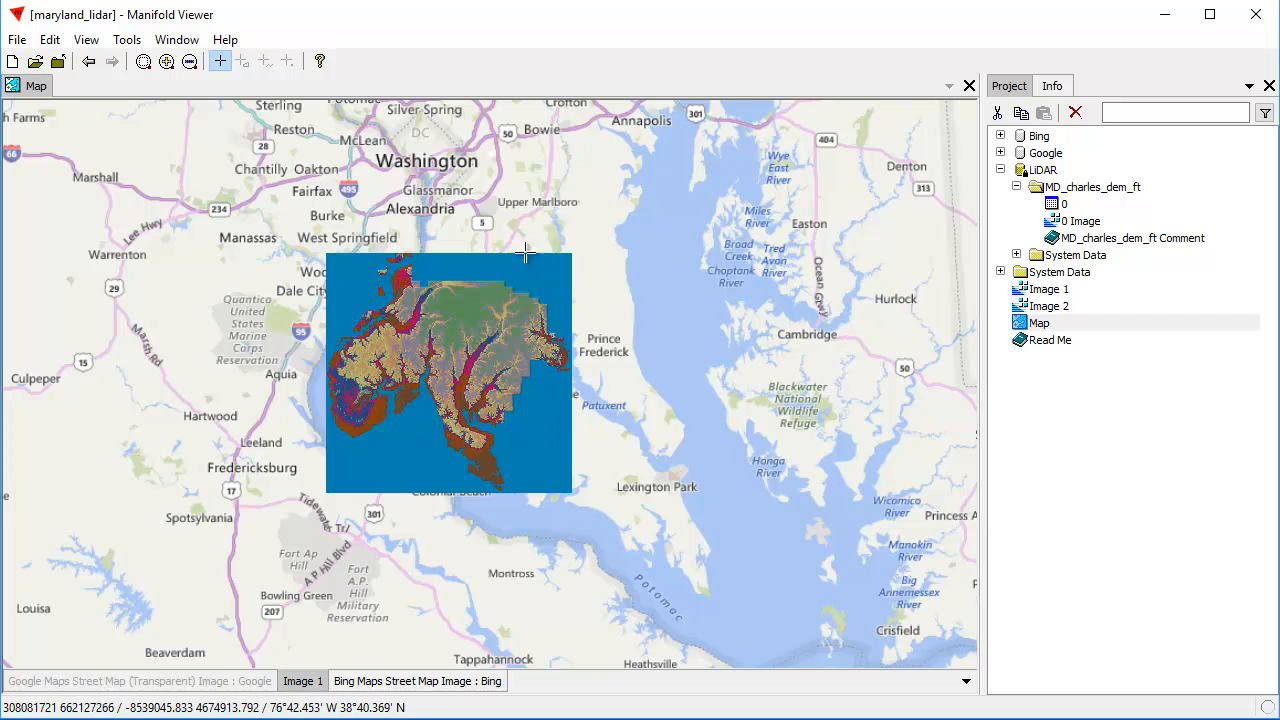
pyautogui.moveTo(384, 258)
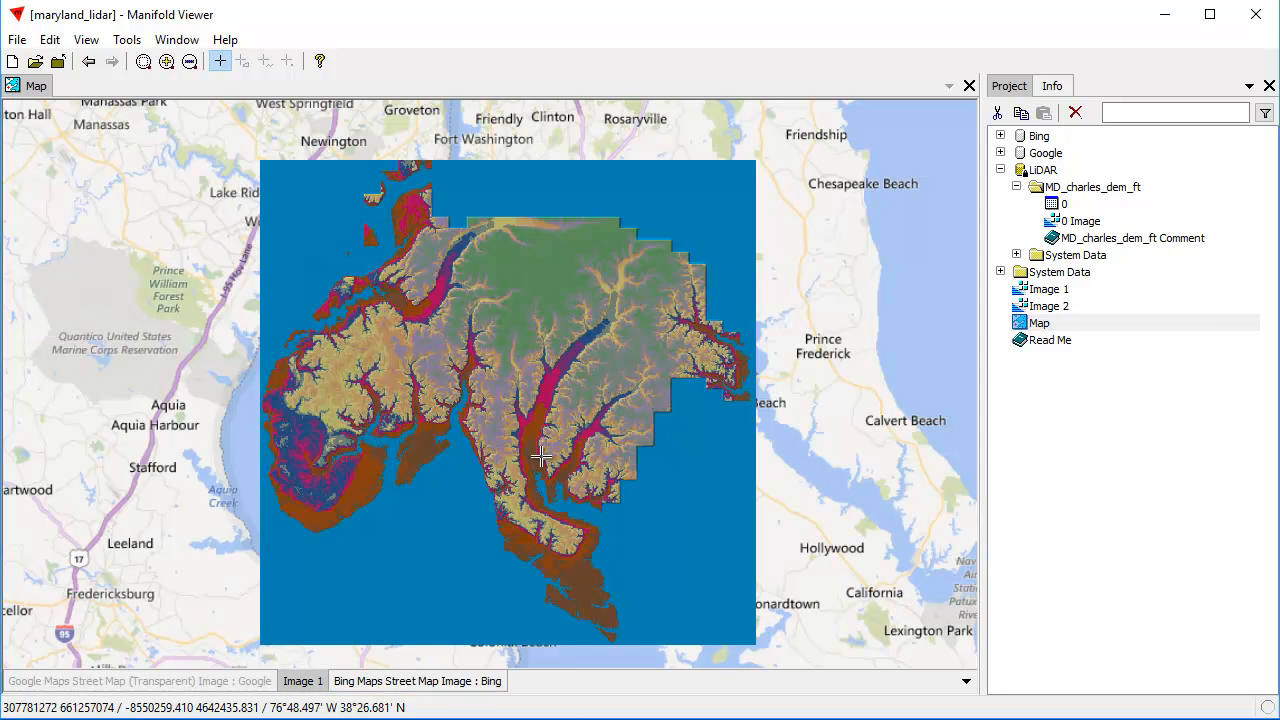
pyautogui.moveTo(592, 460)
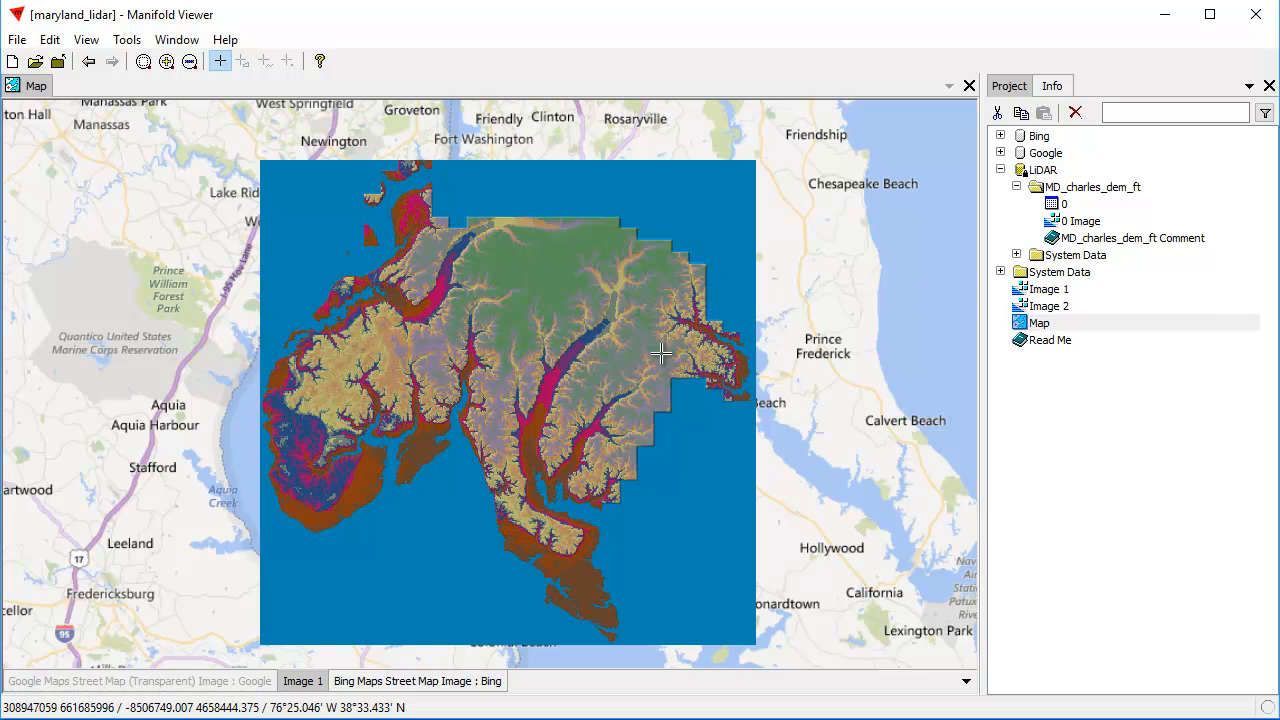
pyautogui.moveTo(570, 570)
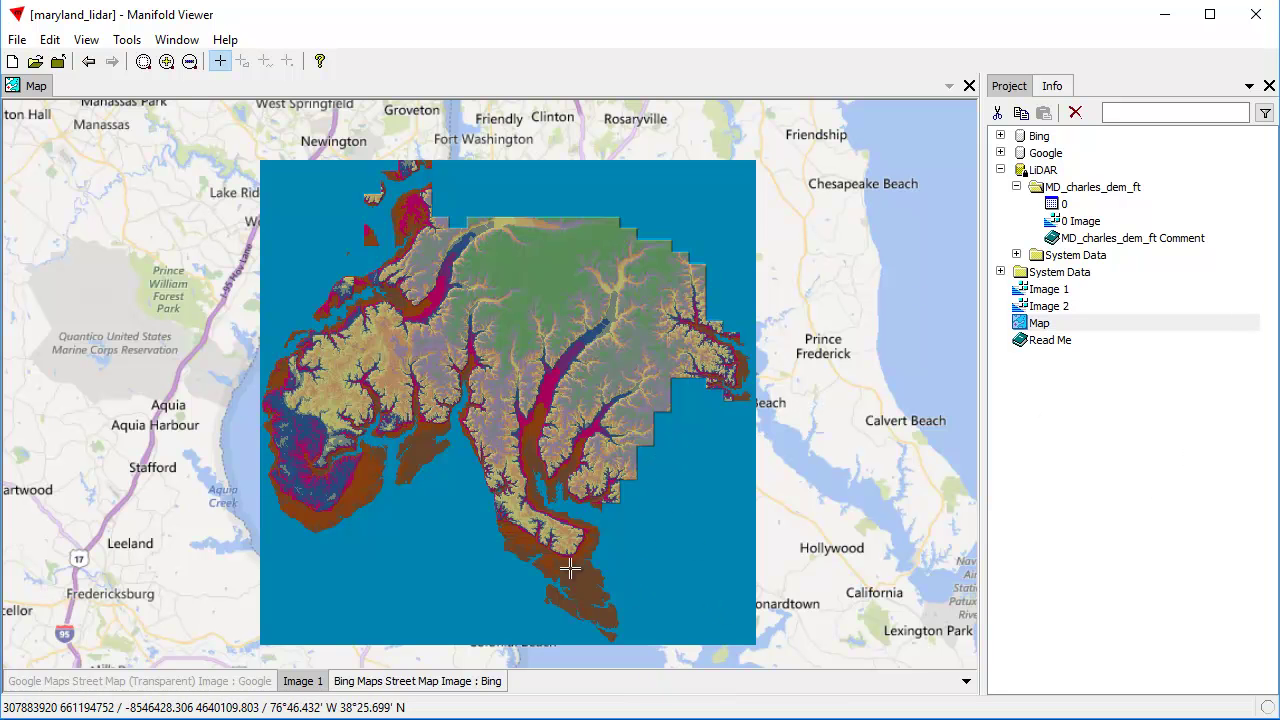
pyautogui.moveTo(464, 224)
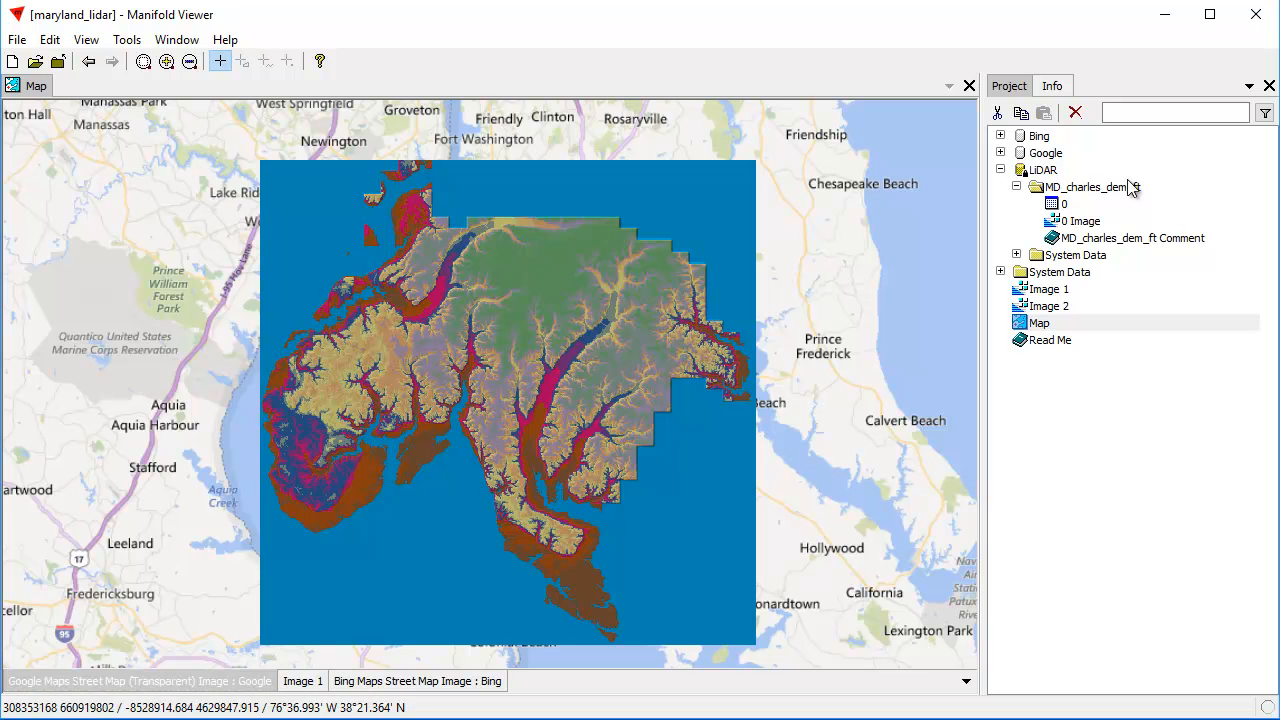
# Step: Expand the Google folder to list the Google Maps Street Map (Transparent) data, collapsing Bing again
pyautogui.click(1000, 136)
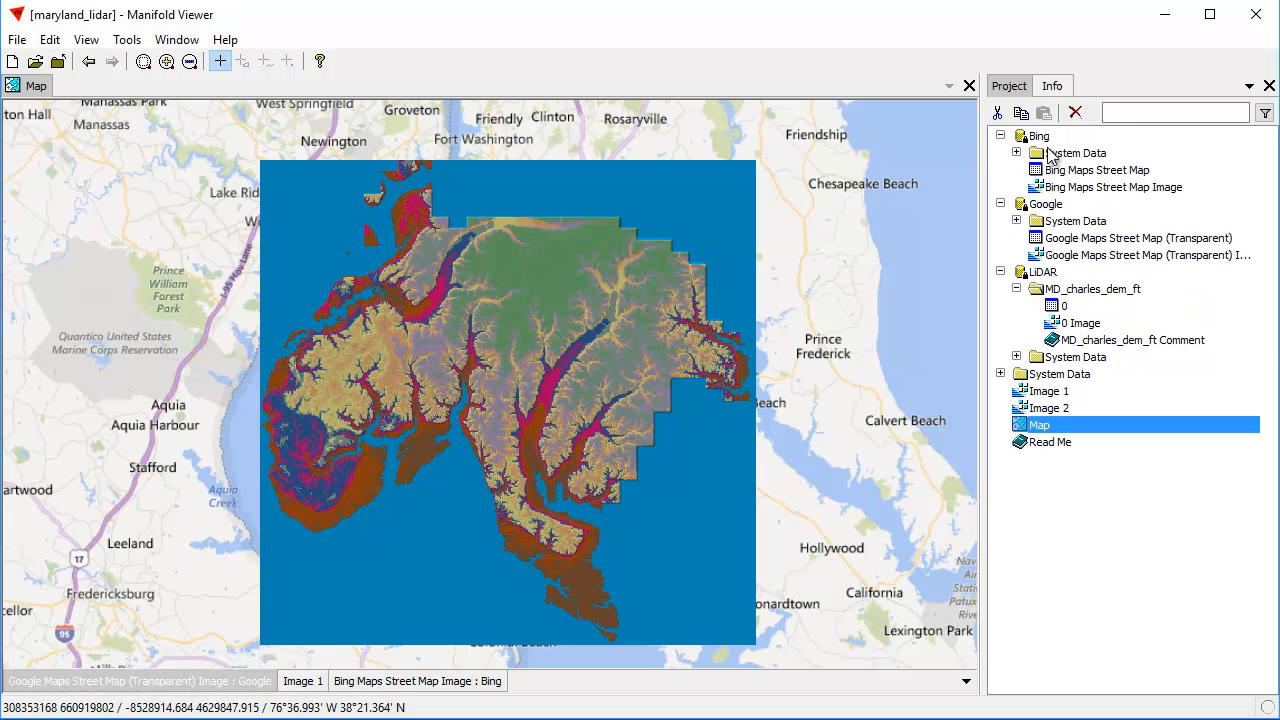
pyautogui.click(1000, 136)
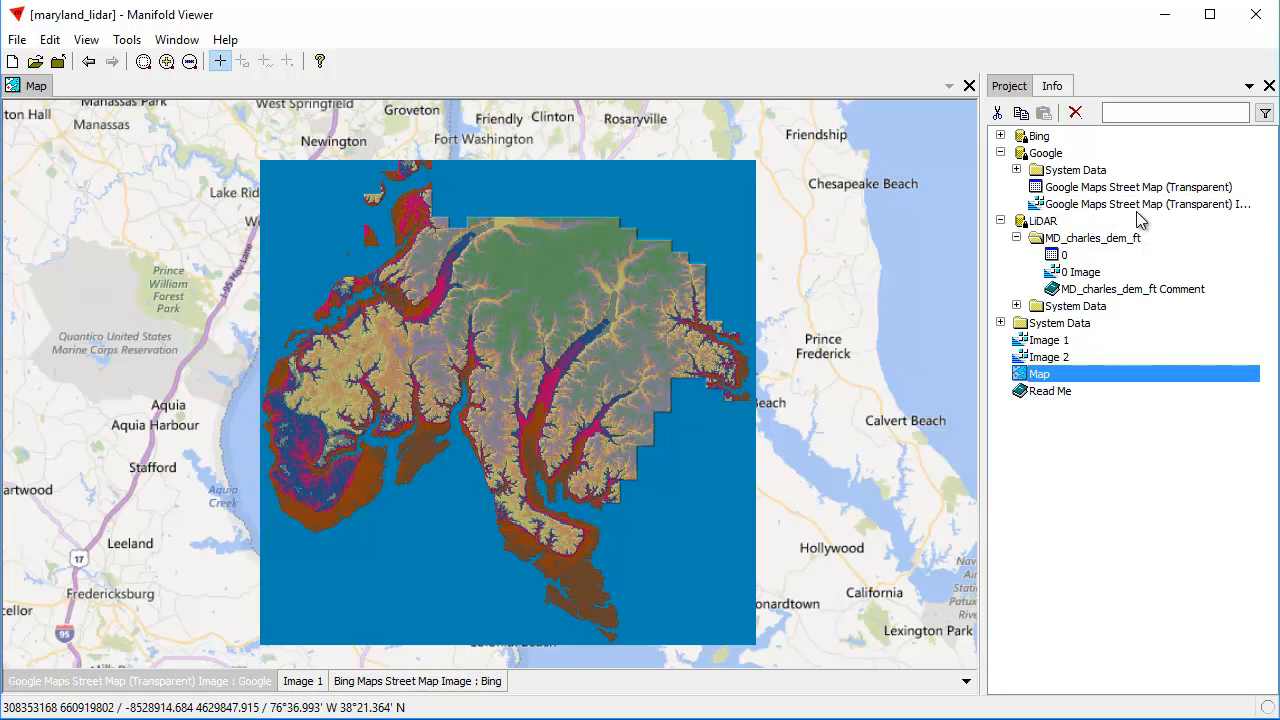
pyautogui.moveTo(216, 680)
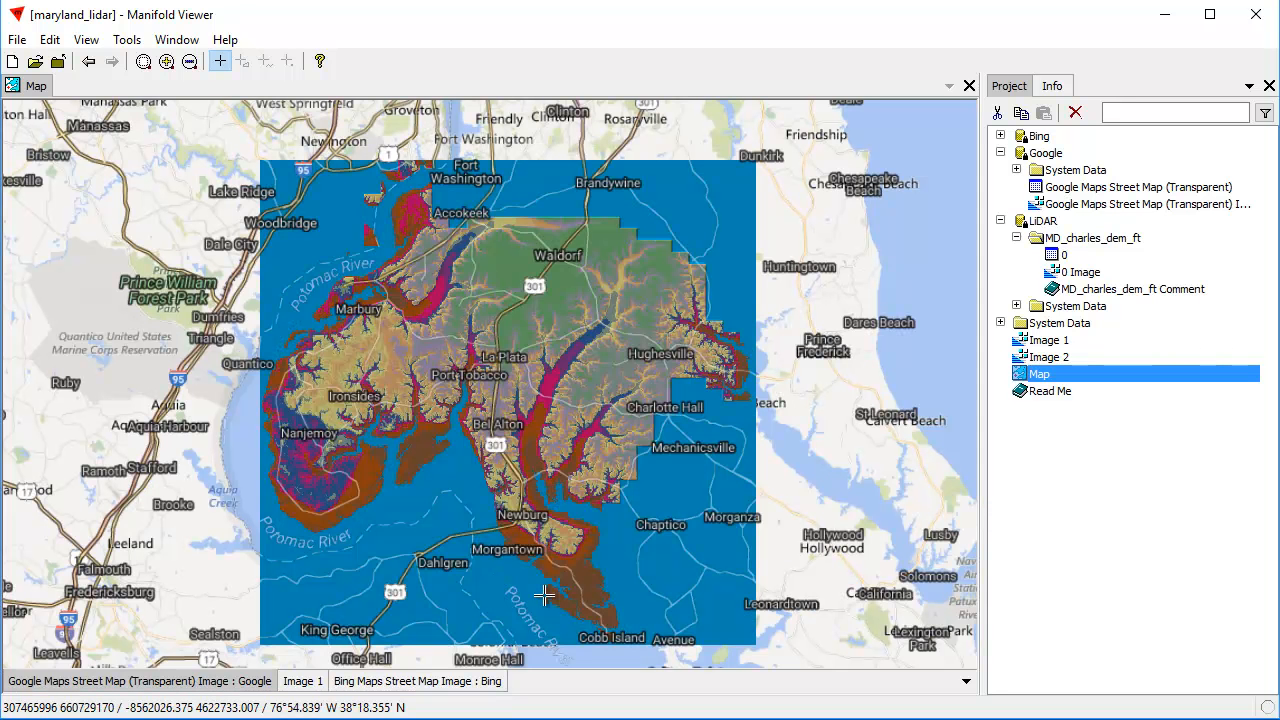
pyautogui.moveTo(564, 570)
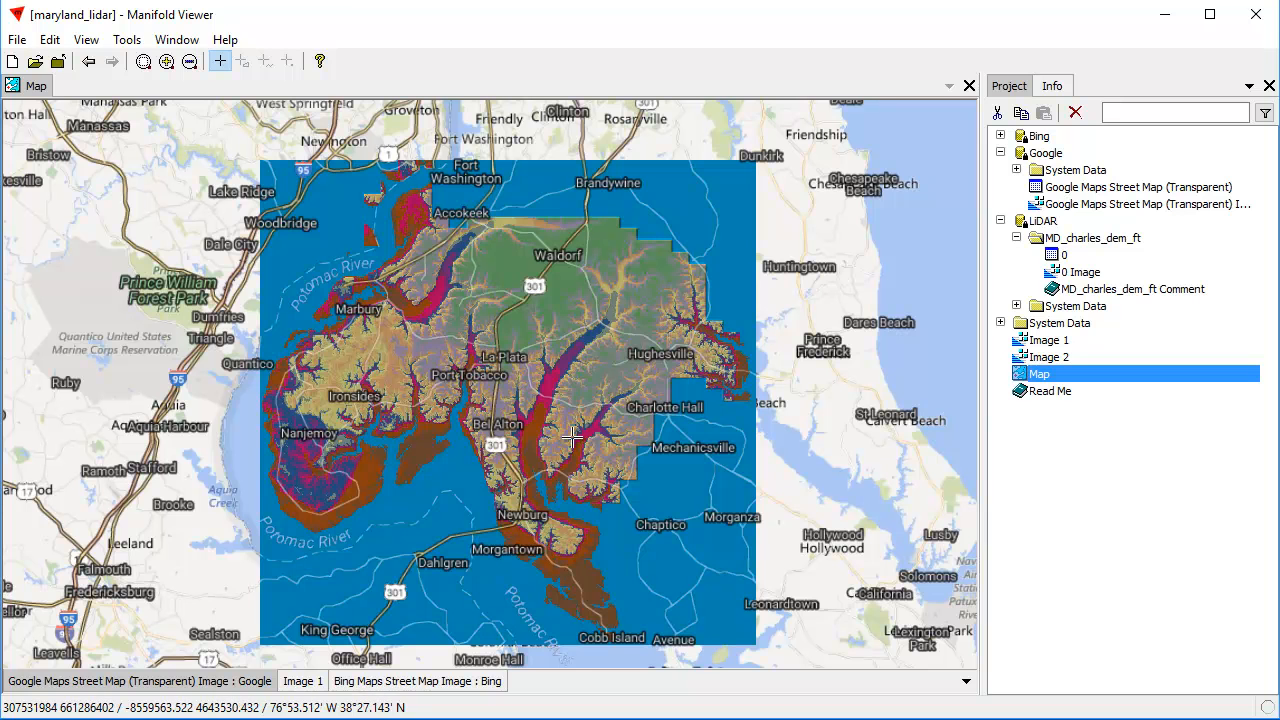
pyautogui.moveTo(364, 288)
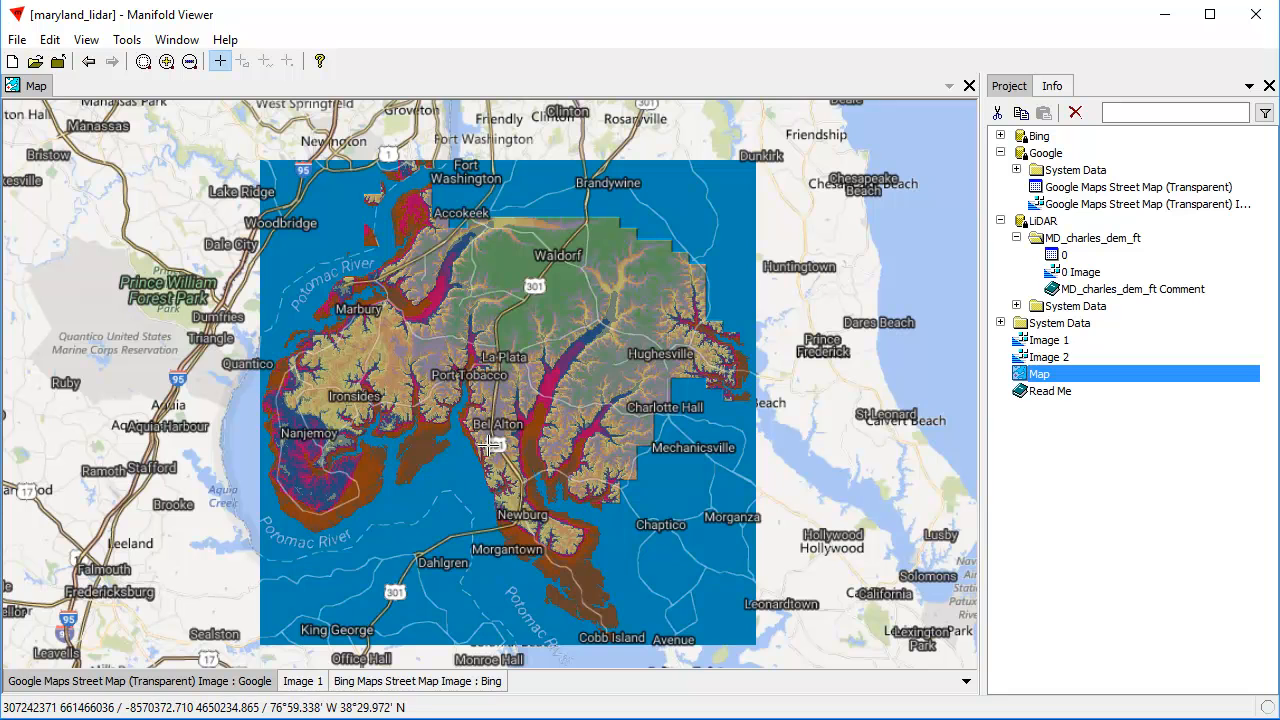
pyautogui.moveTo(432, 352)
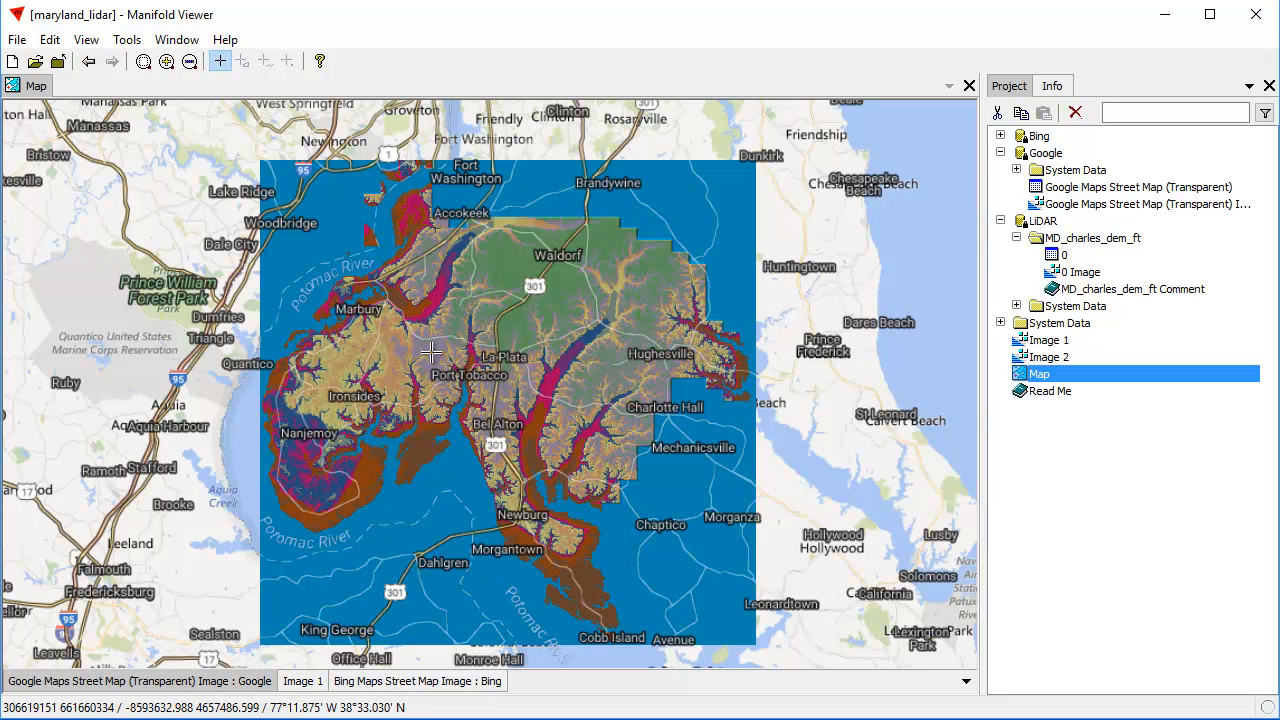
pyautogui.moveTo(210, 676)
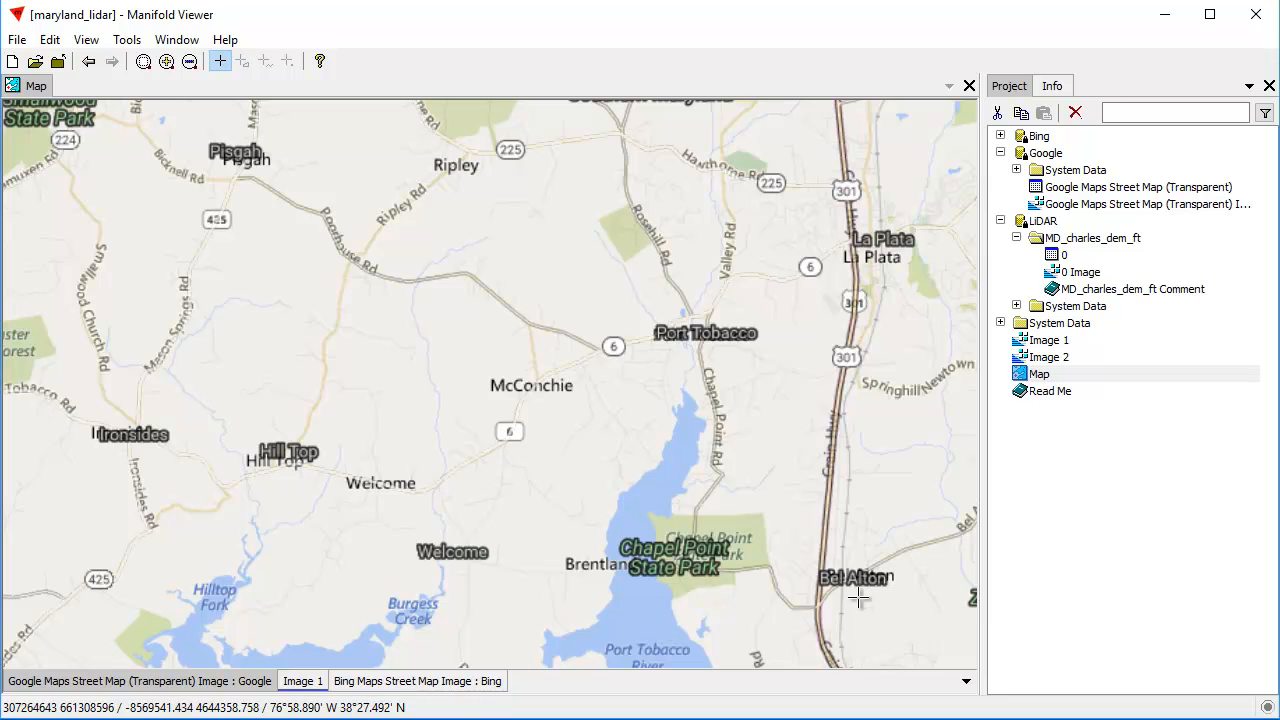
pyautogui.moveTo(516, 548)
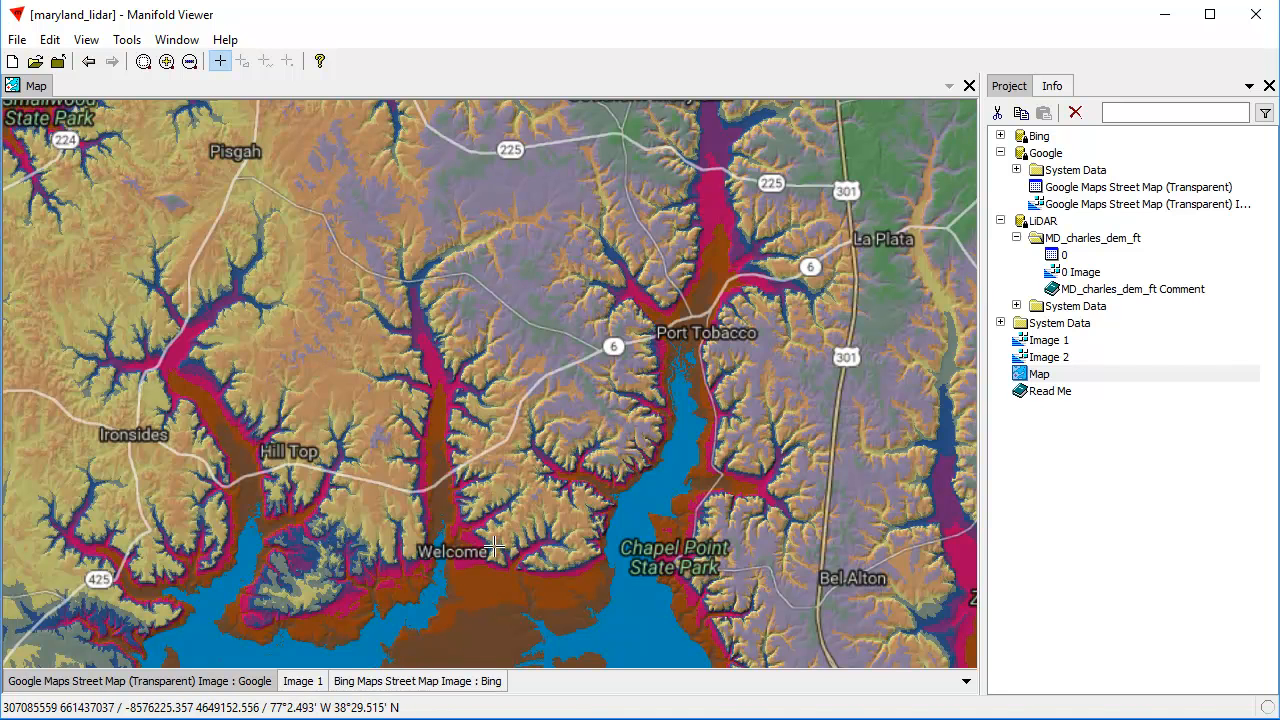
pyautogui.moveTo(584, 412)
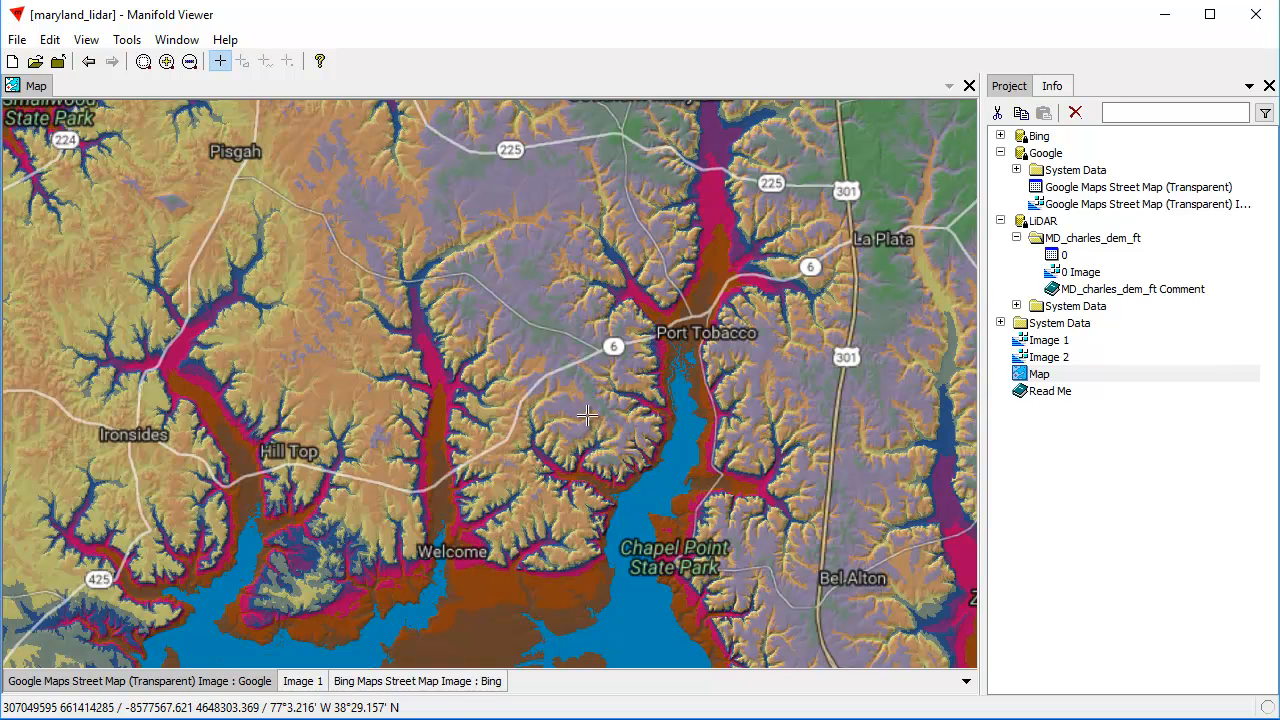
pyautogui.moveTo(590, 476)
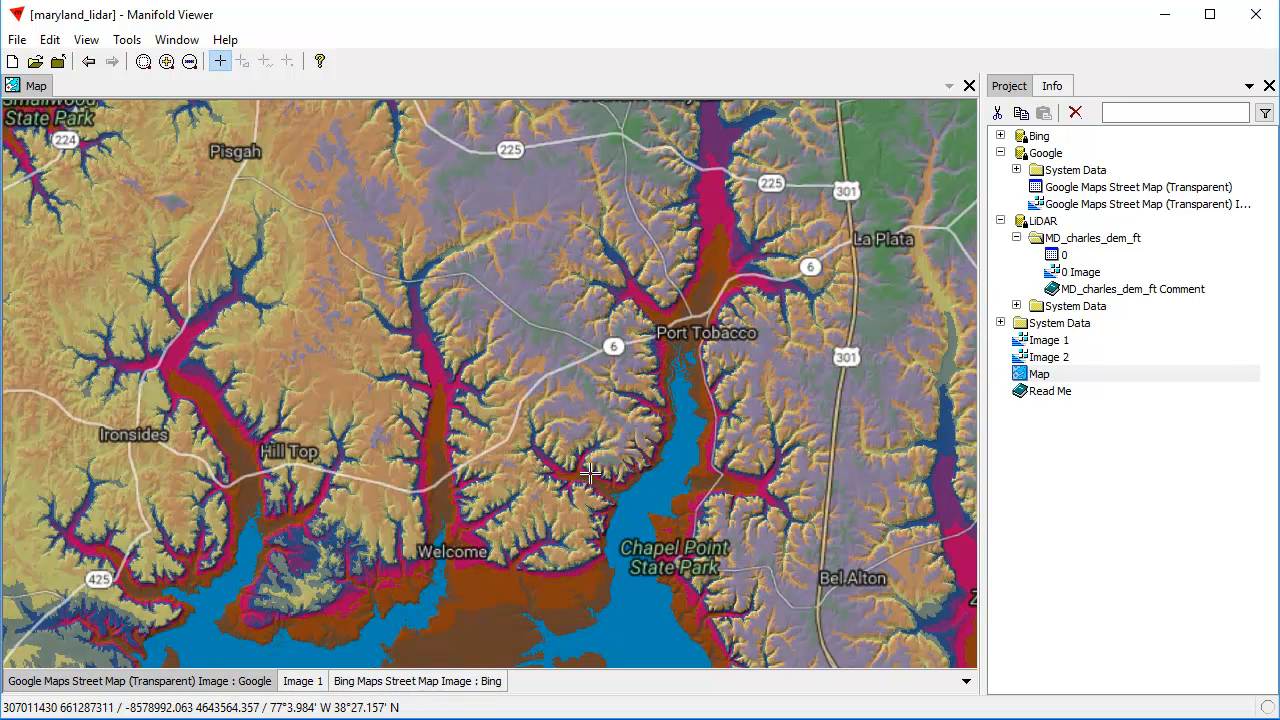
# Step: Hide the Bing street map layer, leaving shaded LiDAR terrain with labels near Port Tobacco
pyautogui.click(302, 680)
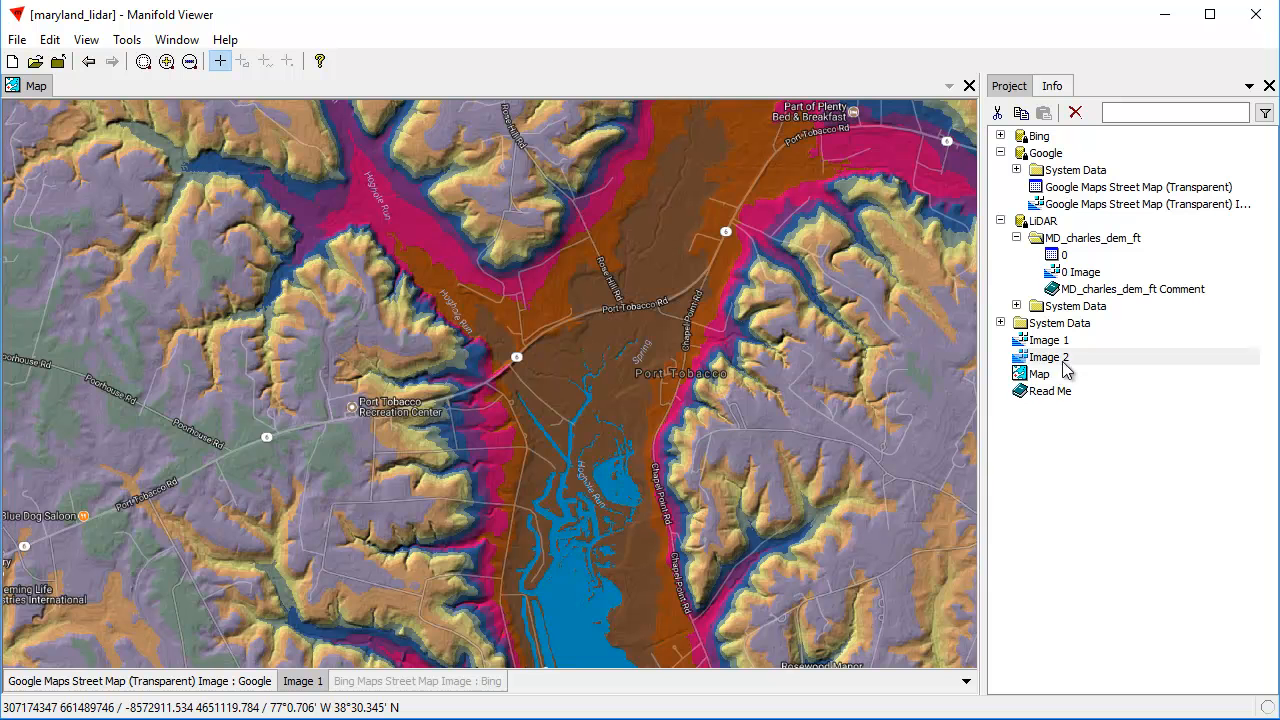
# Step: Add Image 2 from the Project pane as a map layer above Image 1 near Port Tobacco
pyautogui.click(1040, 356)
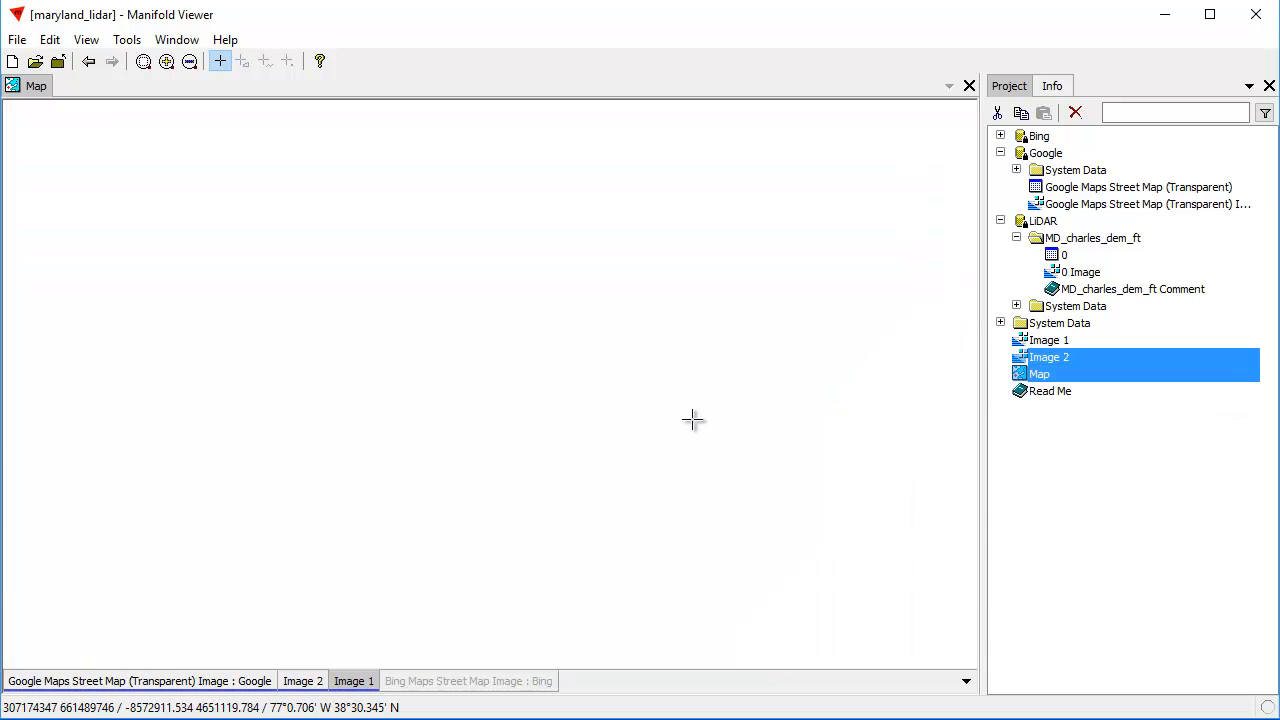
pyautogui.click(302, 680)
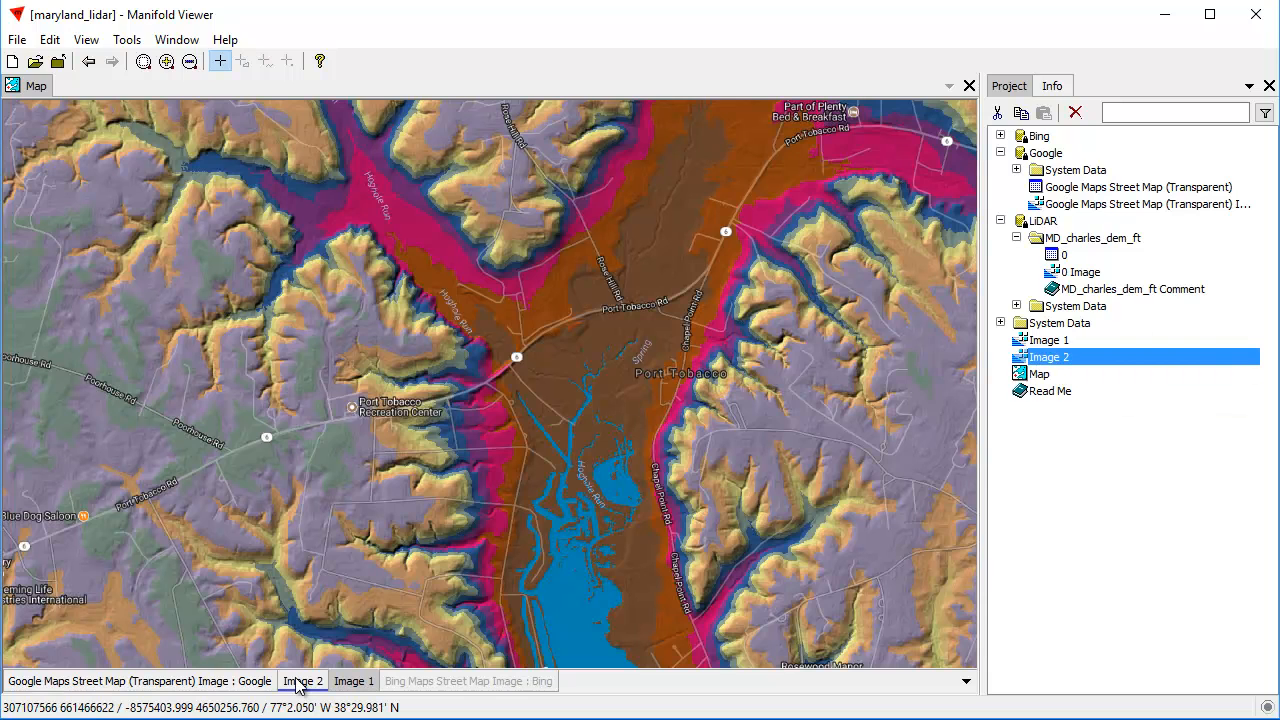
pyautogui.click(302, 680)
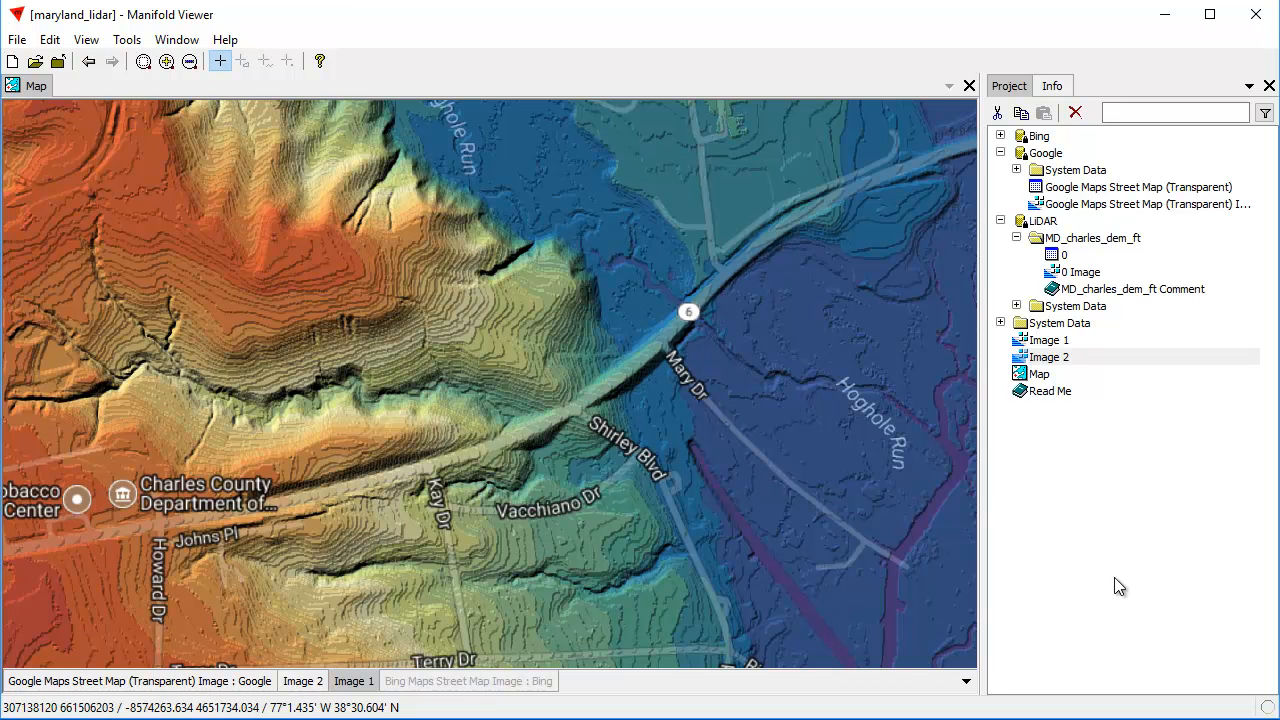
pyautogui.moveTo(1180, 478)
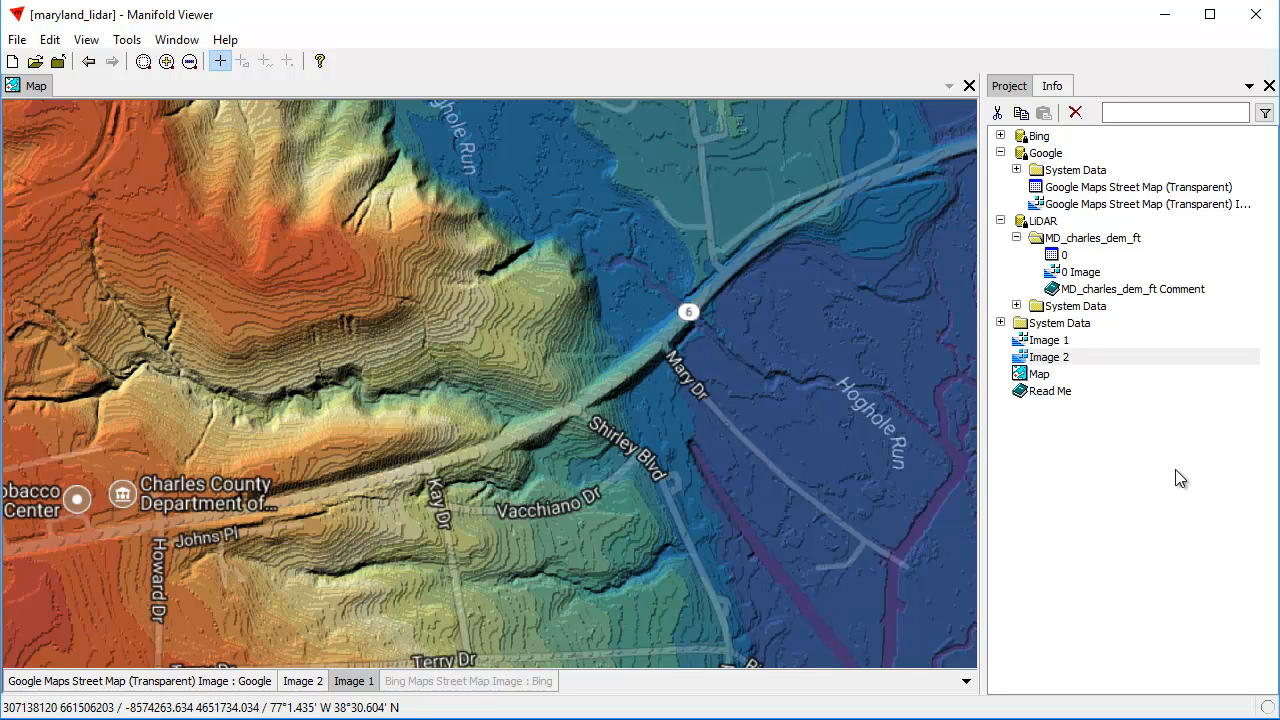